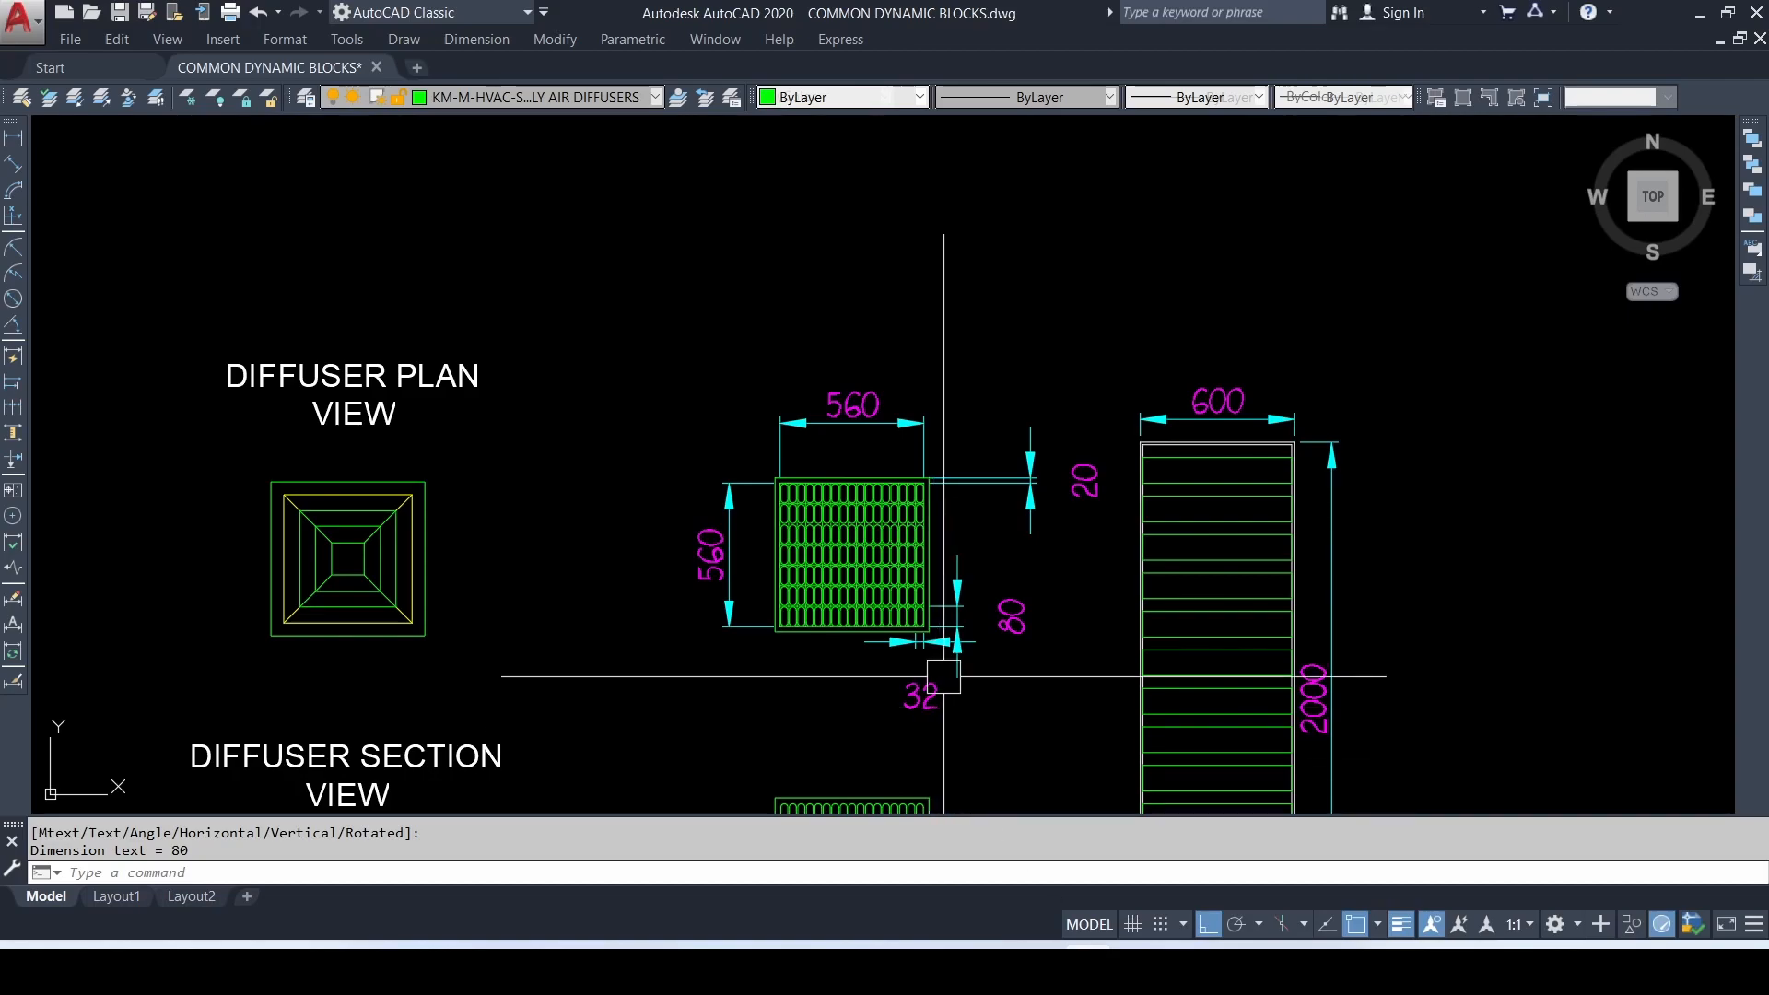
pyautogui.moveTo(935, 612)
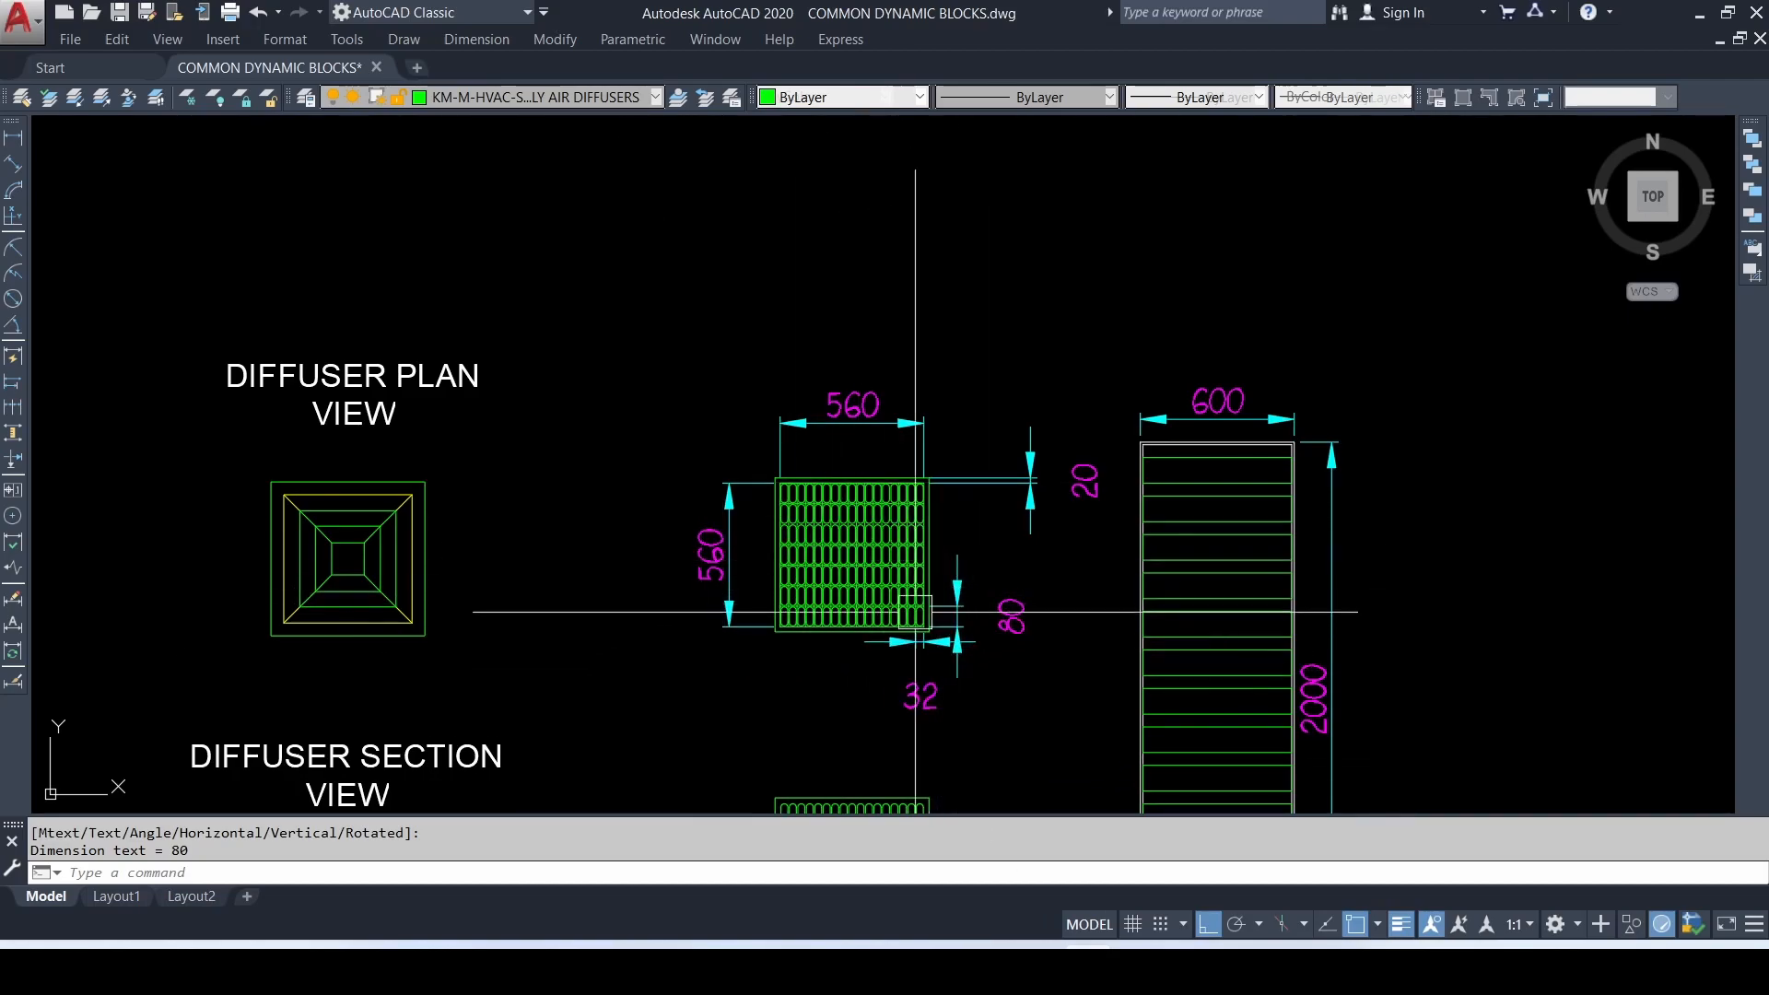
# - Pick Metric Generic Model.rft from the New Family template list to start Family4
pyautogui.scroll(3)
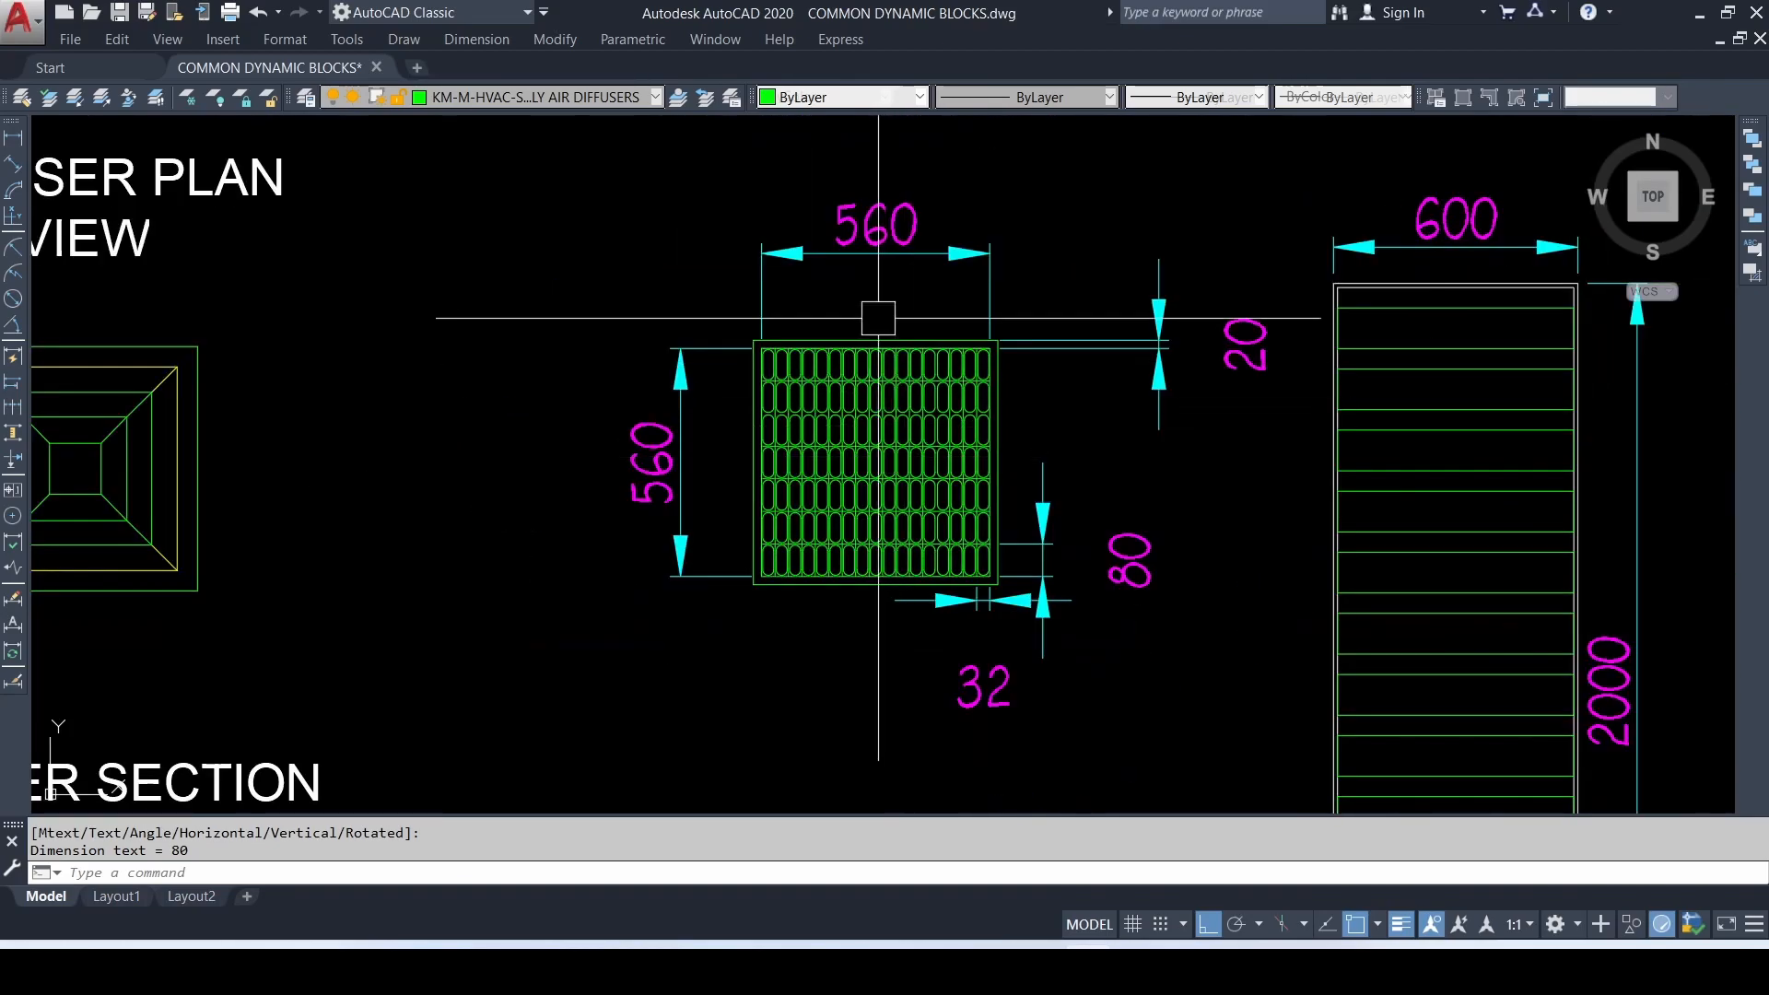
pyautogui.moveTo(883, 476)
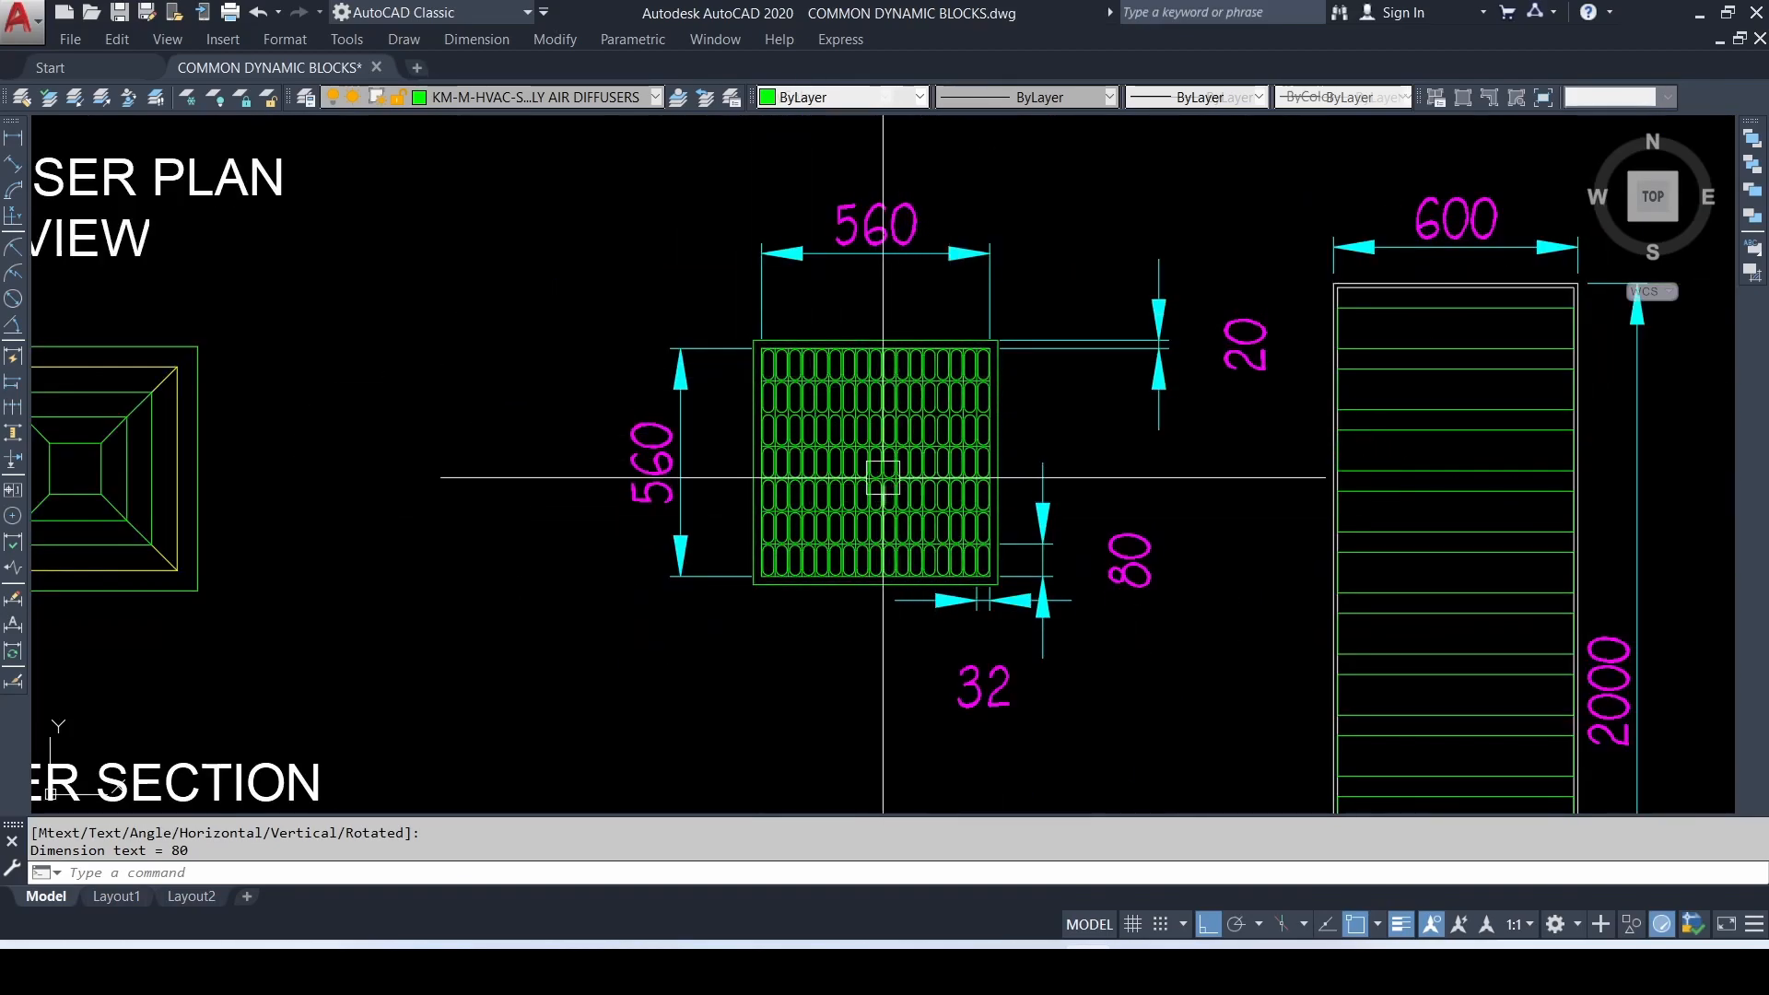
pyautogui.moveTo(881, 384)
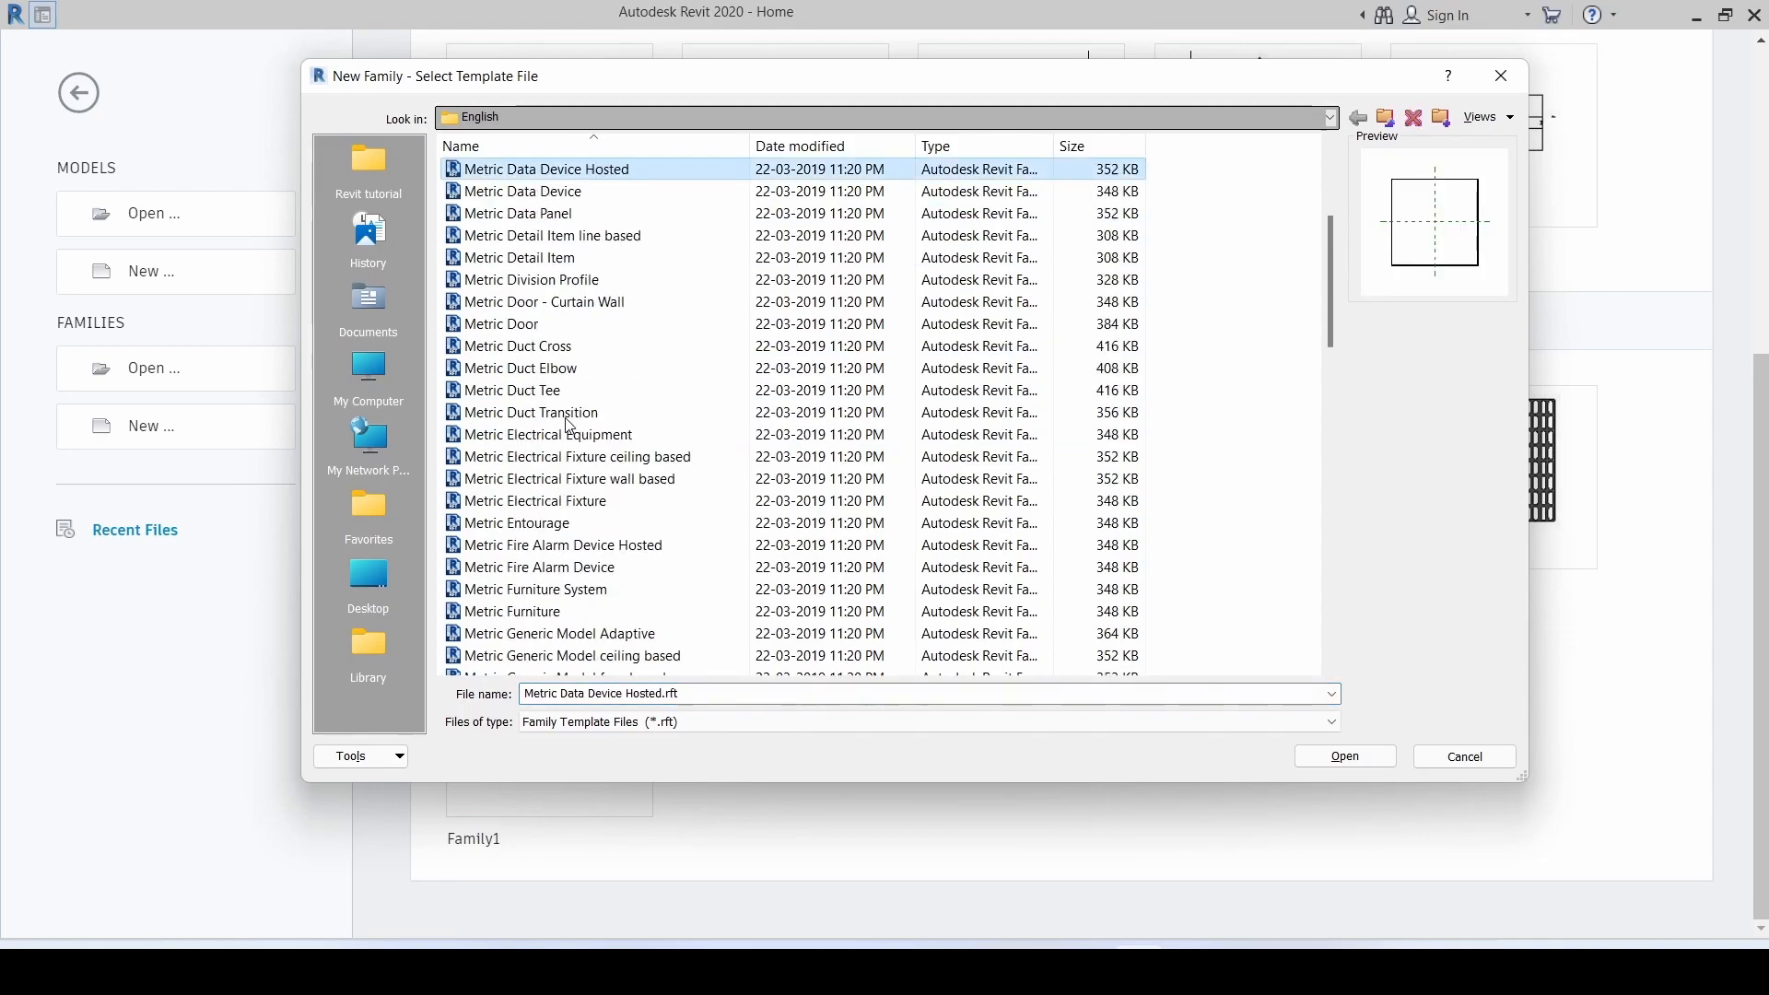
pyautogui.scroll(-3)
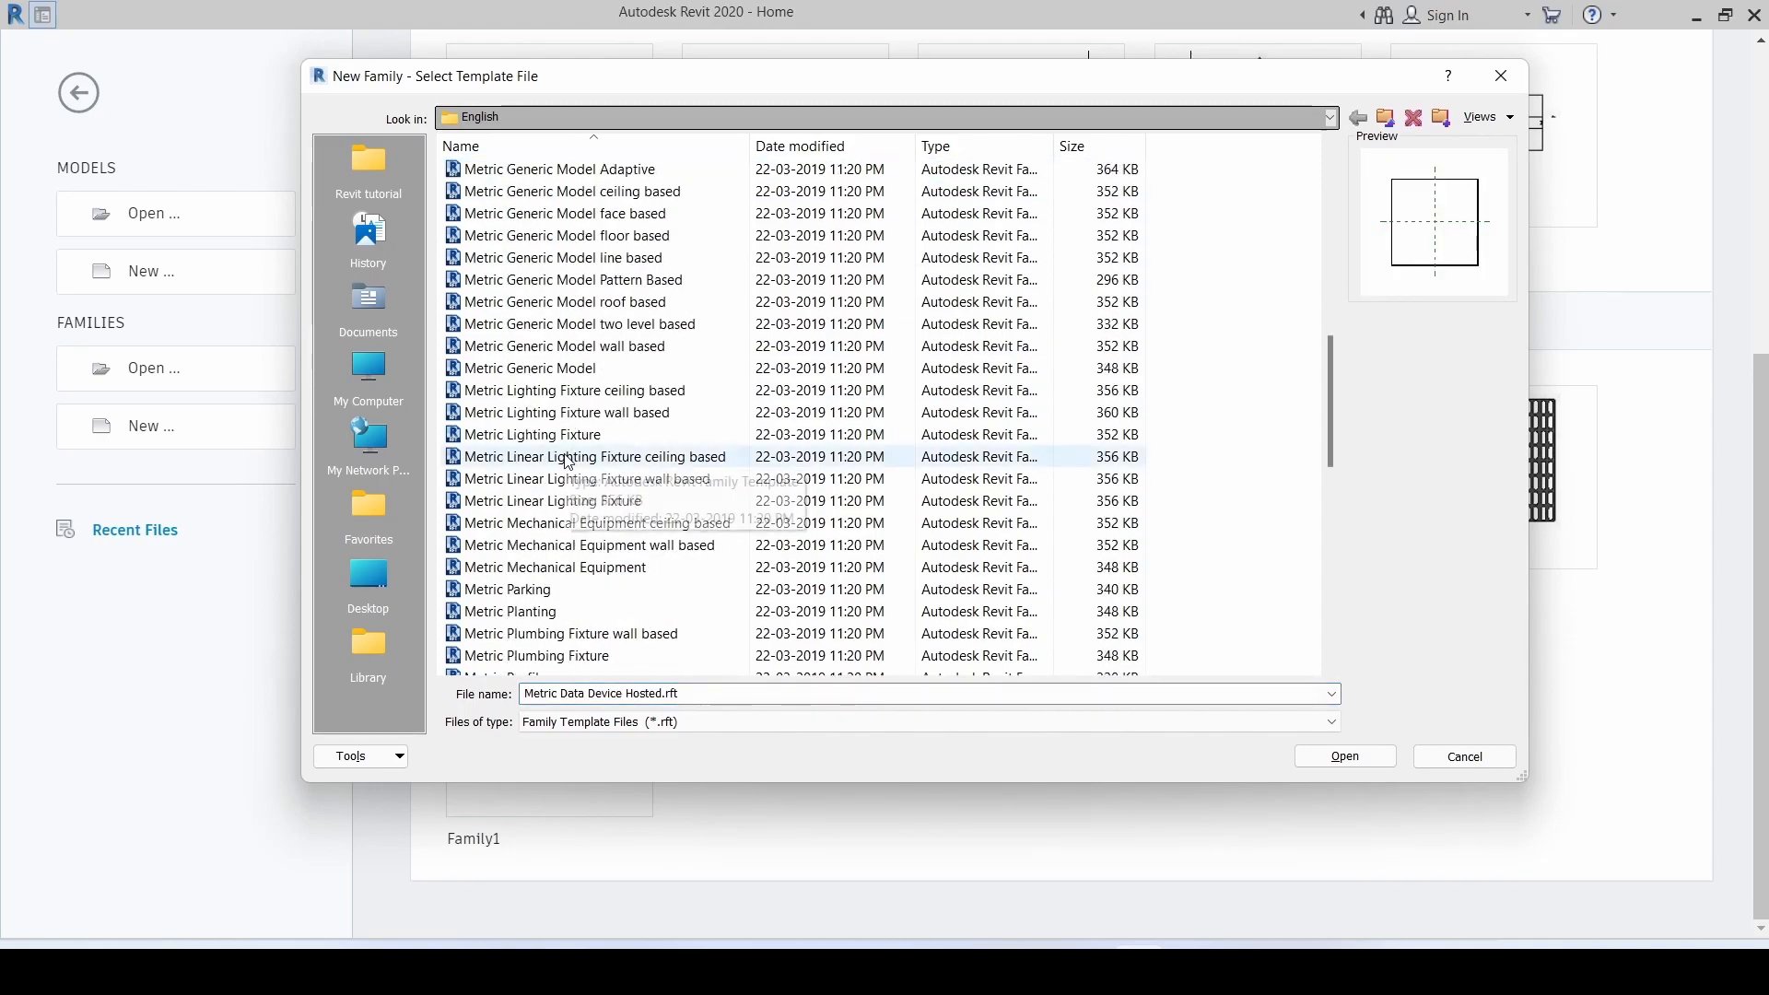
pyautogui.click(1461, 755)
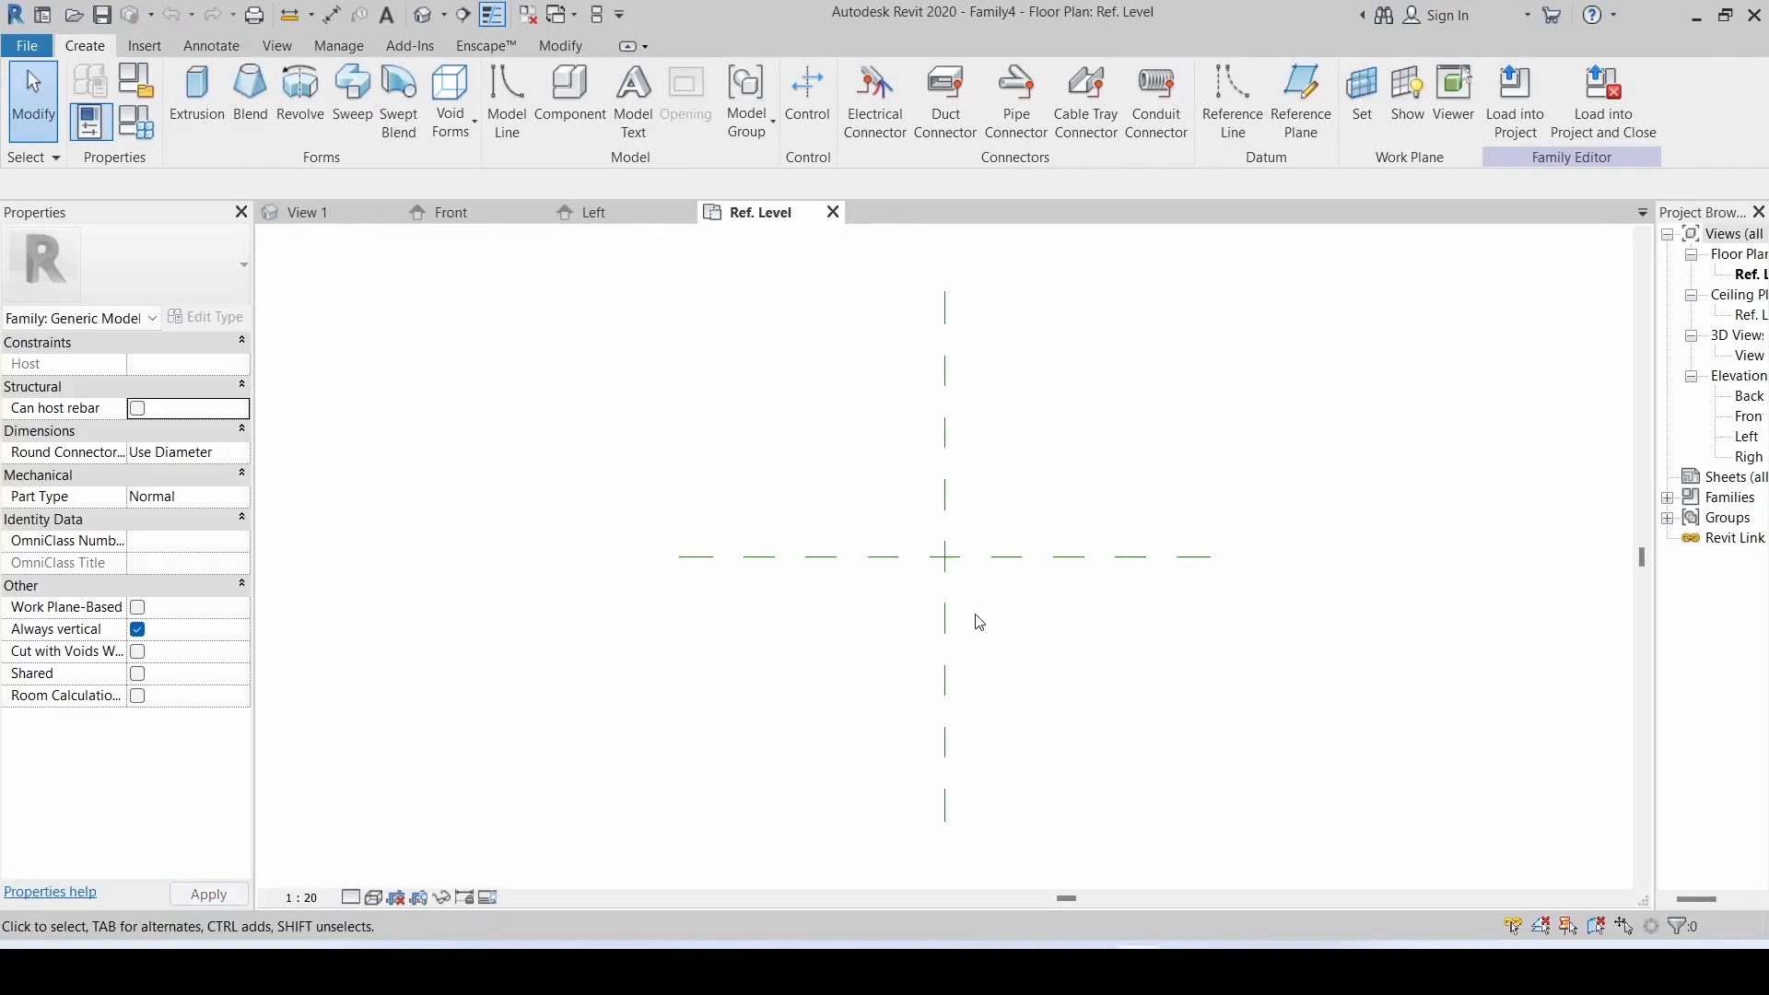
# - Set the family category to Air Terminals under the Mechanical filter
pyautogui.click(529, 13)
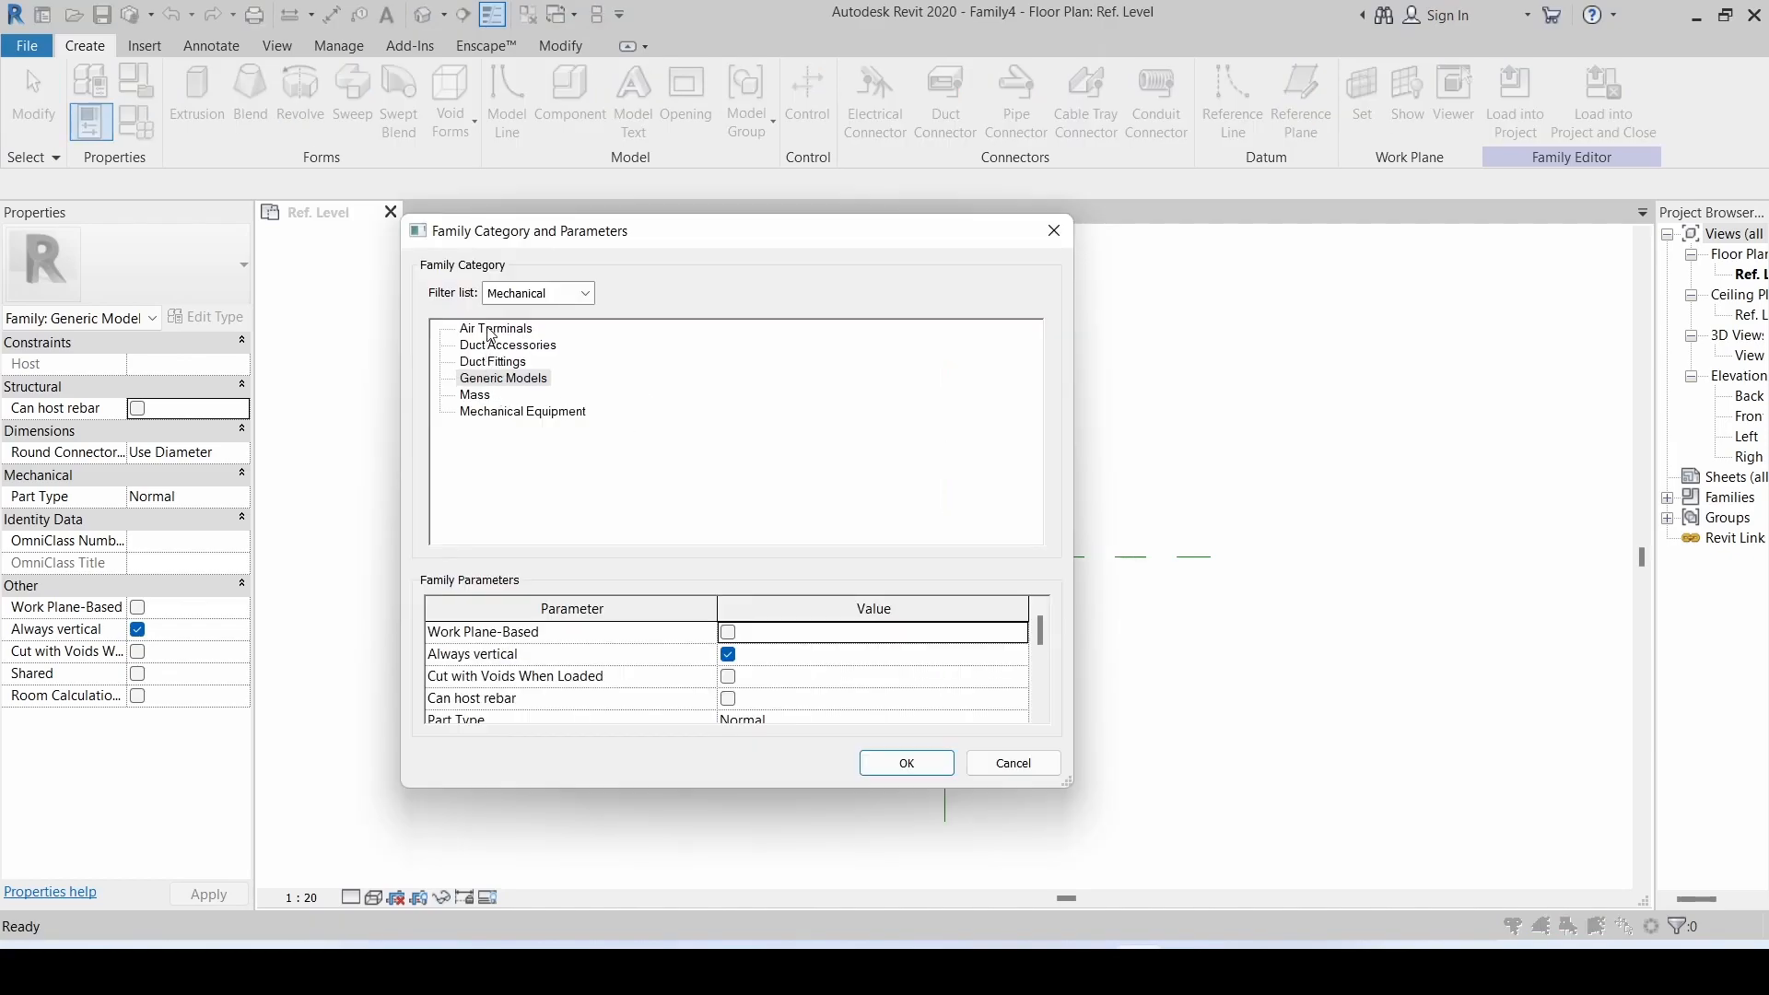
pyautogui.click(496, 328)
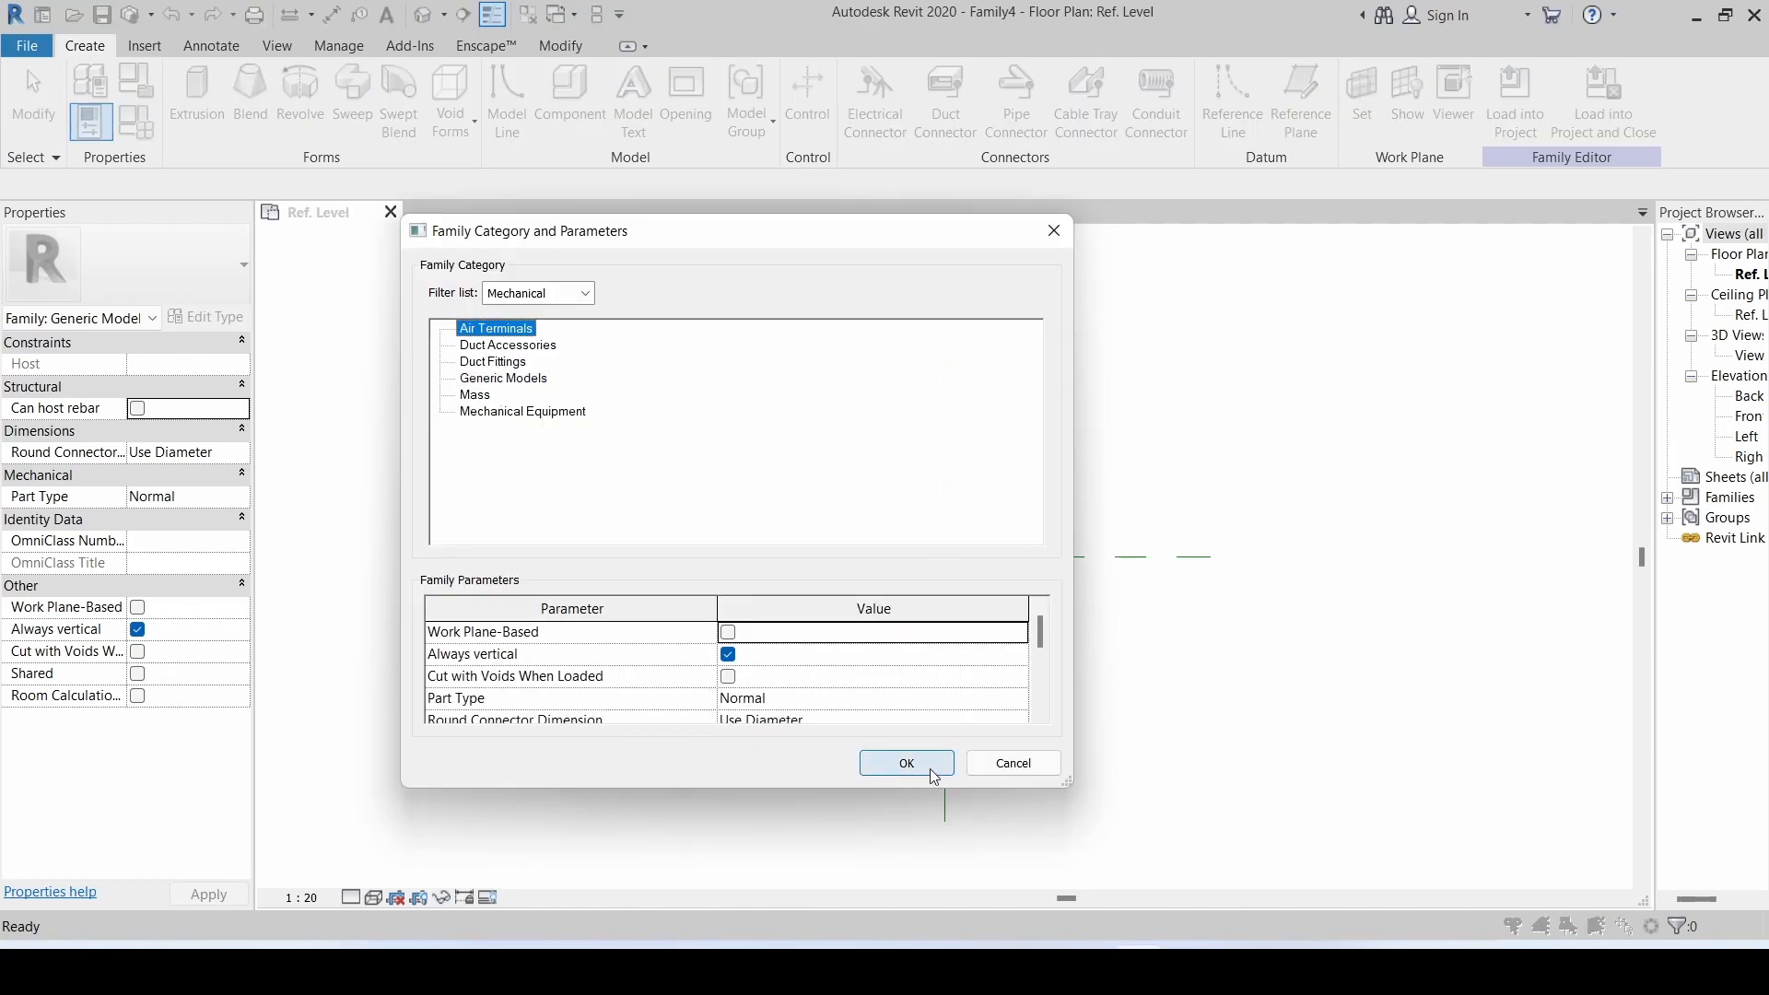
pyautogui.click(907, 762)
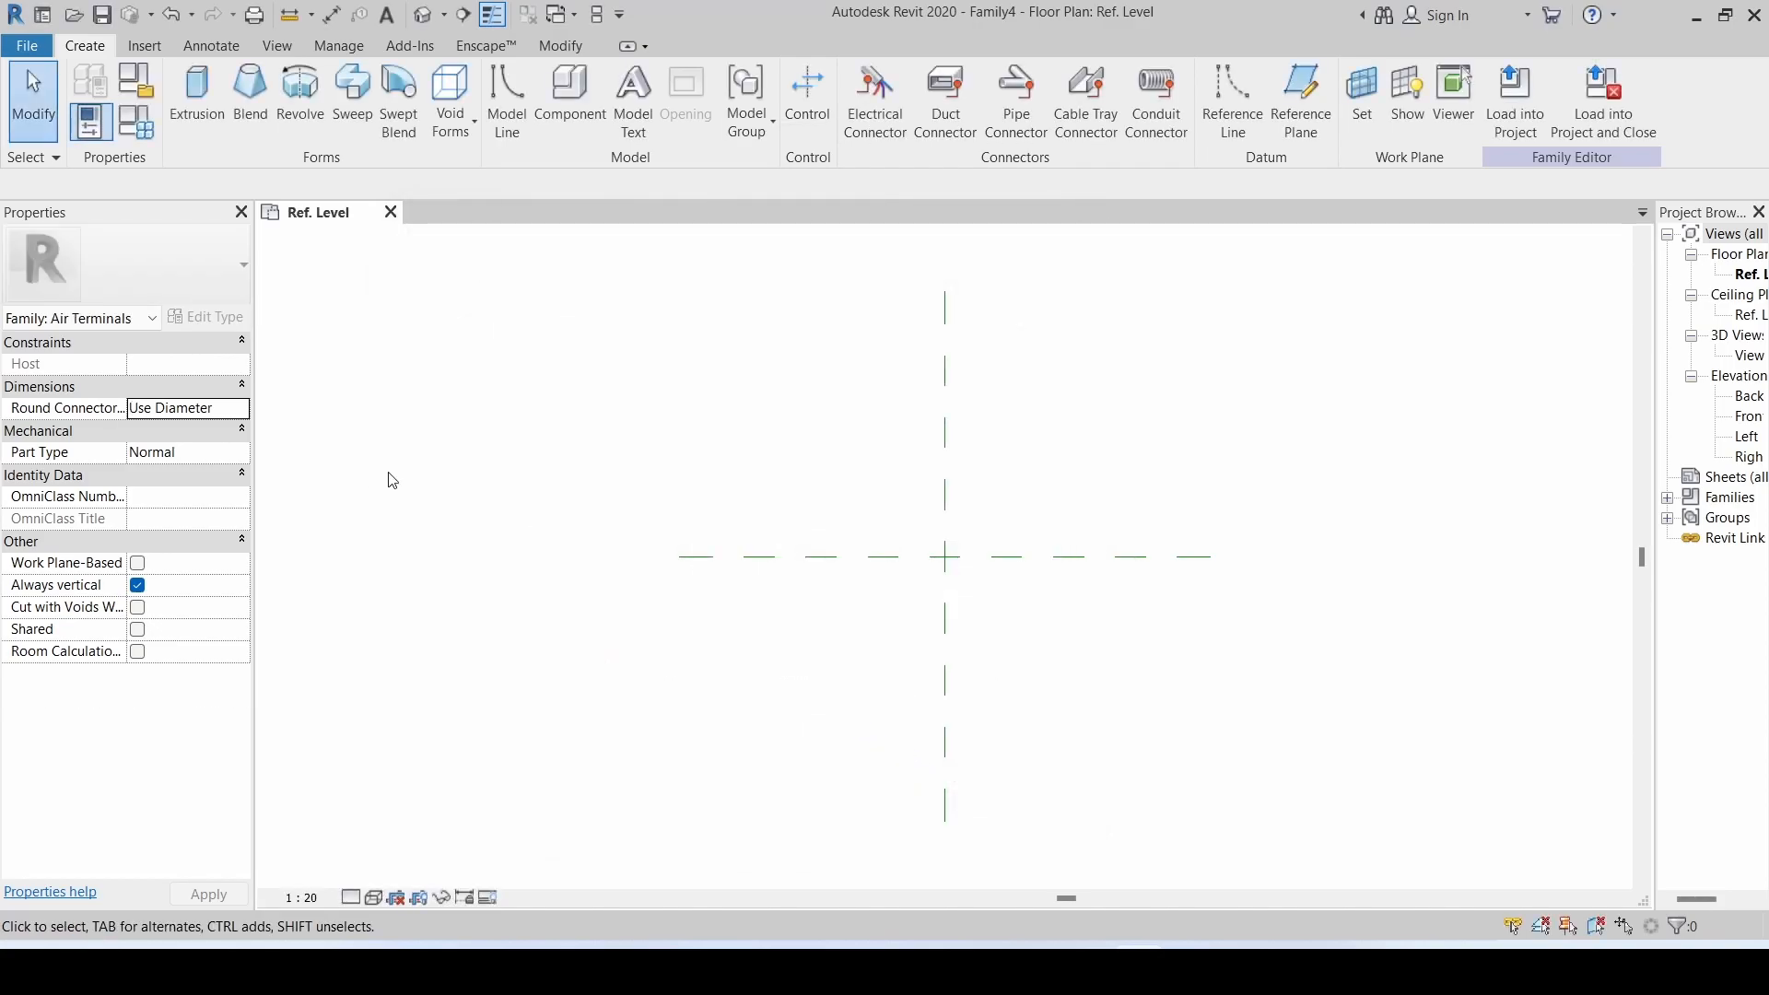
pyautogui.moveTo(134, 81)
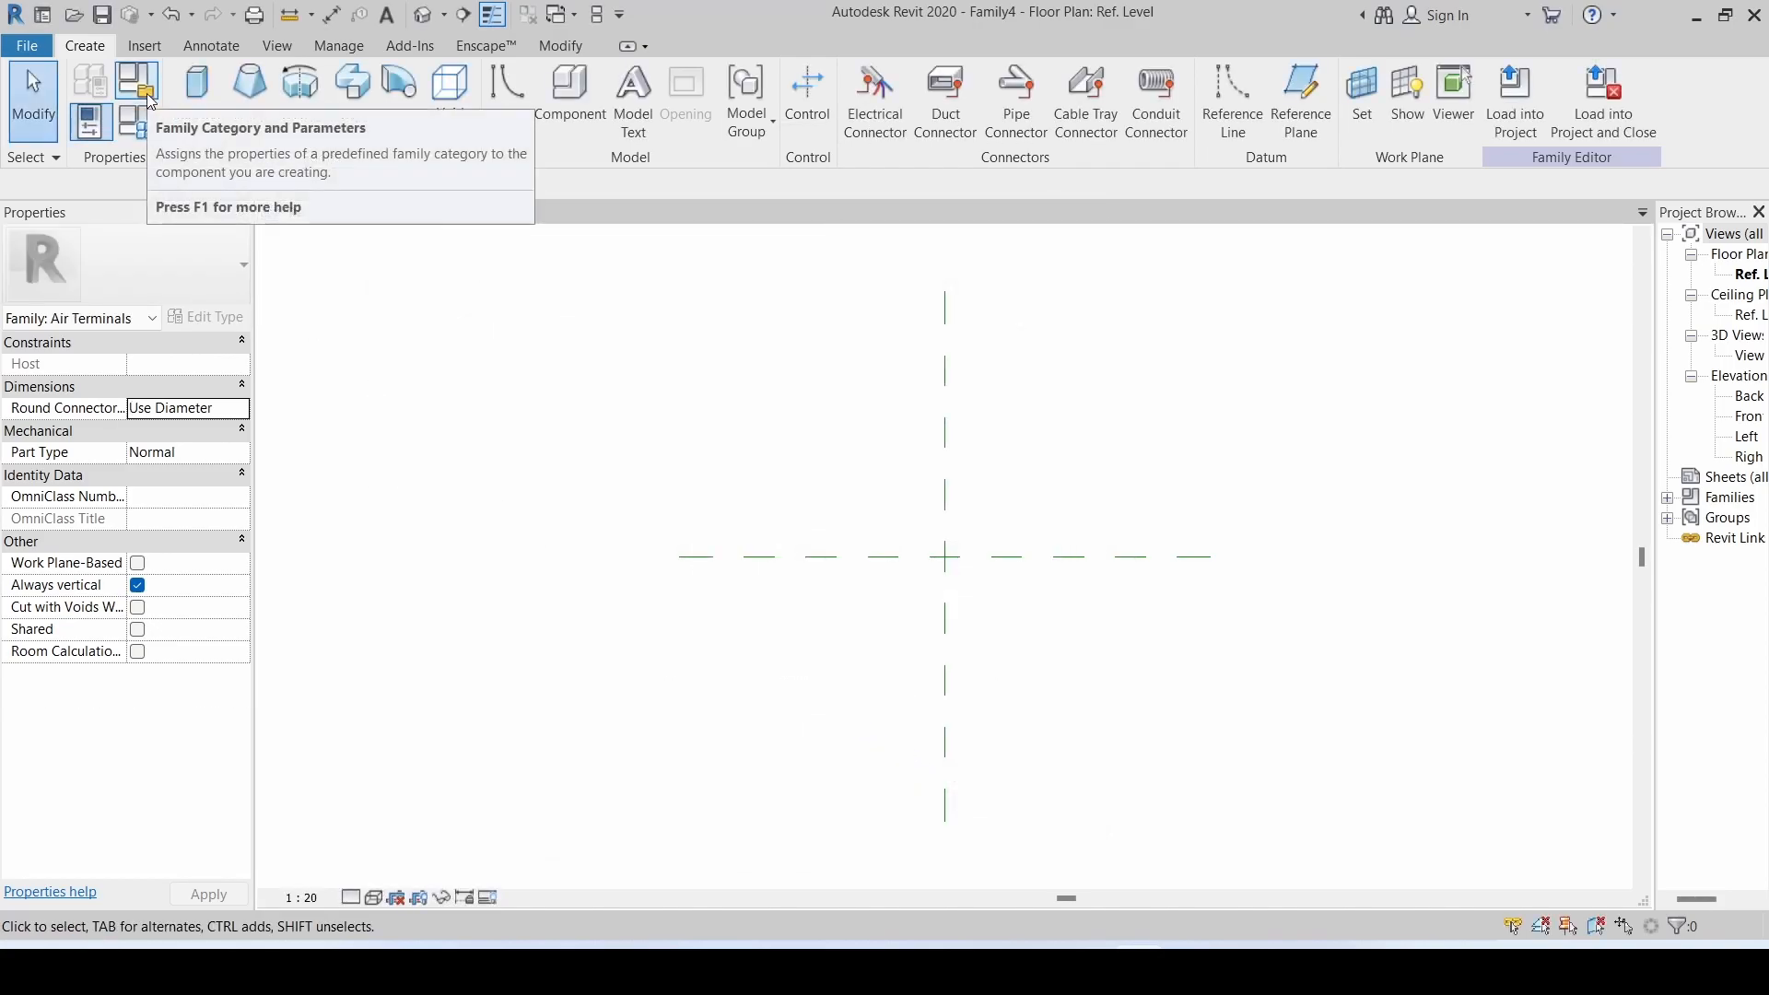
pyautogui.moveTo(792, 429)
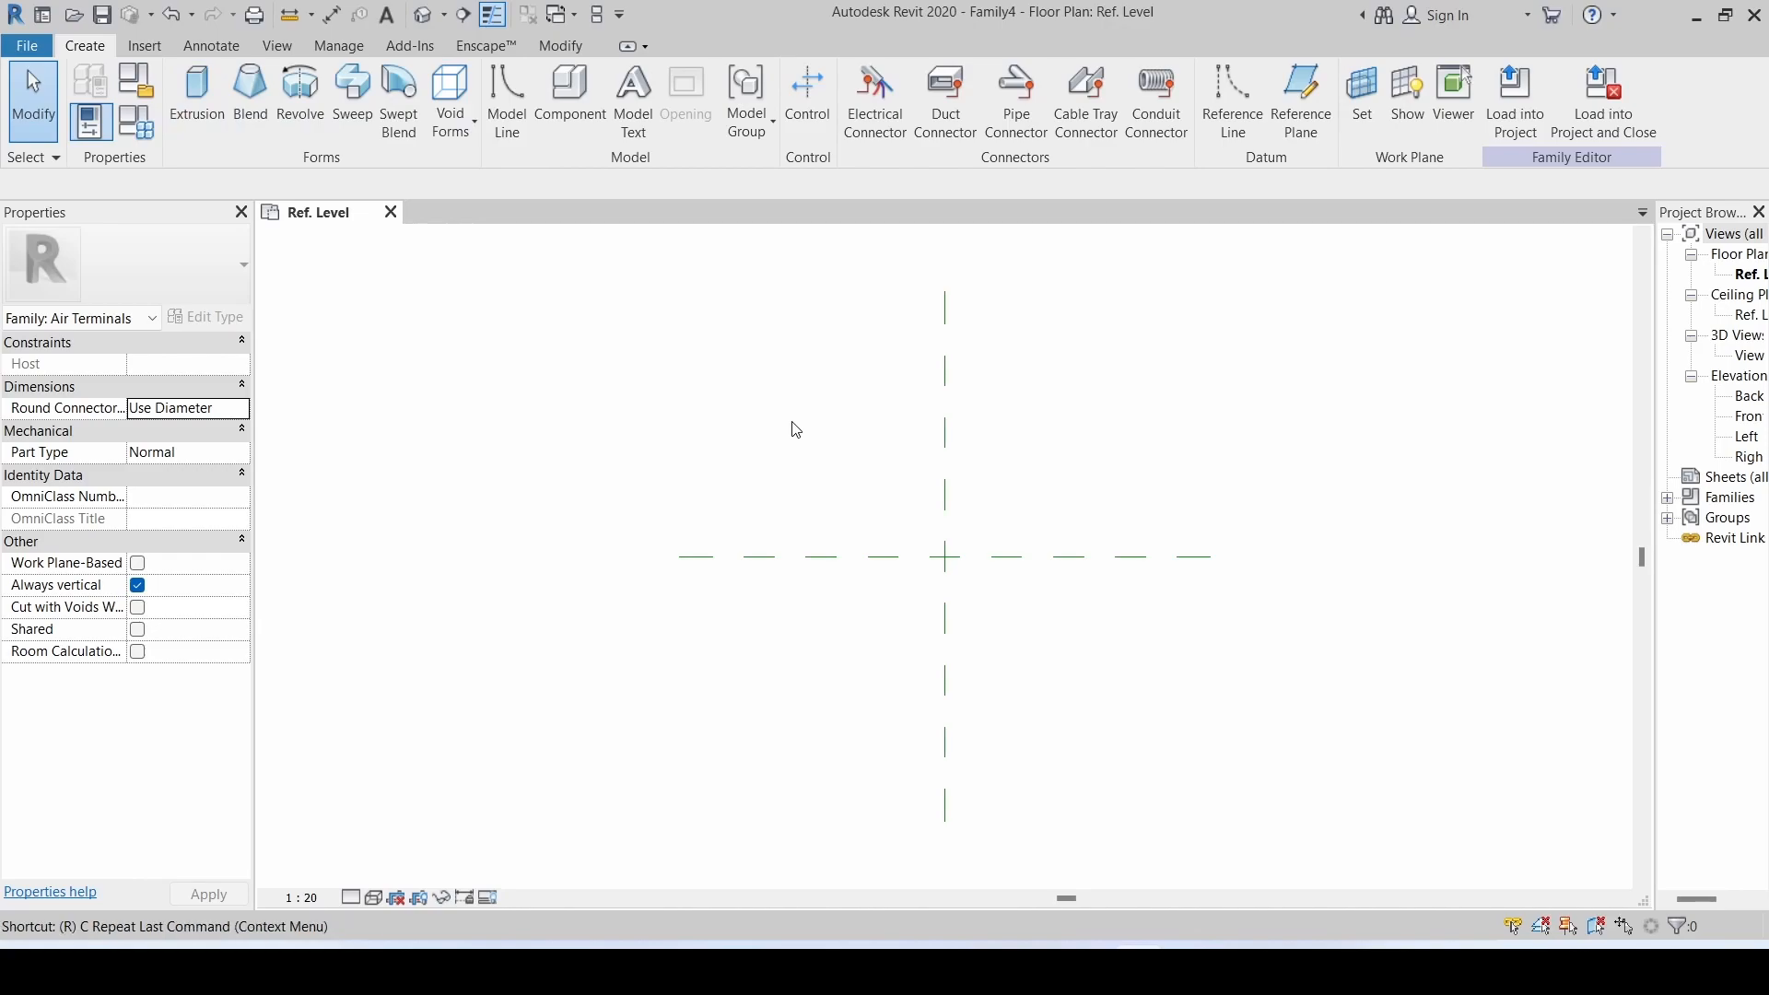
# - Add aligned dimensions across the four reference planes, equalized with EQ, plus overall 3041 and 2687 dimensions
pyautogui.click(1299, 99)
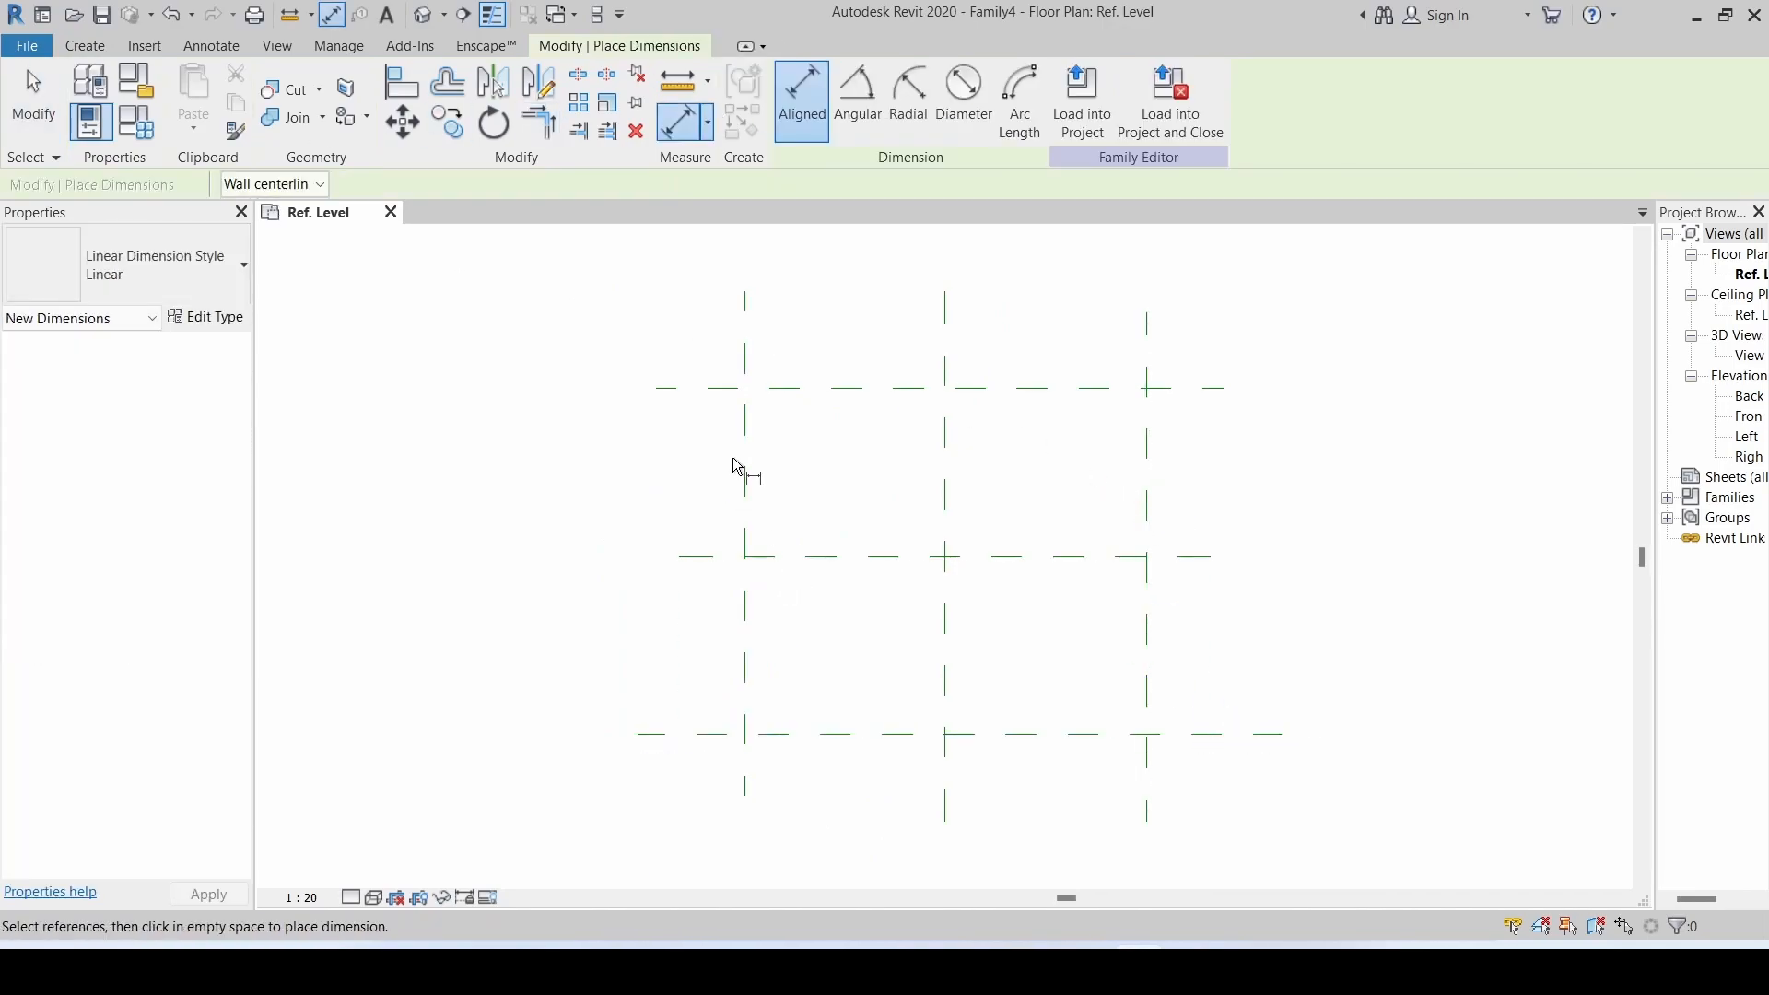
pyautogui.click(1145, 440)
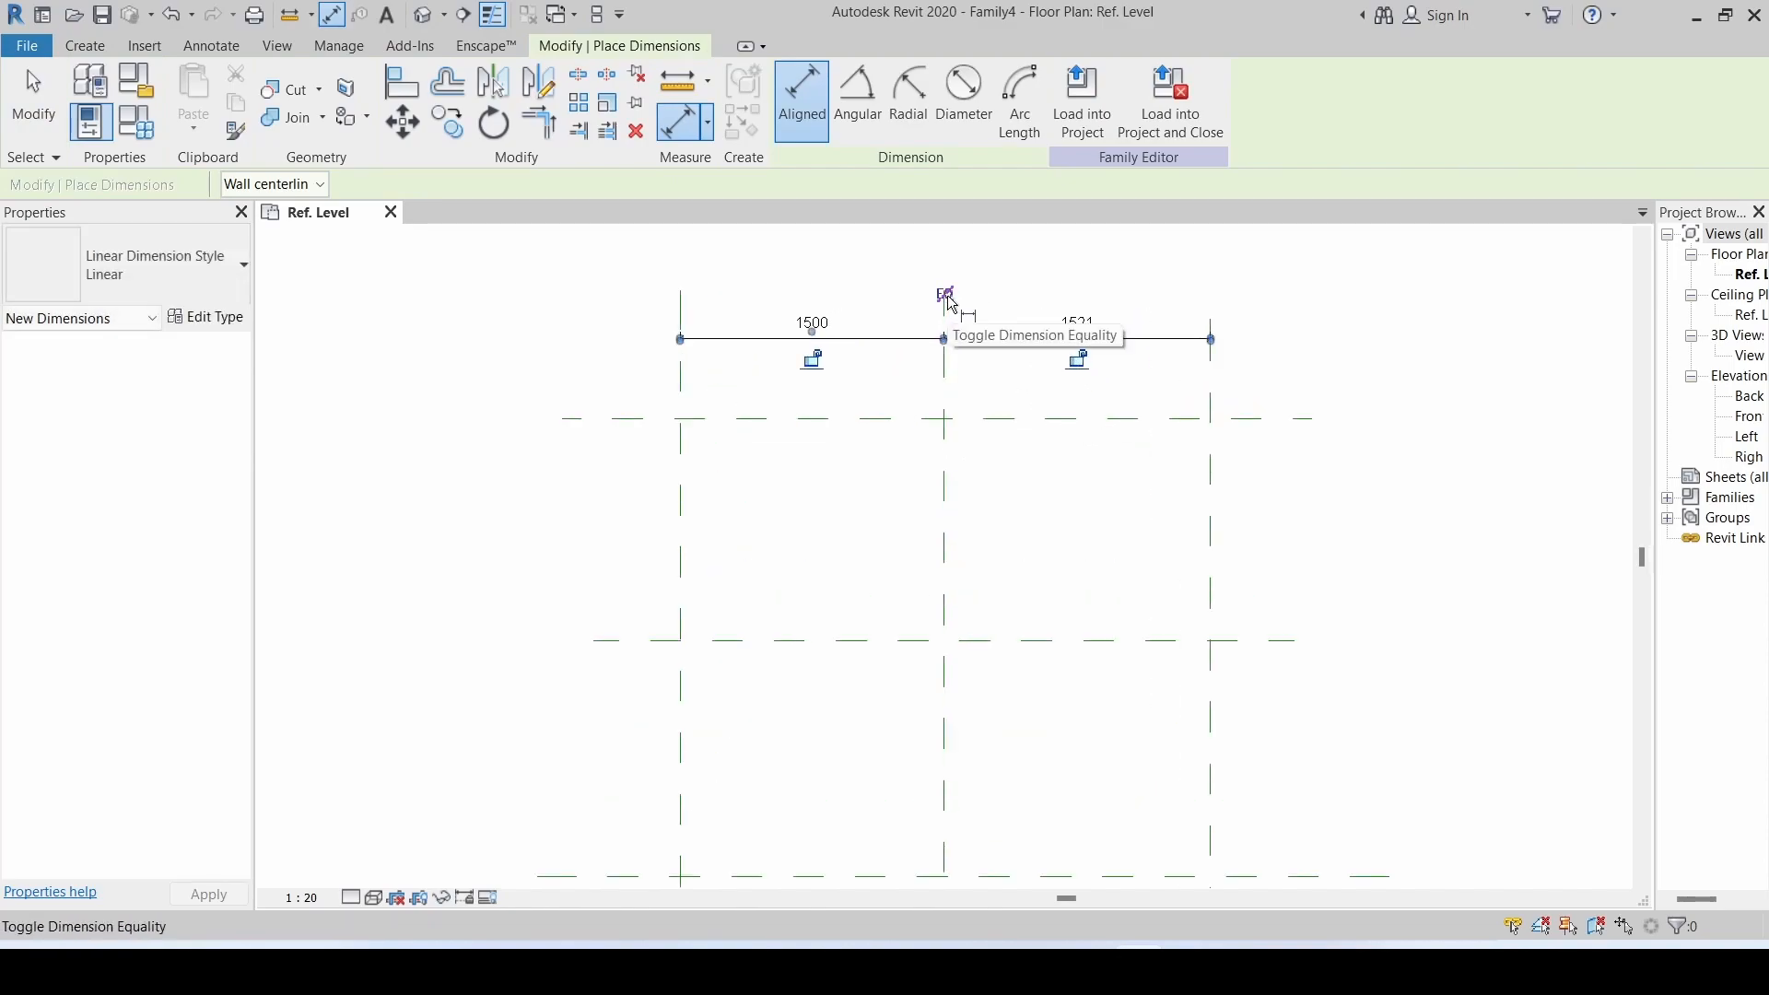
pyautogui.click(946, 295)
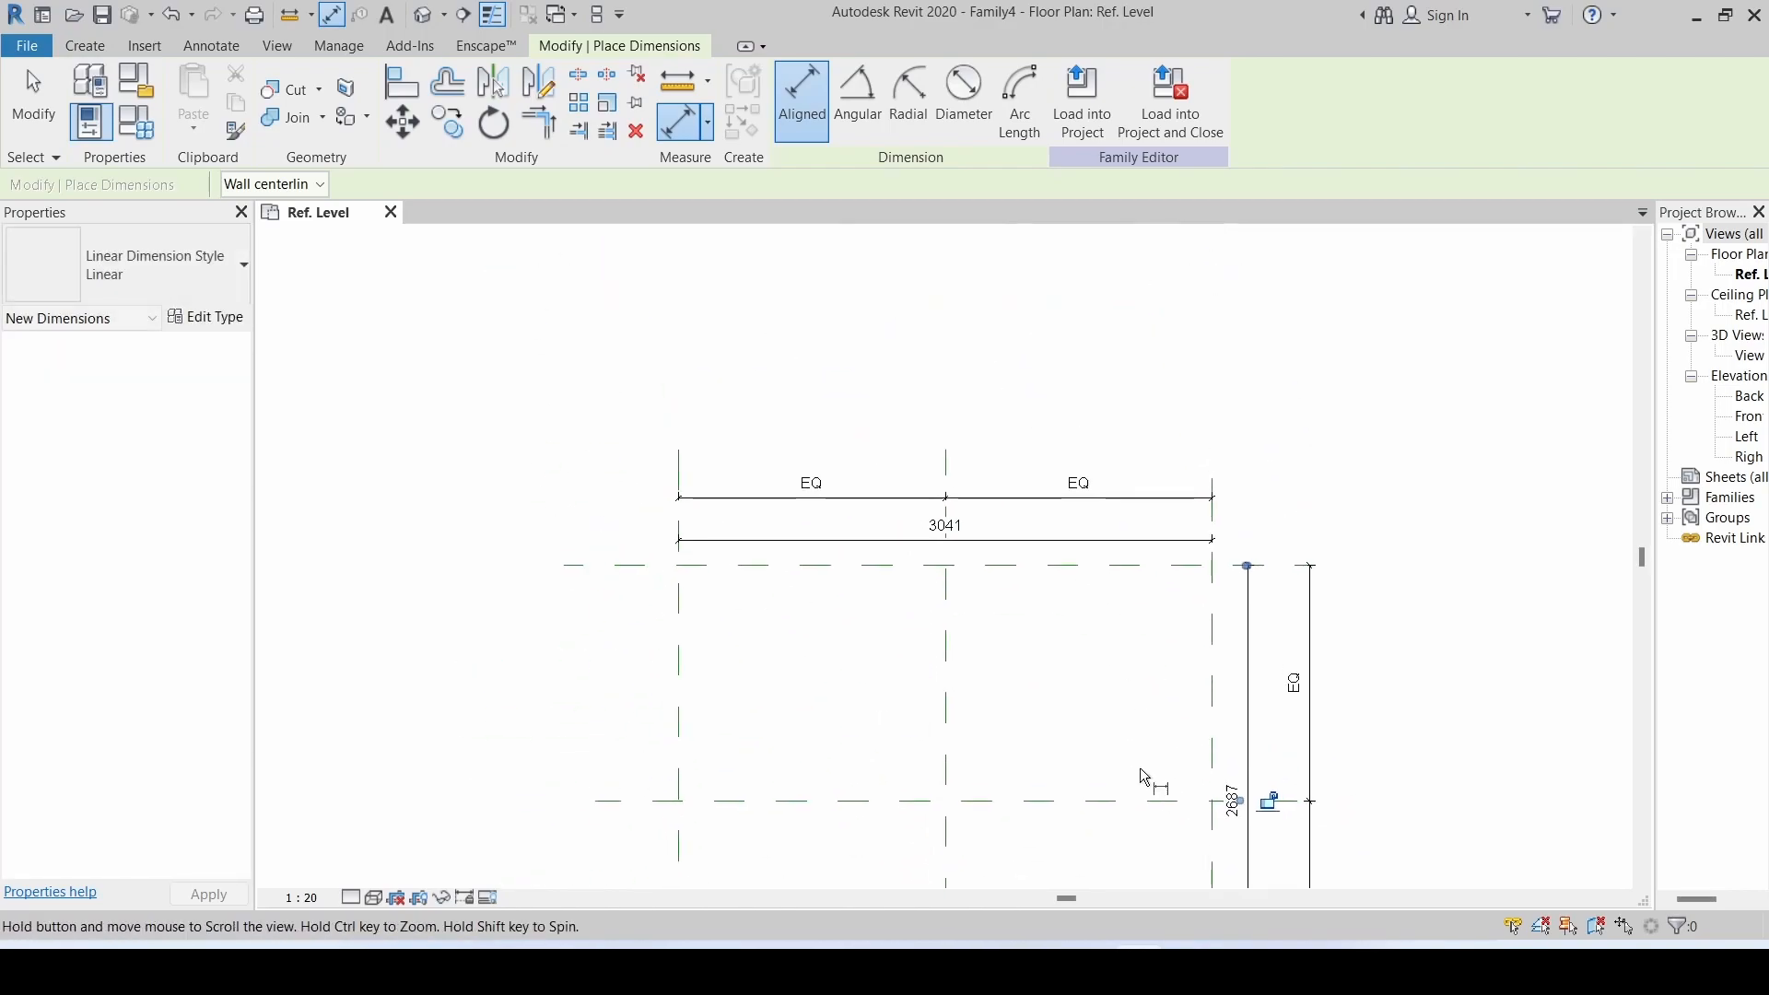
pyautogui.click(944, 540)
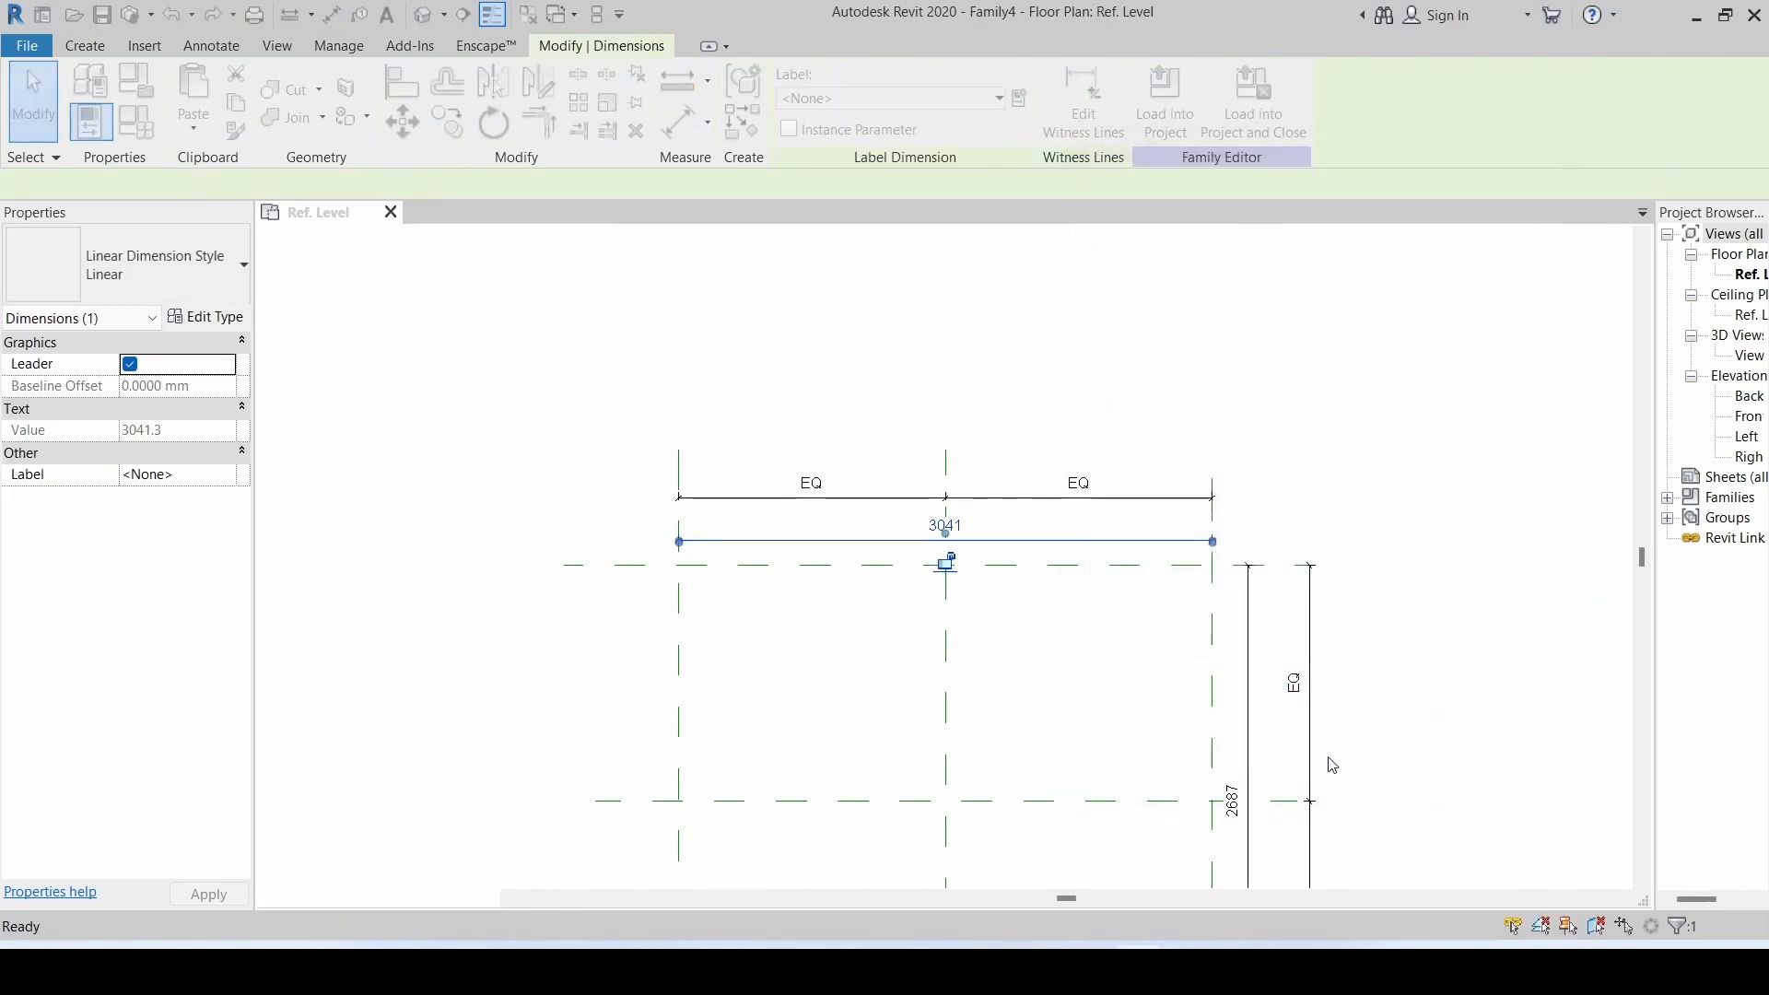
# - Create Width and Length parameters on the overall dimensions and set both to 600
pyautogui.click(1017, 97)
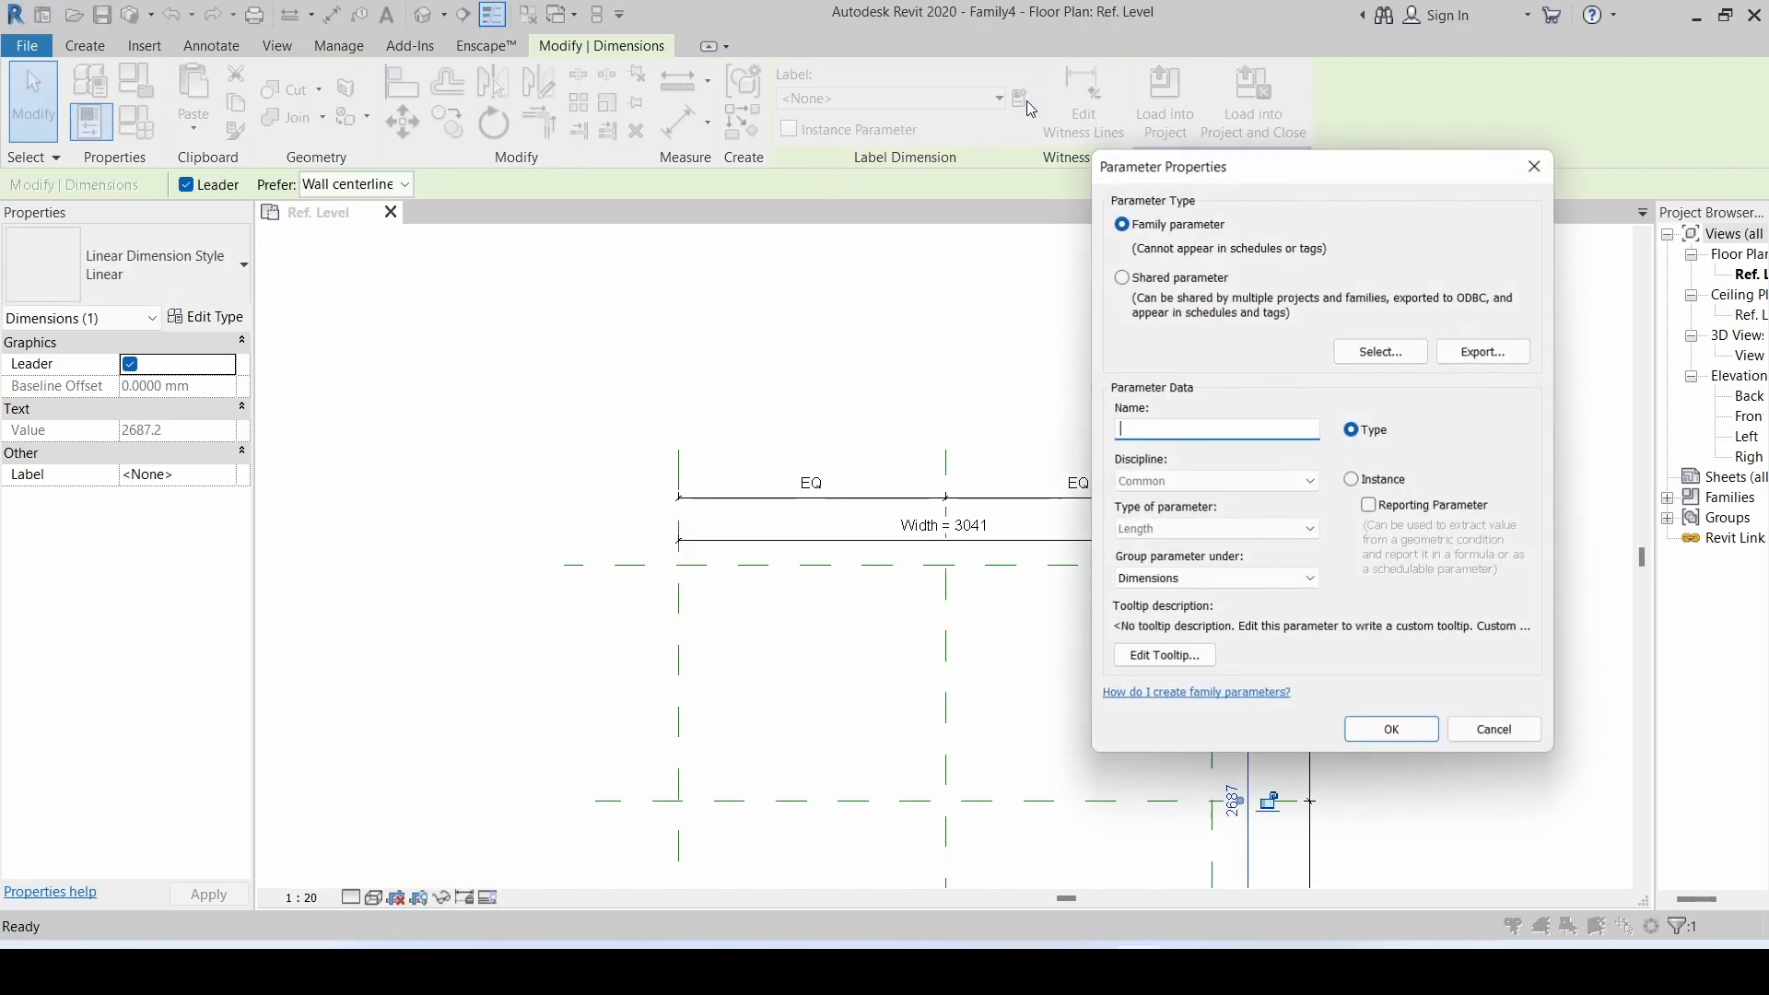
pyautogui.write('Length')
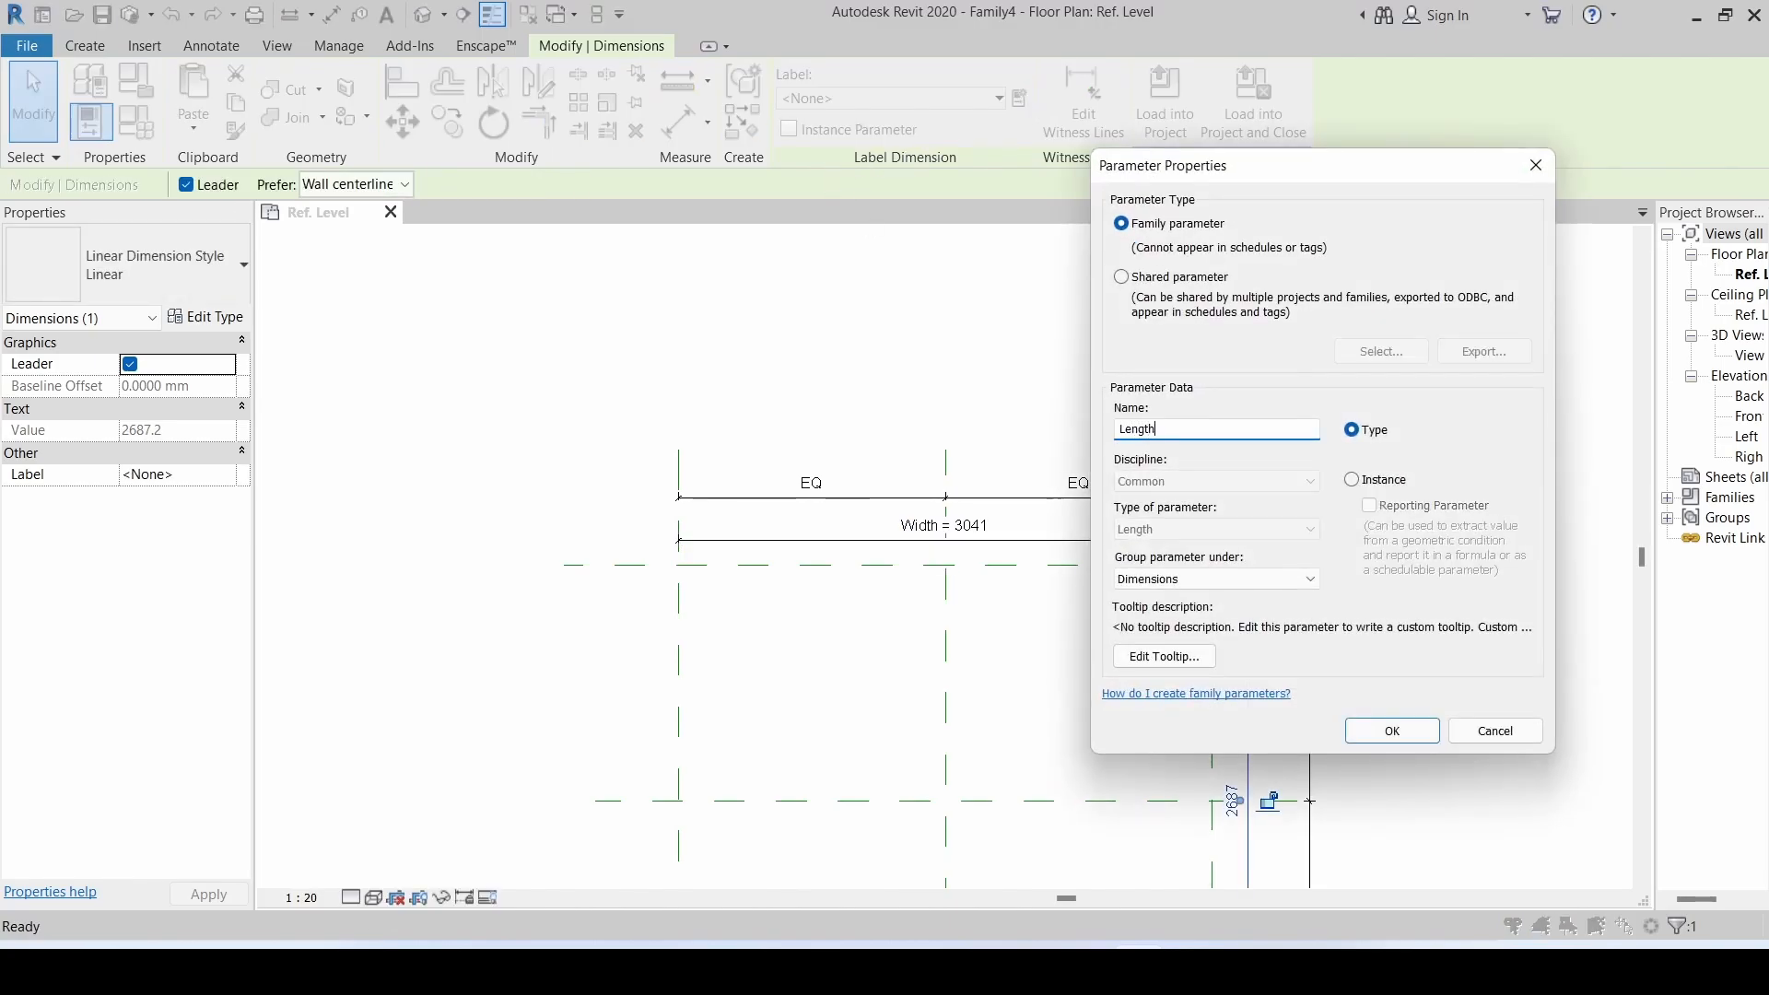
pyautogui.click(1391, 732)
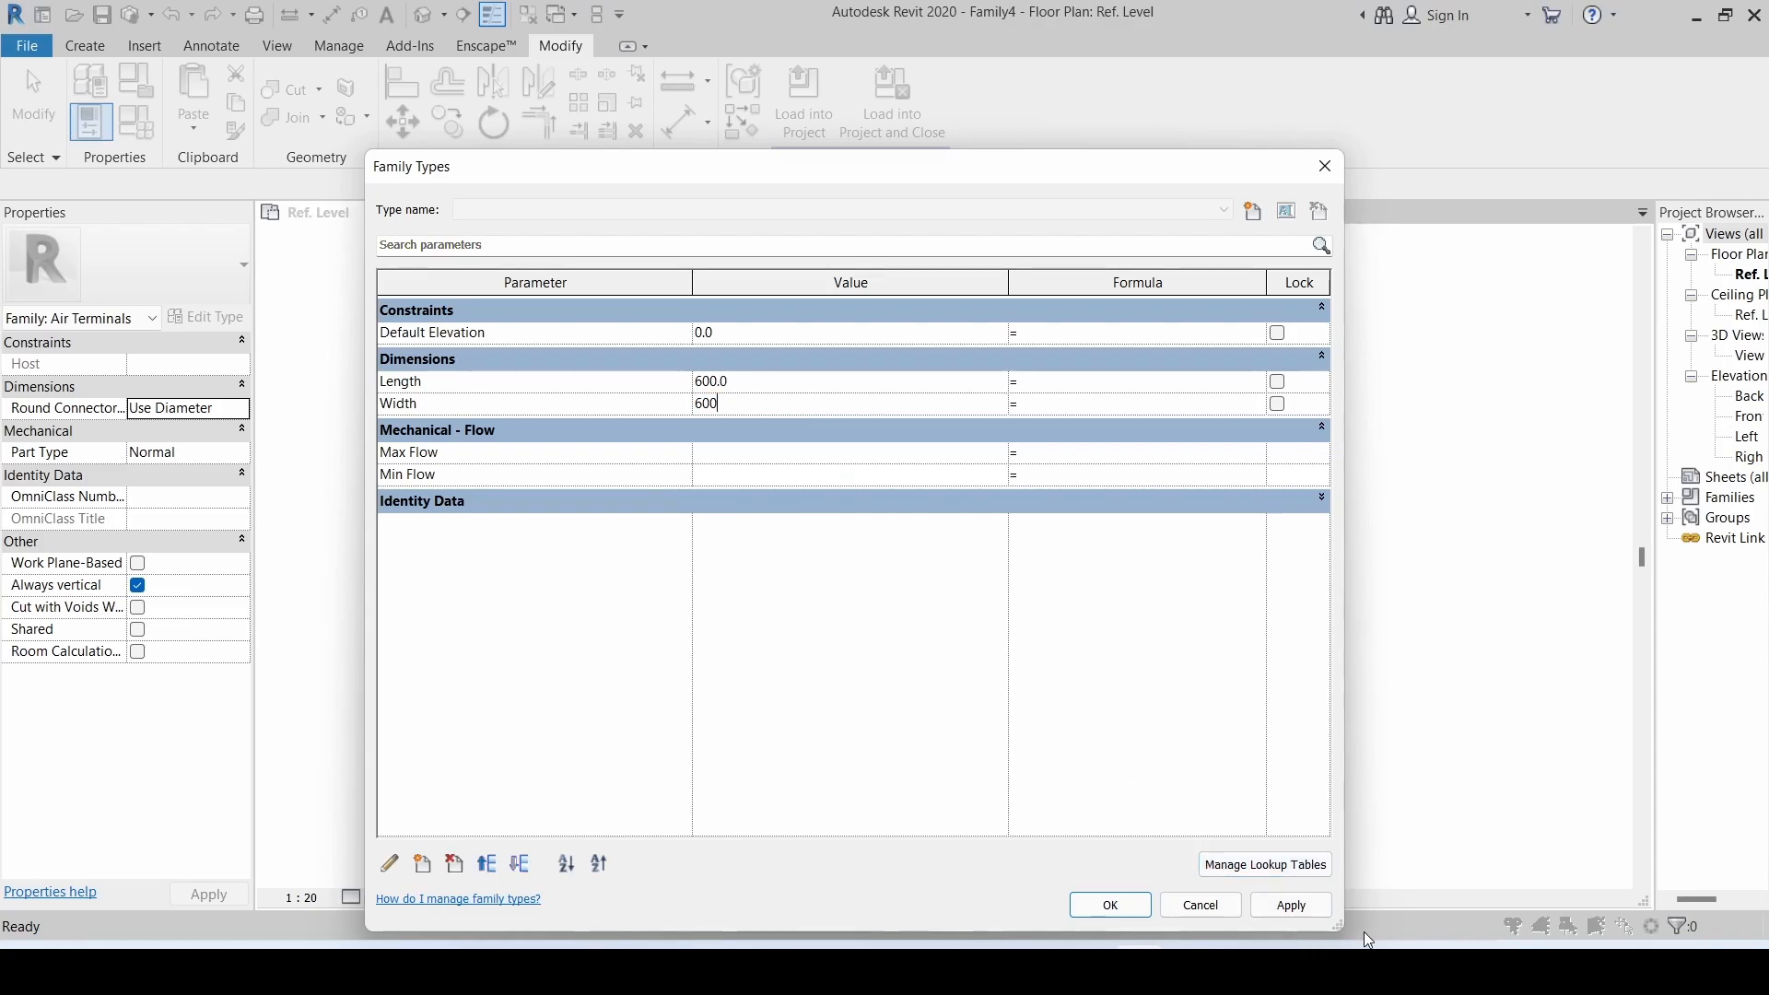
pyautogui.click(1288, 905)
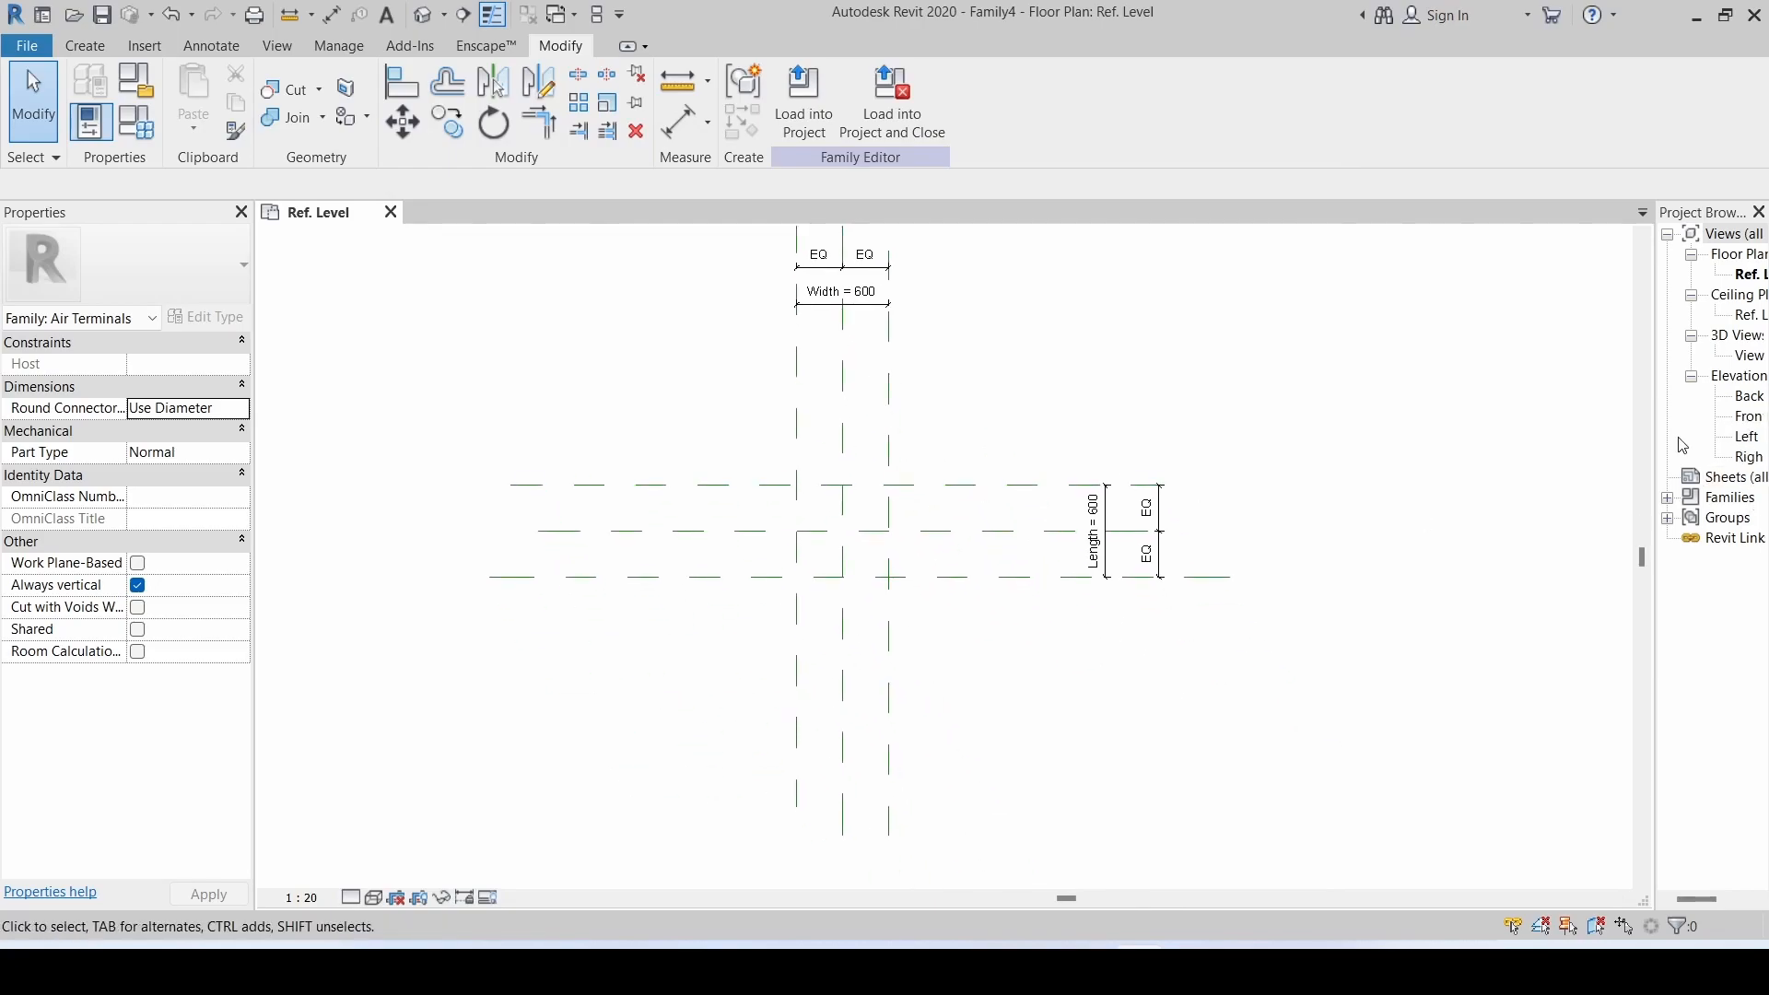
# - In the Front elevation, dimension a reference plane above the level as parameter Thickness set to 5
pyautogui.click(1727, 416)
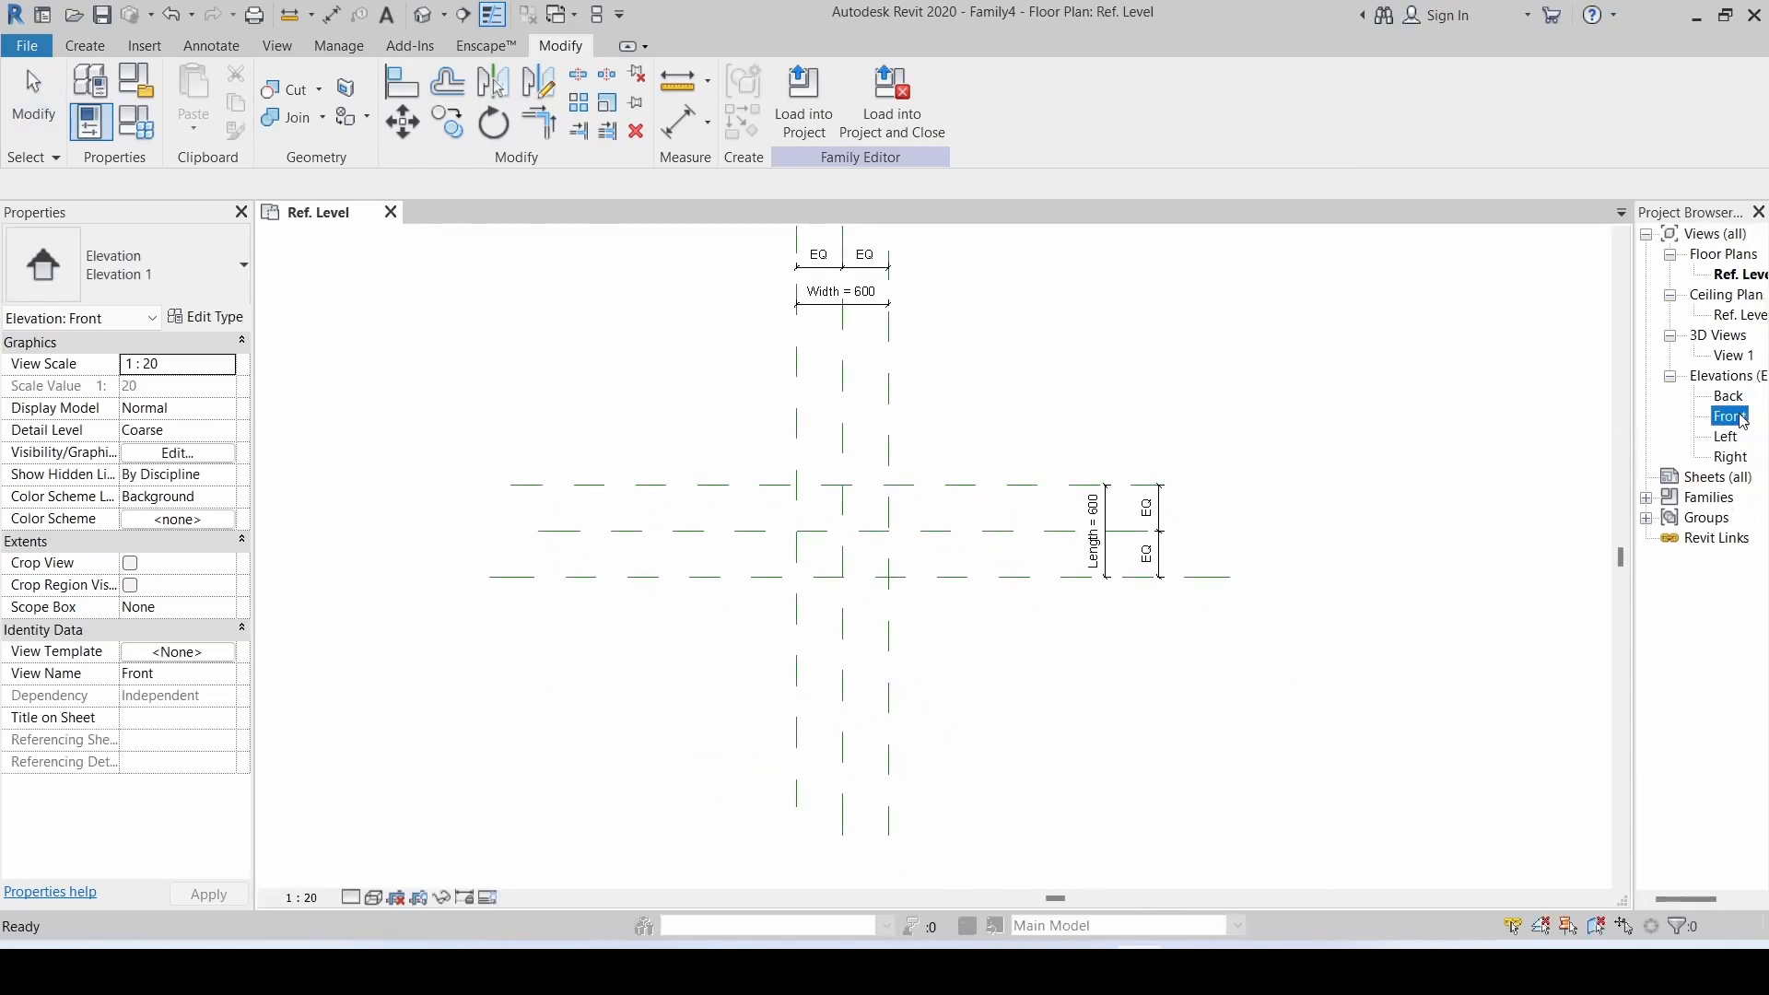
pyautogui.doubleClick(1725, 415)
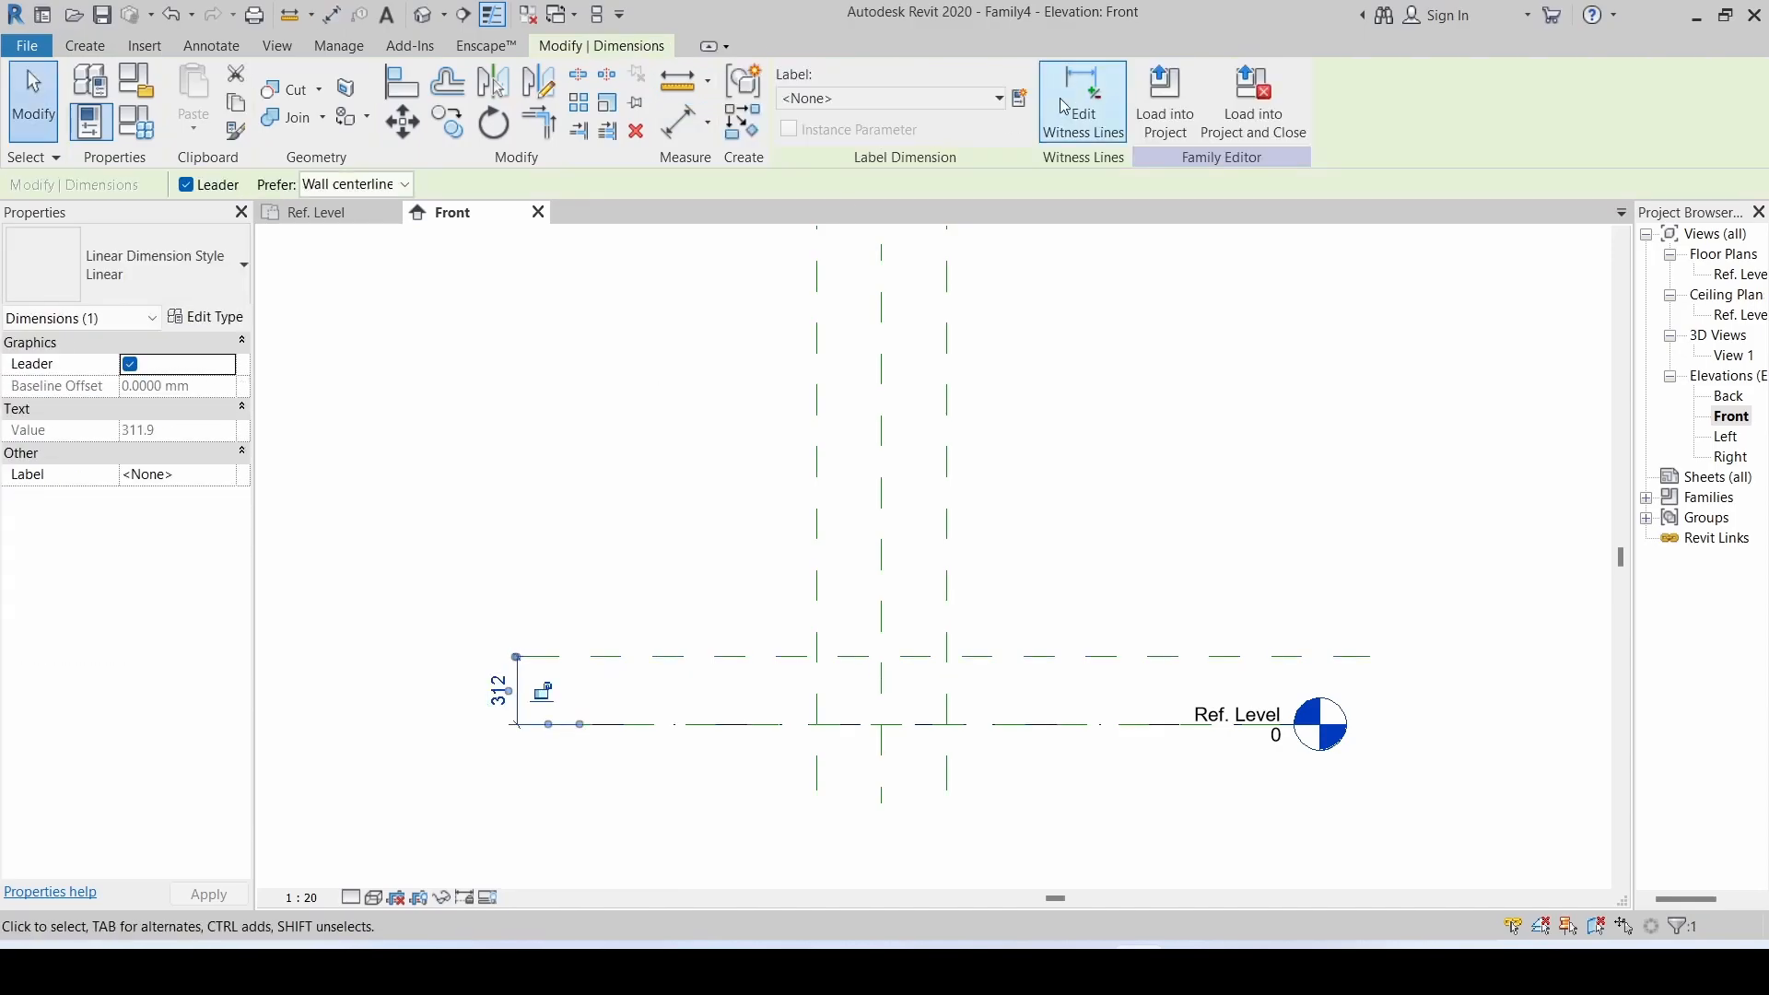
pyautogui.click(1017, 98)
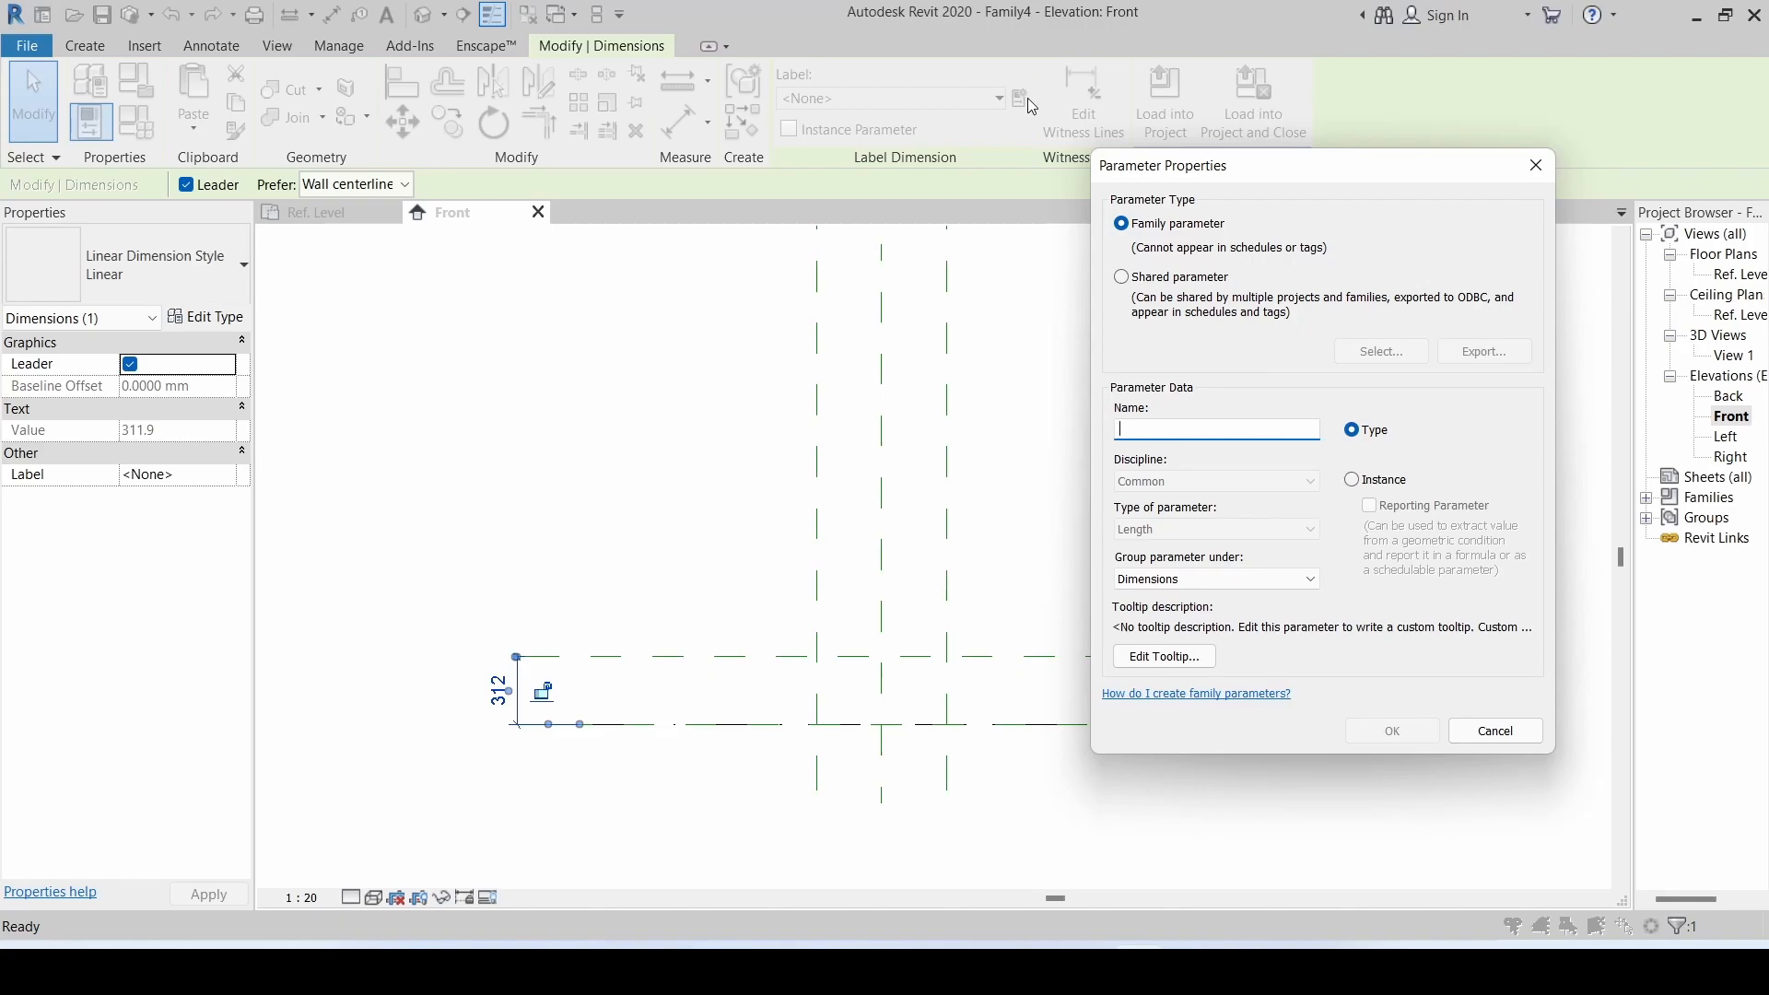
pyautogui.write('Thickness')
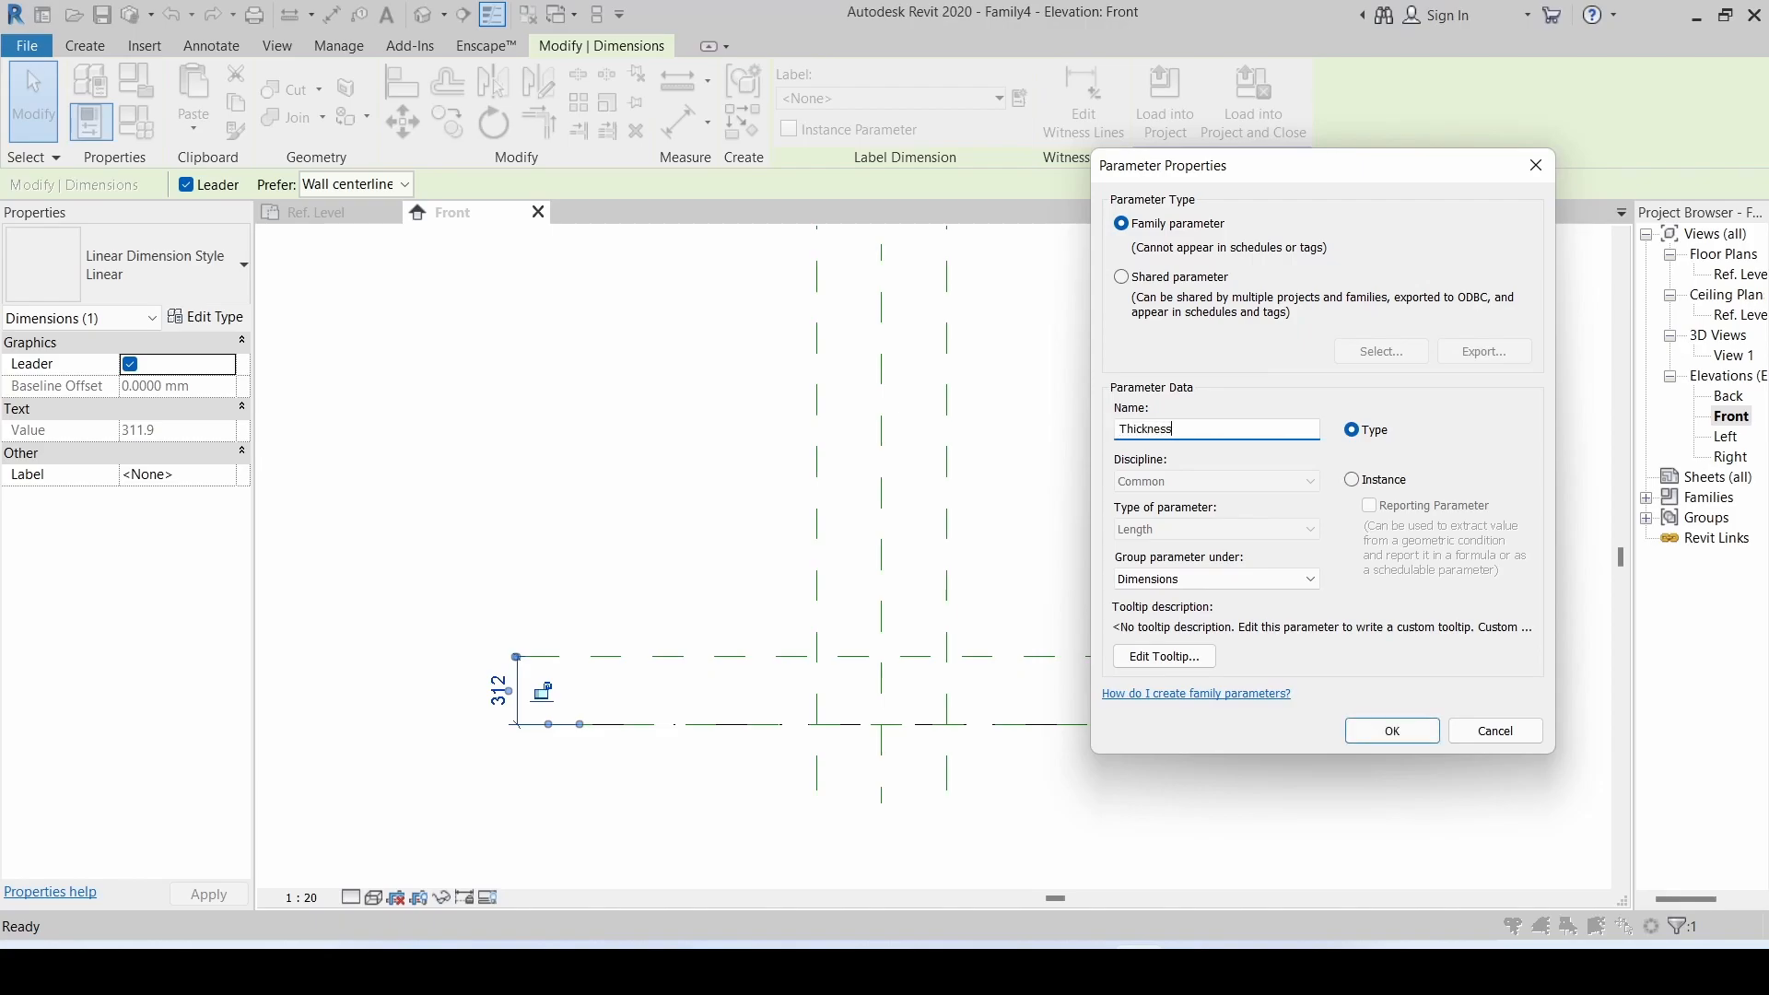
pyautogui.click(1390, 730)
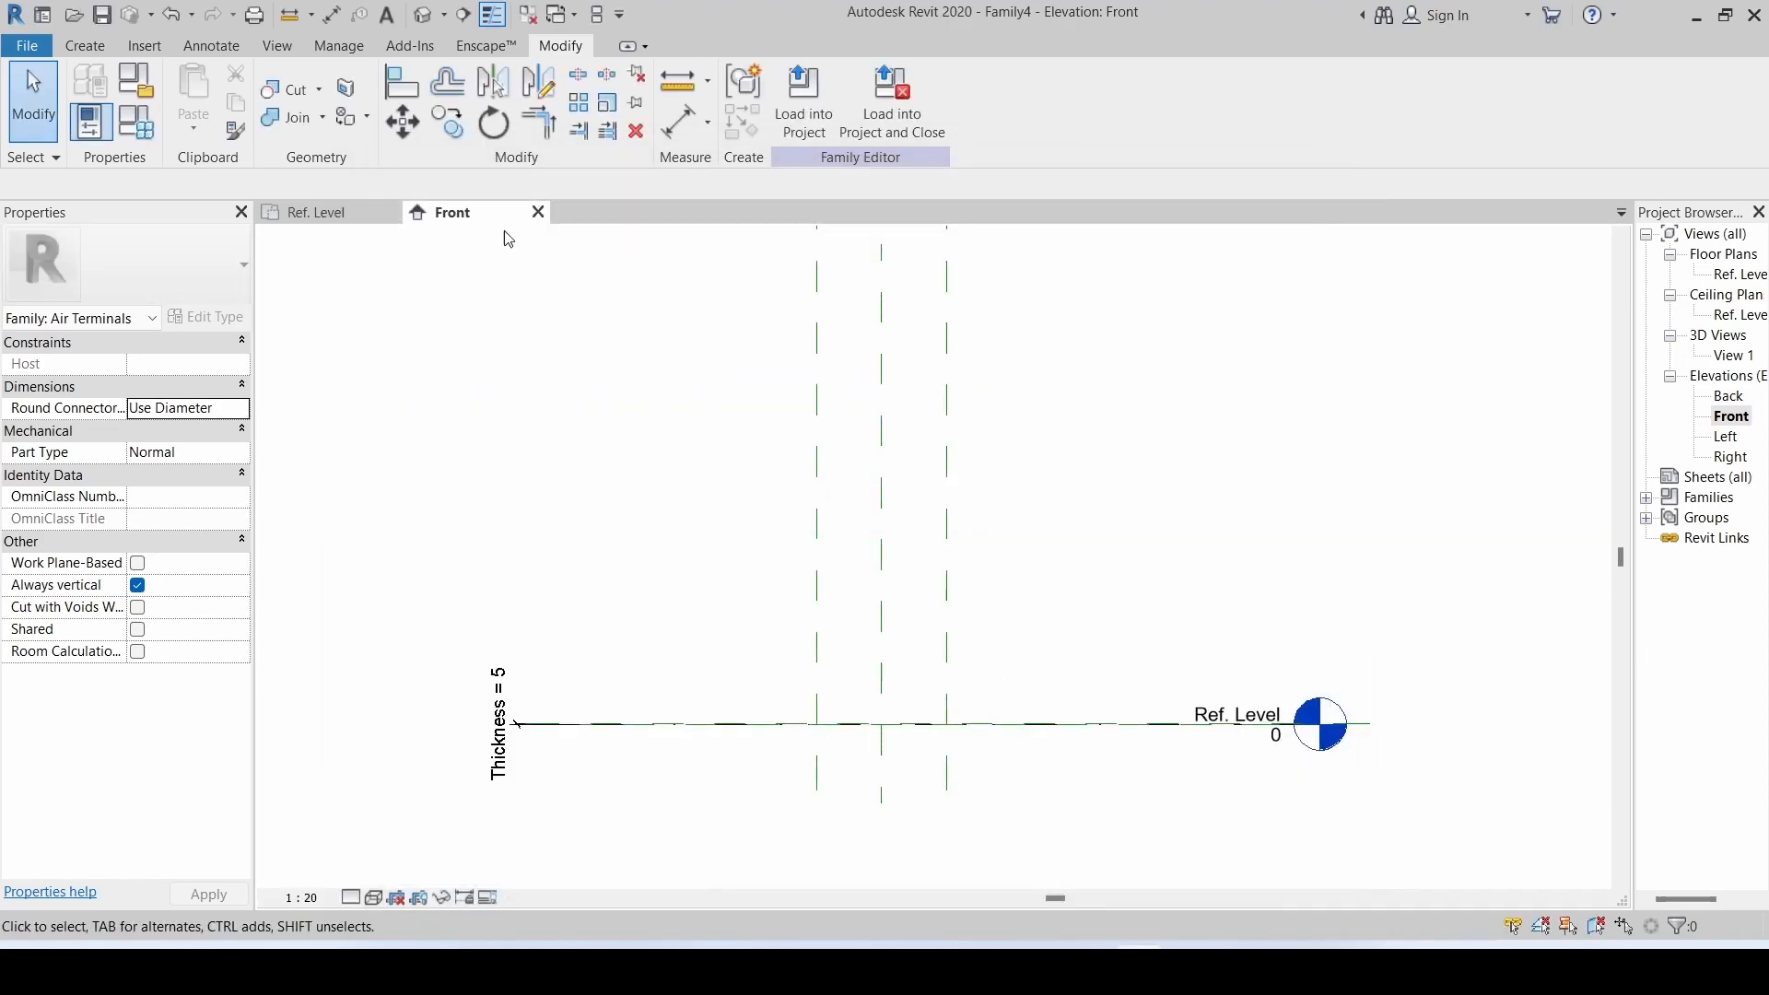
pyautogui.click(317, 212)
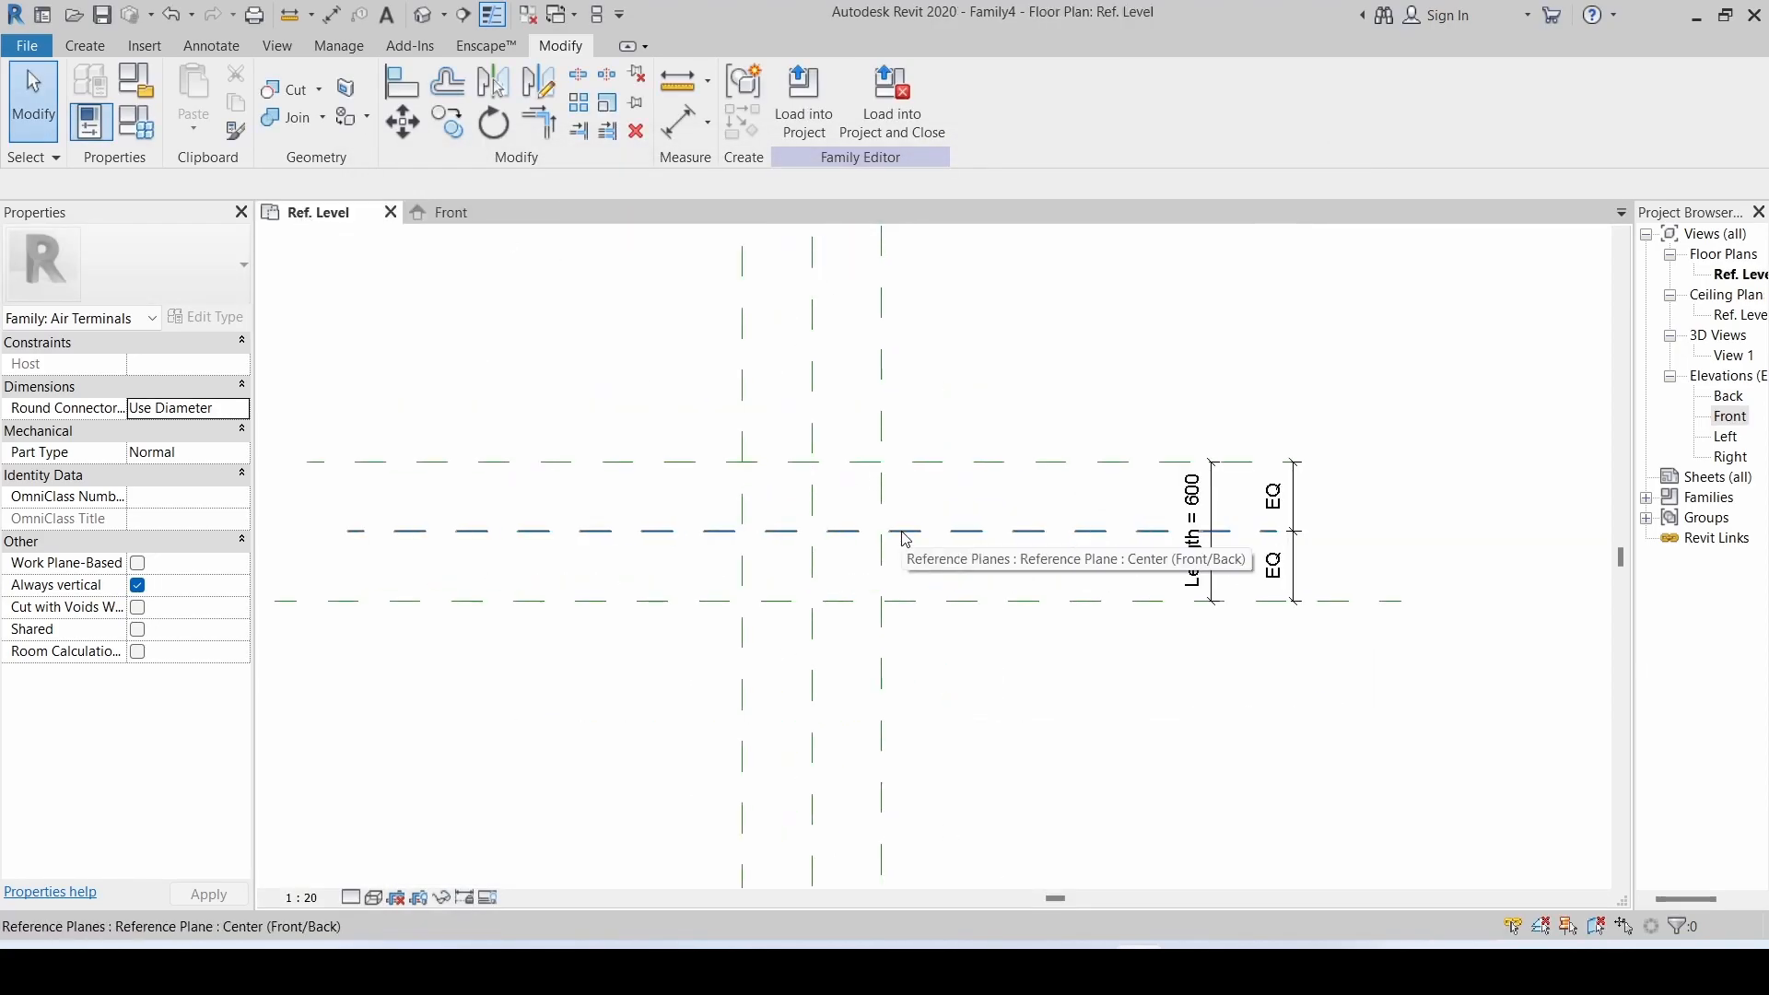
# - Extrude a 600 × 600 solid plate with Extrusion End 5 from the reference-plane rectangle and view it in 3D
pyautogui.click(83, 45)
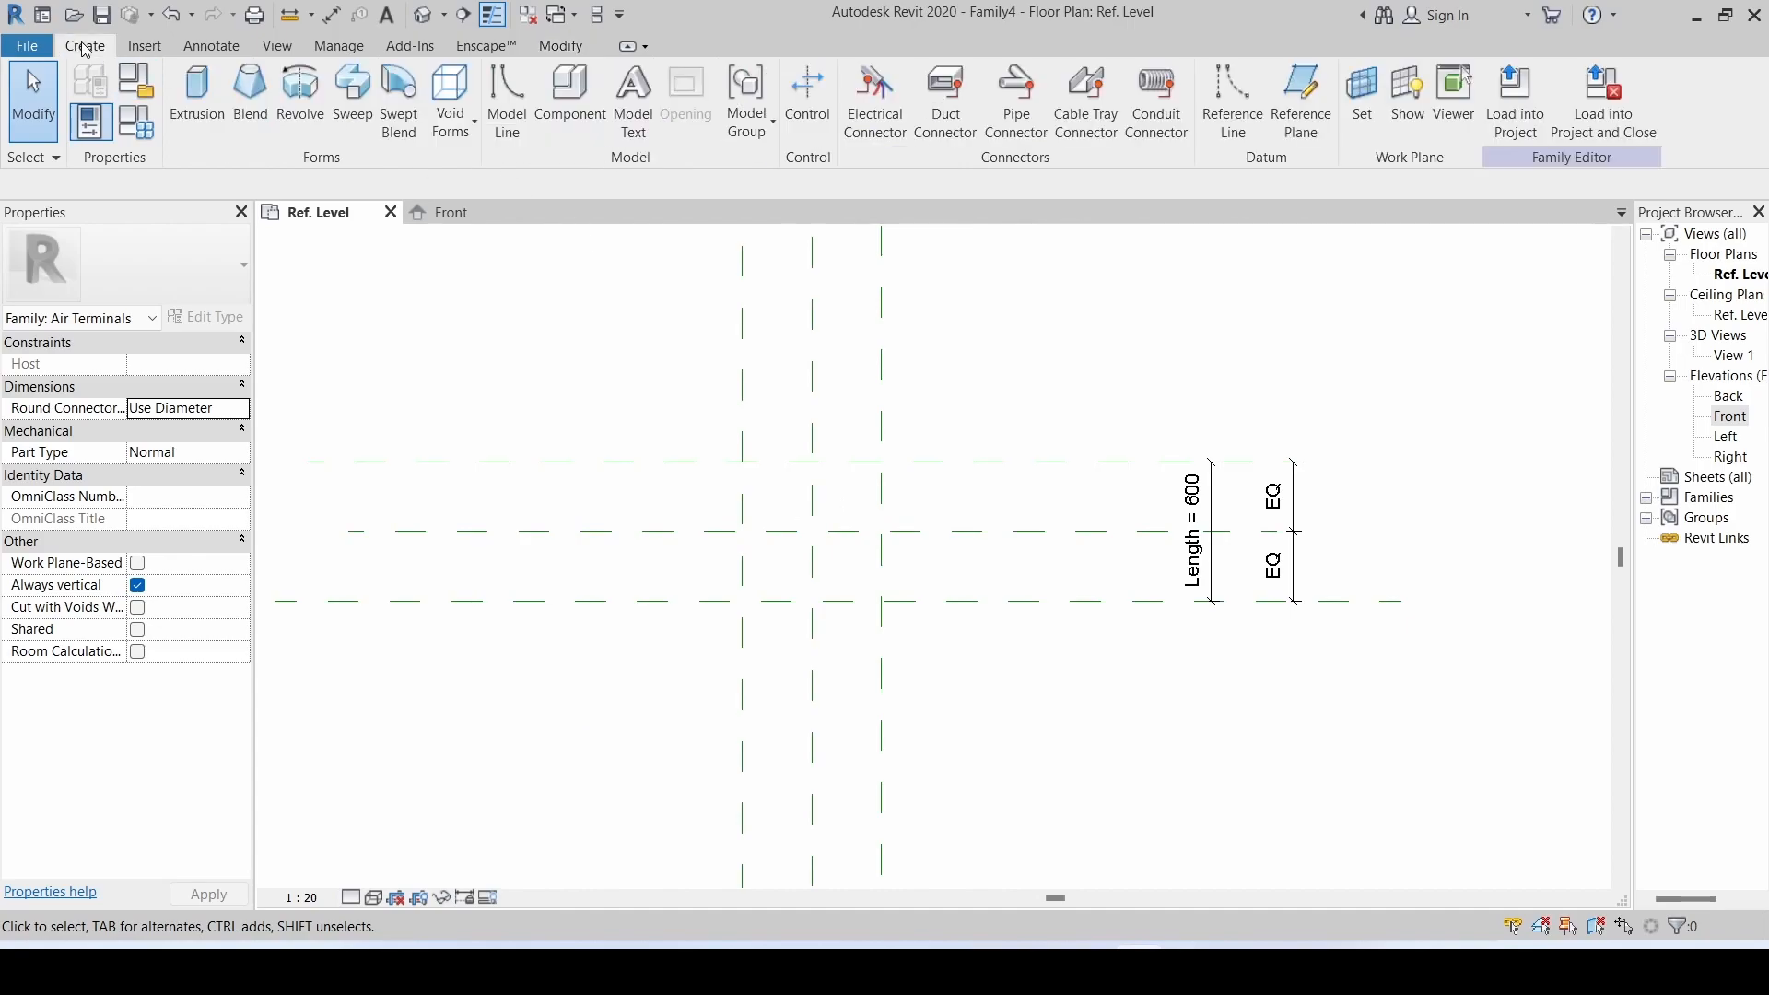
pyautogui.moveTo(196, 96)
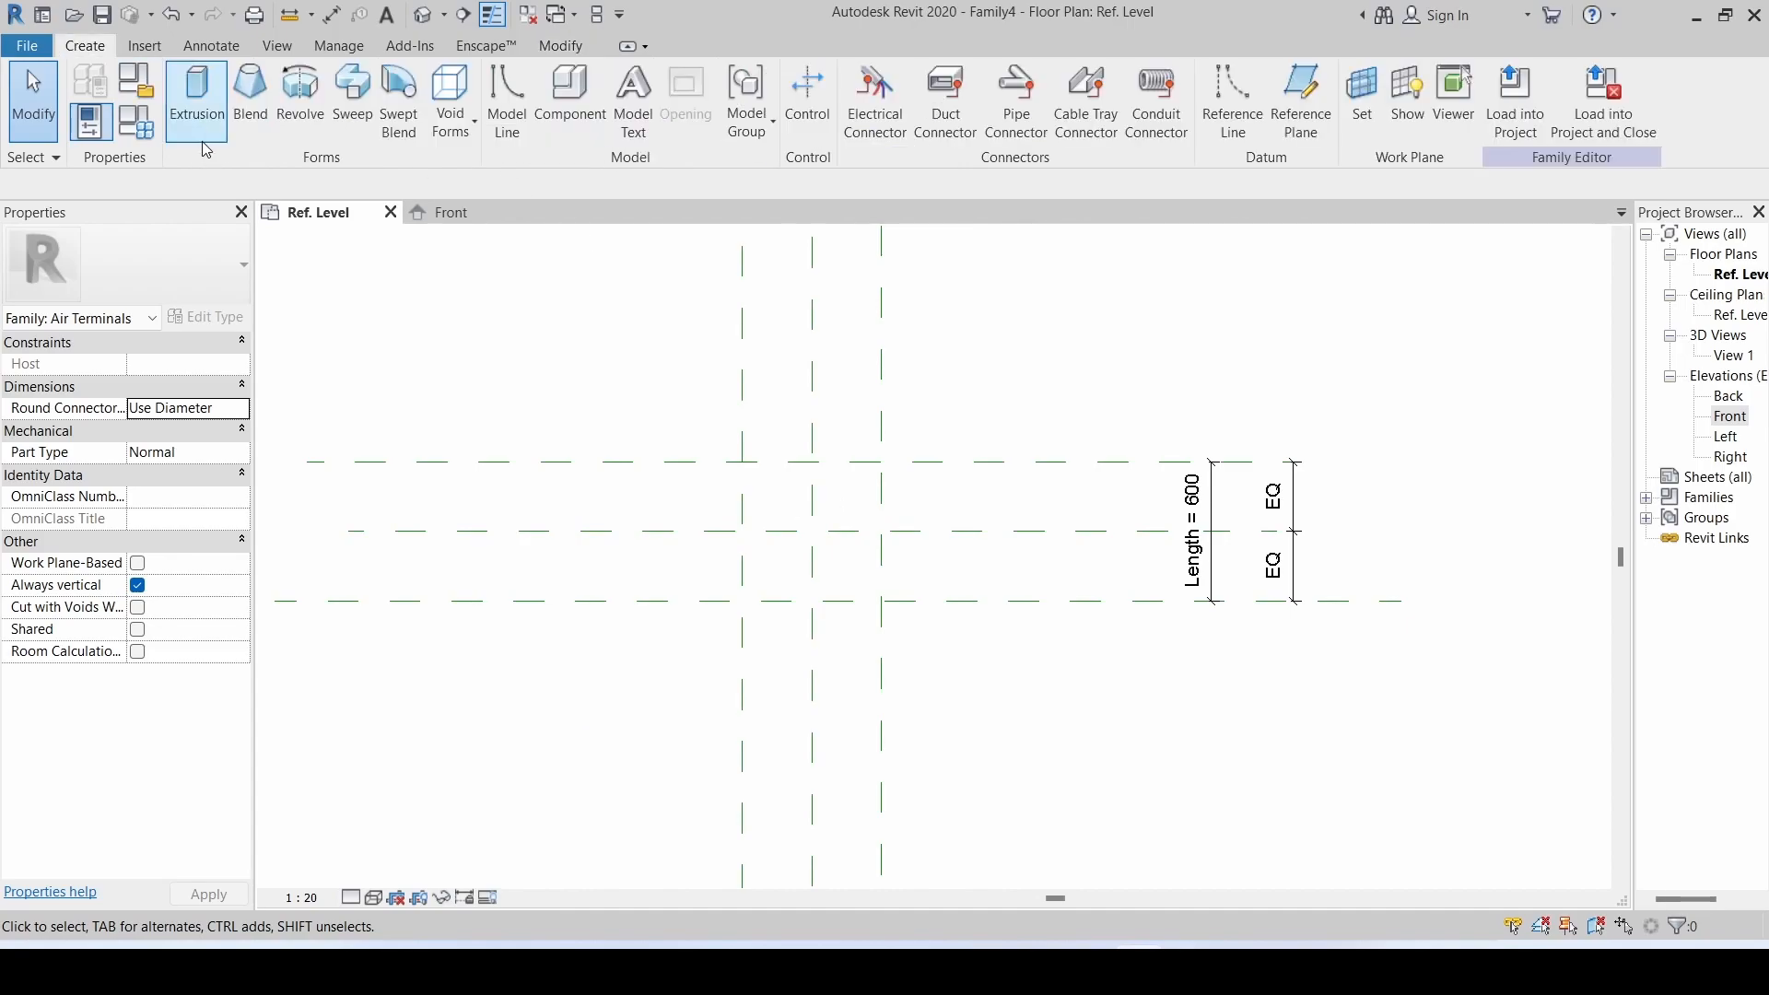
pyautogui.click(196, 100)
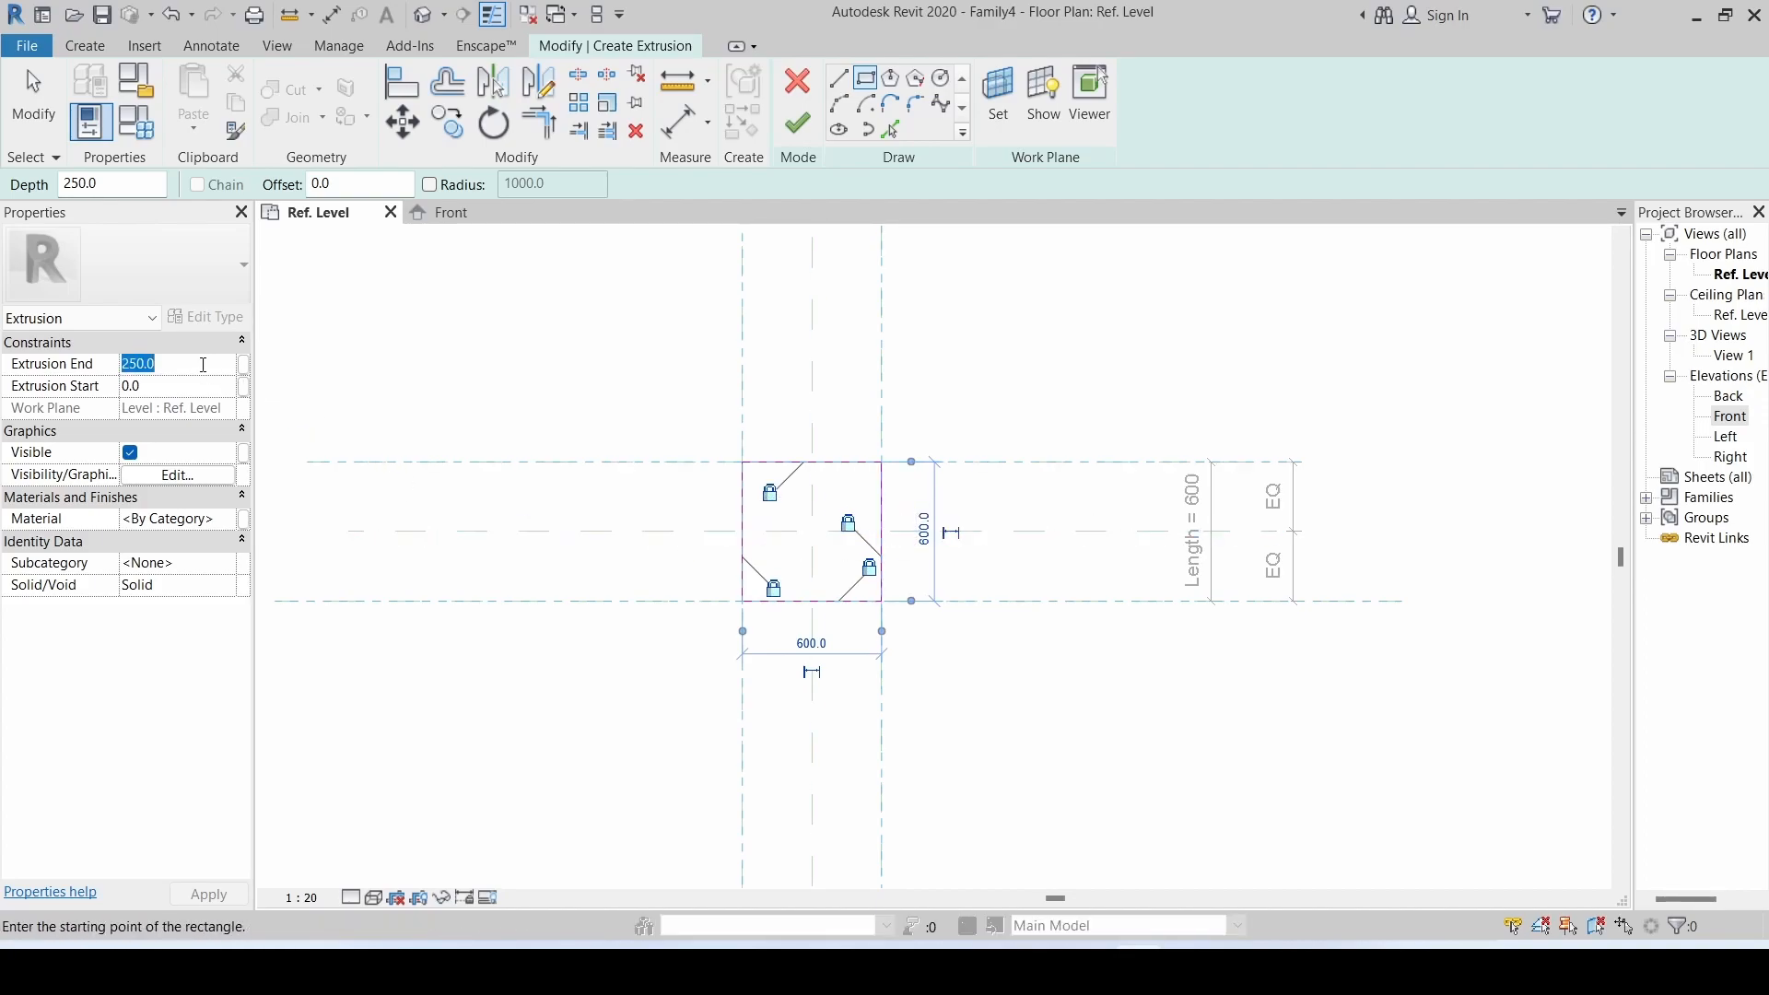
pyautogui.write('5')
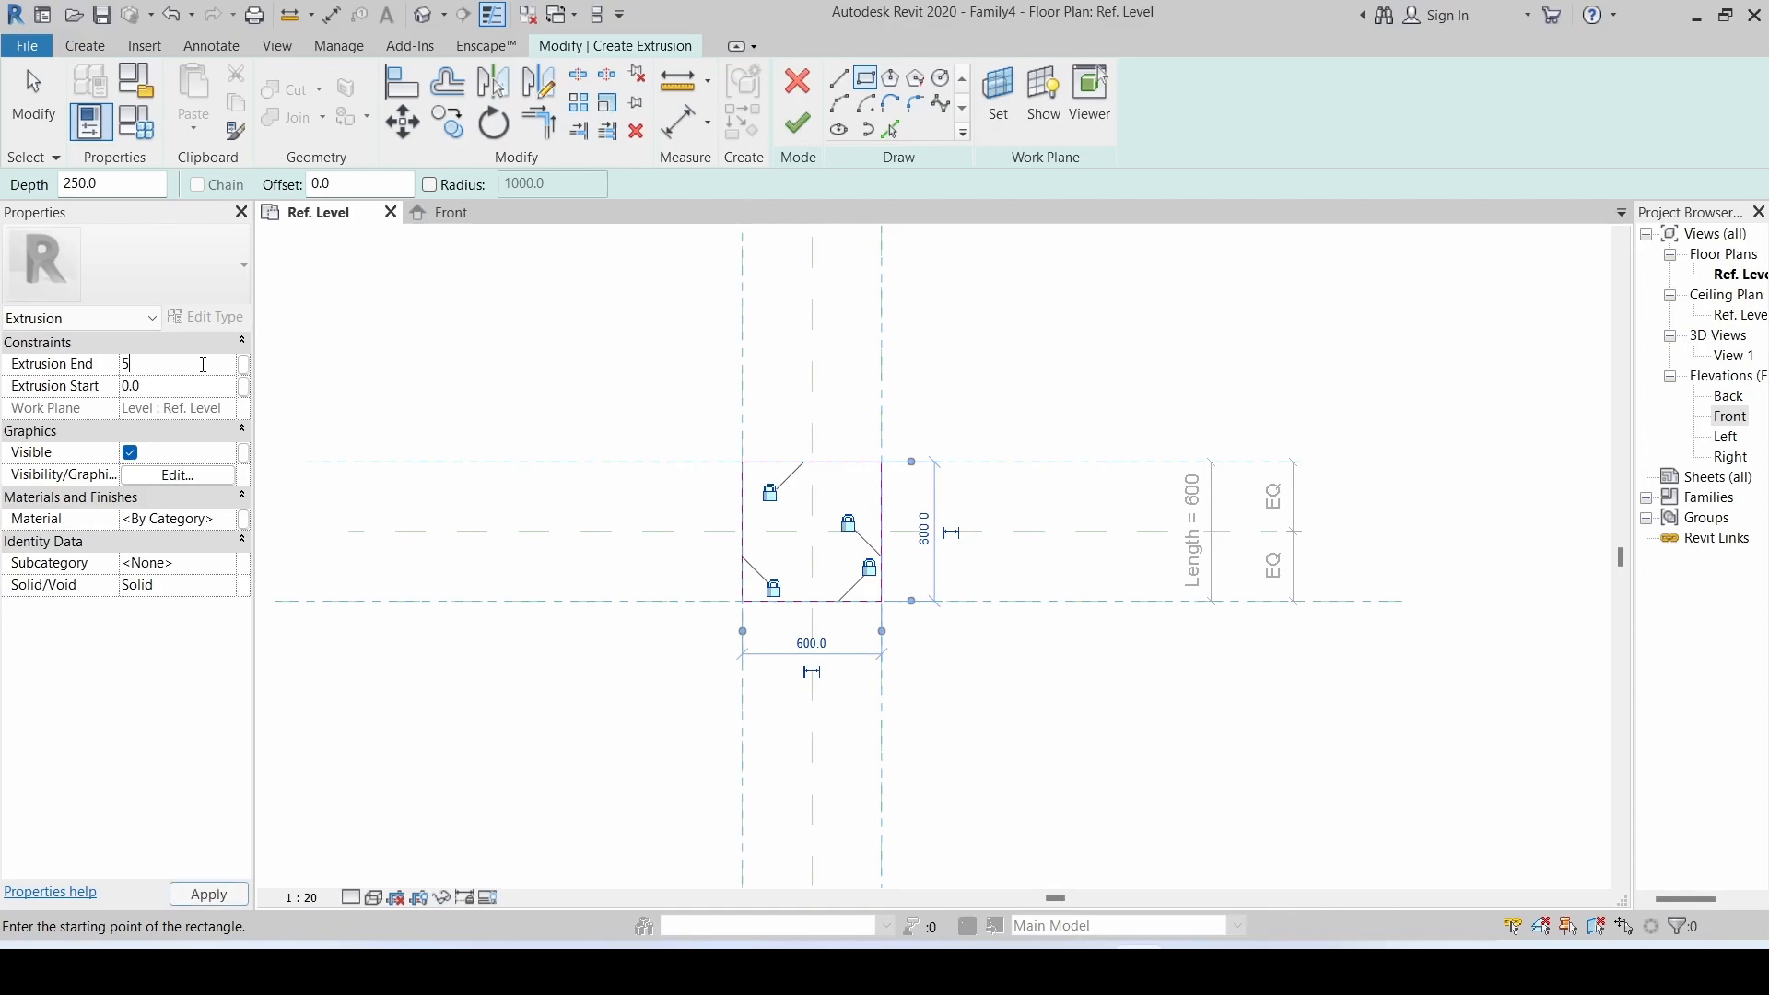
pyautogui.click(796, 121)
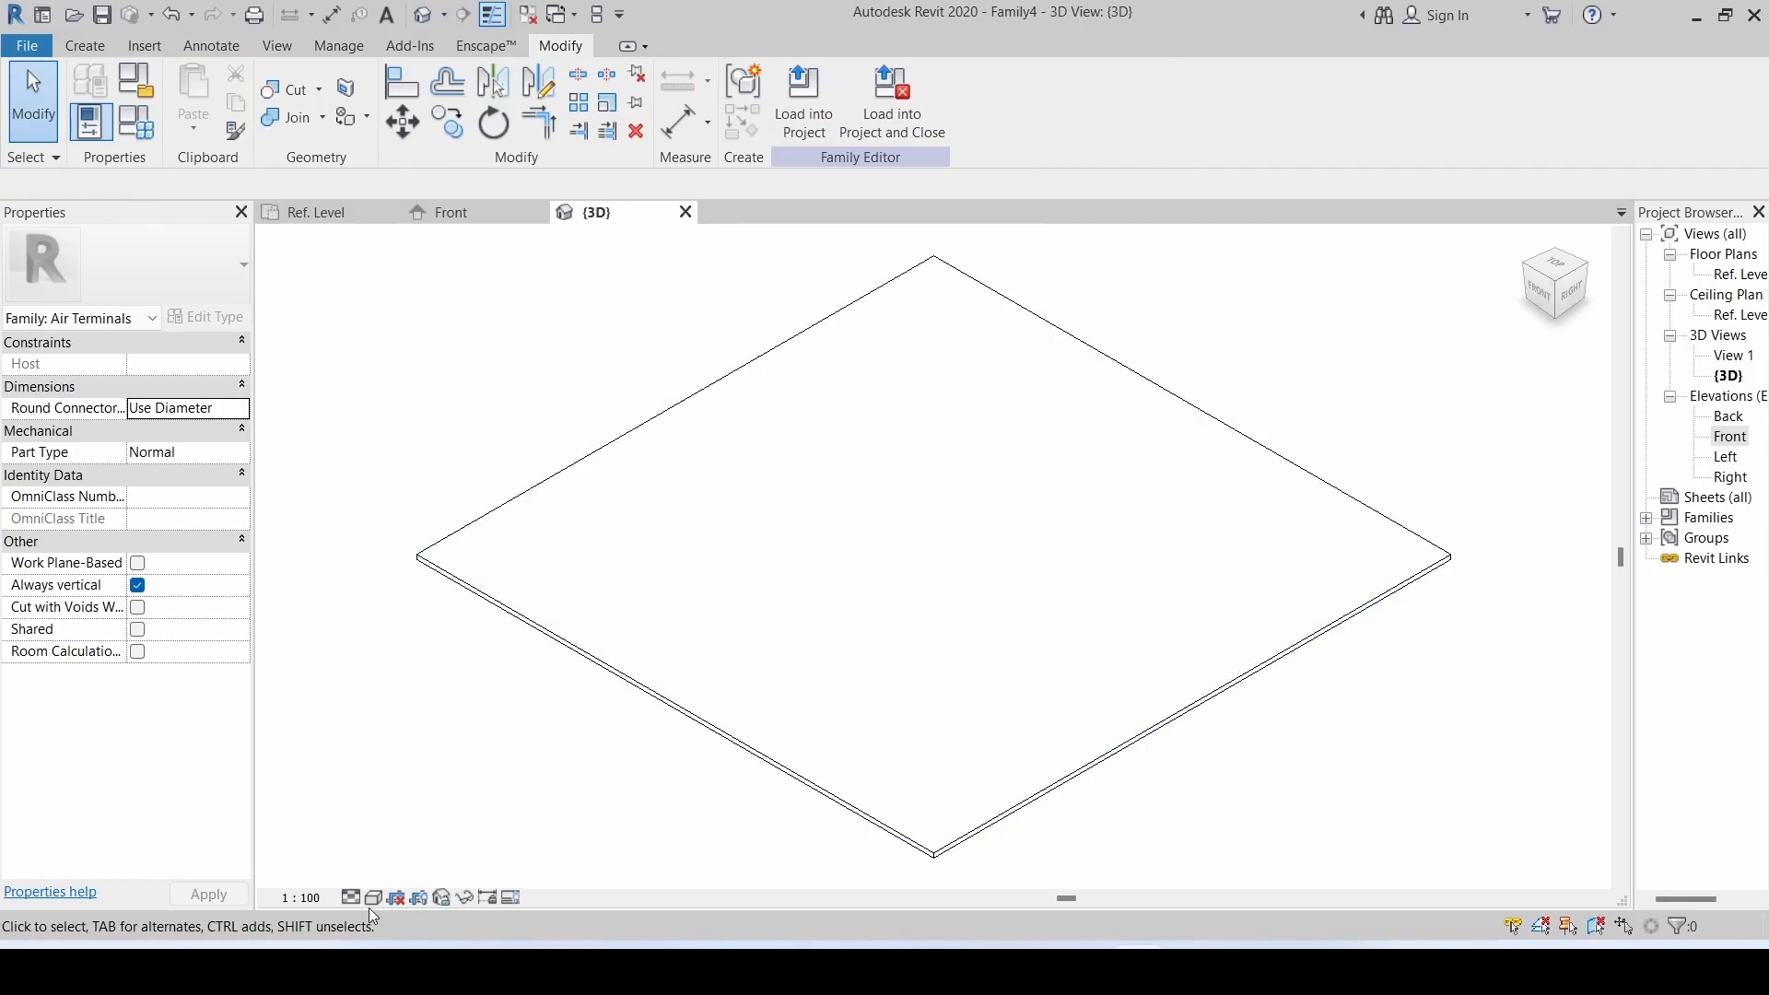
pyautogui.click(372, 897)
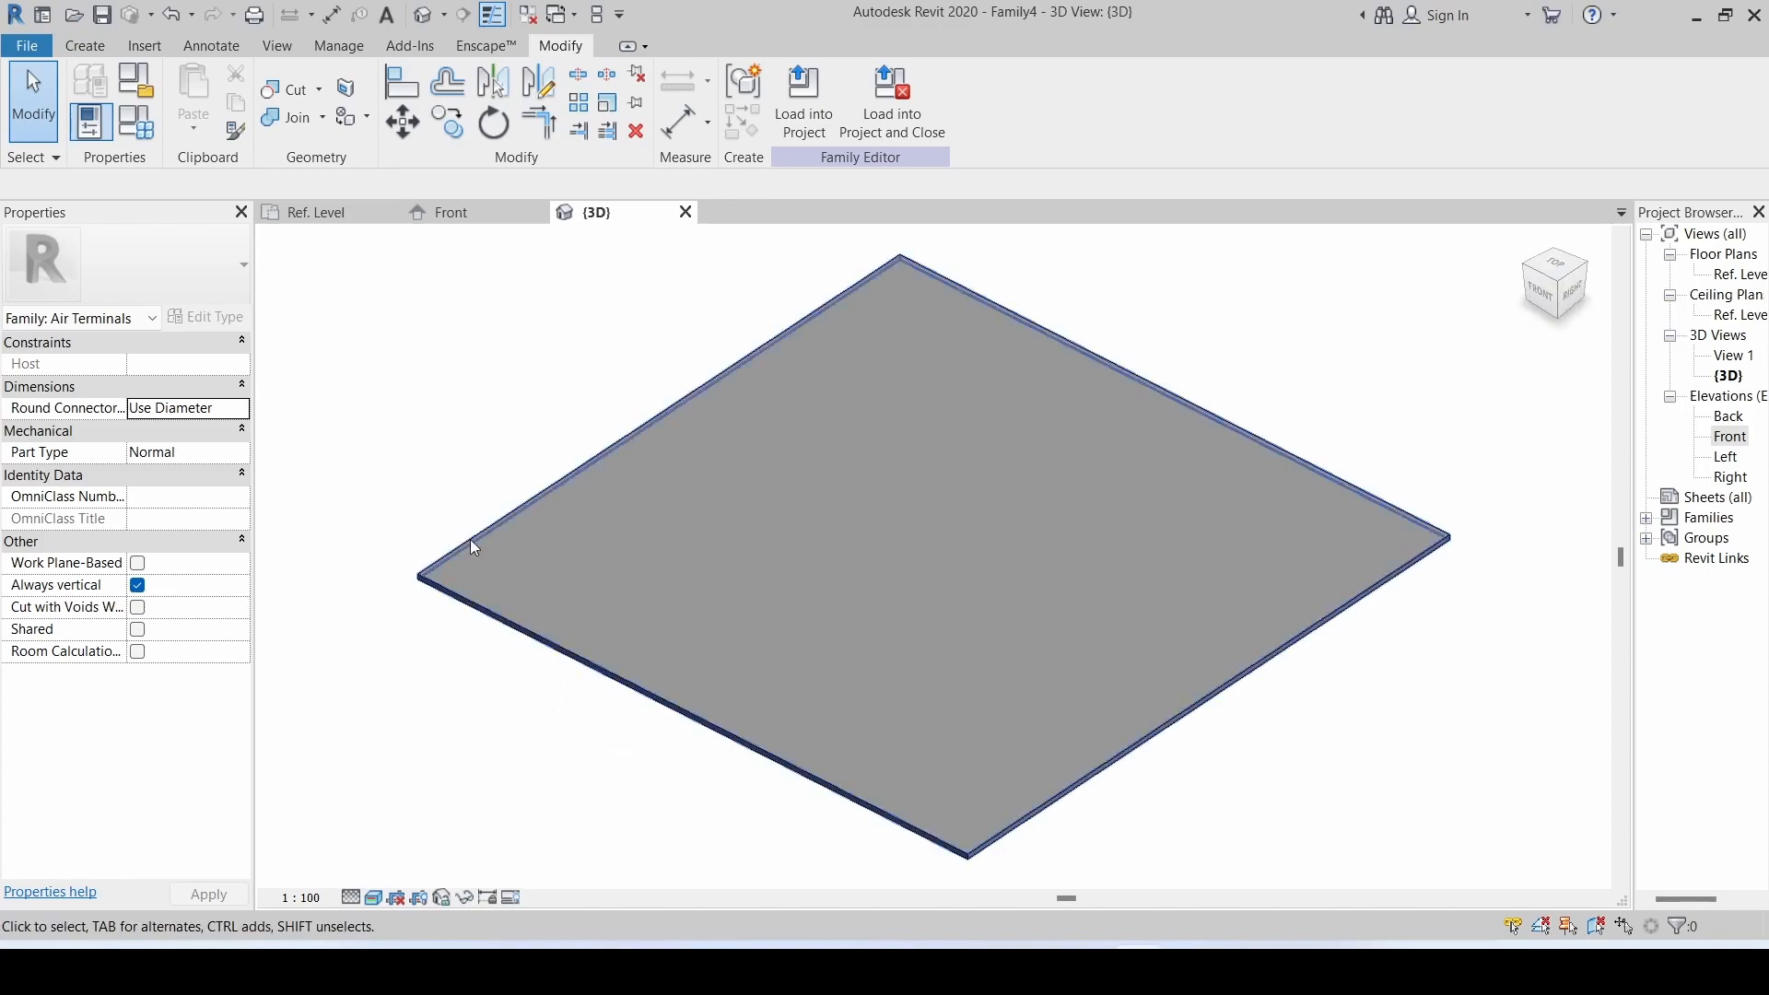
# - On the Ref. Level plan, draw a model-line rectangle slightly inset from the plate edges
pyautogui.click(317, 212)
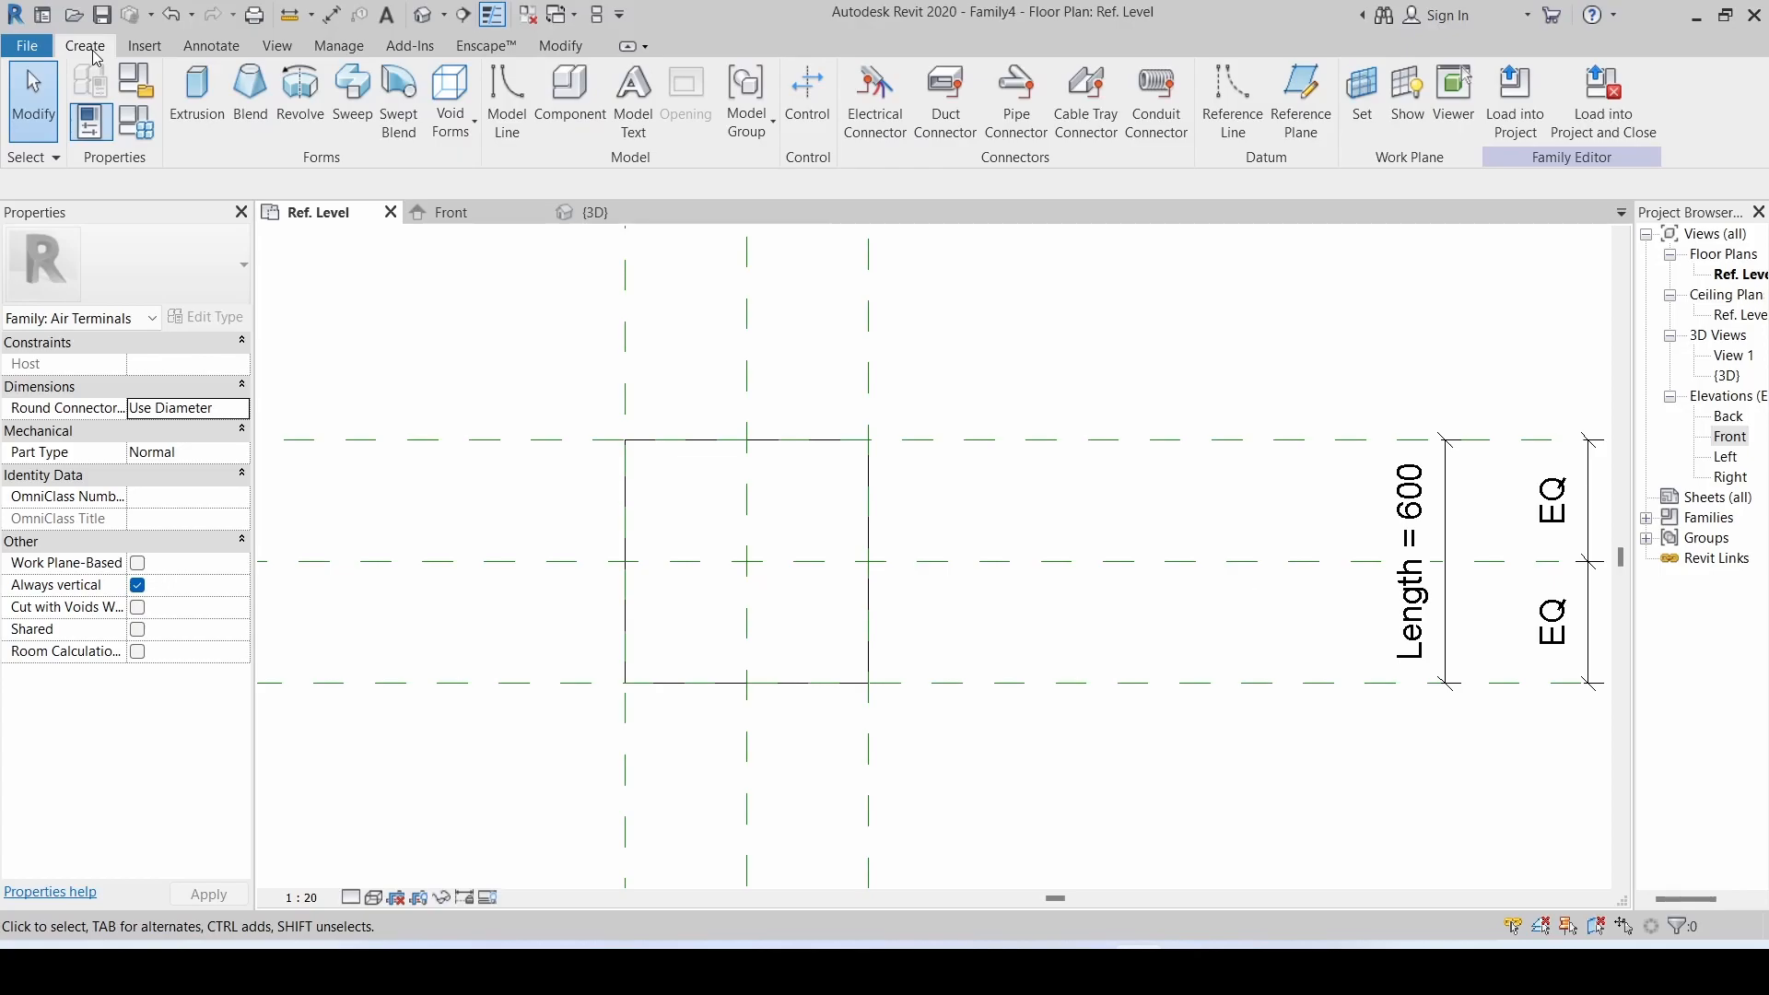
pyautogui.moveTo(496, 161)
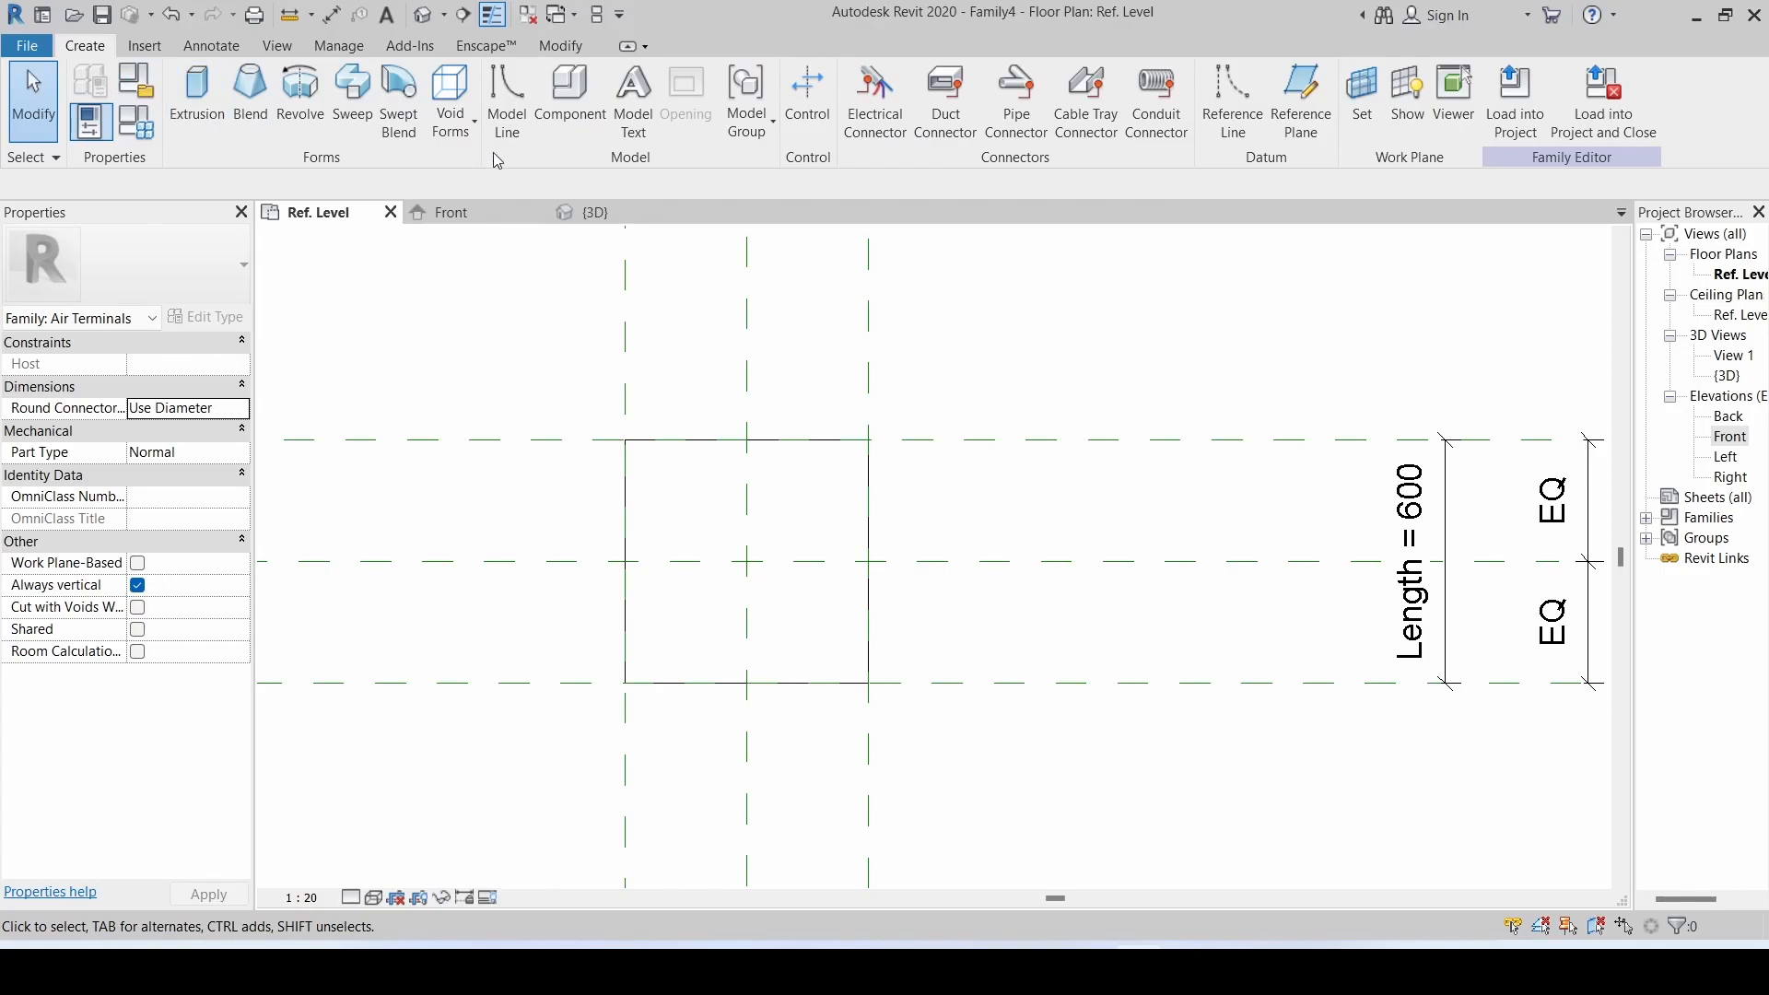
pyautogui.click(505, 101)
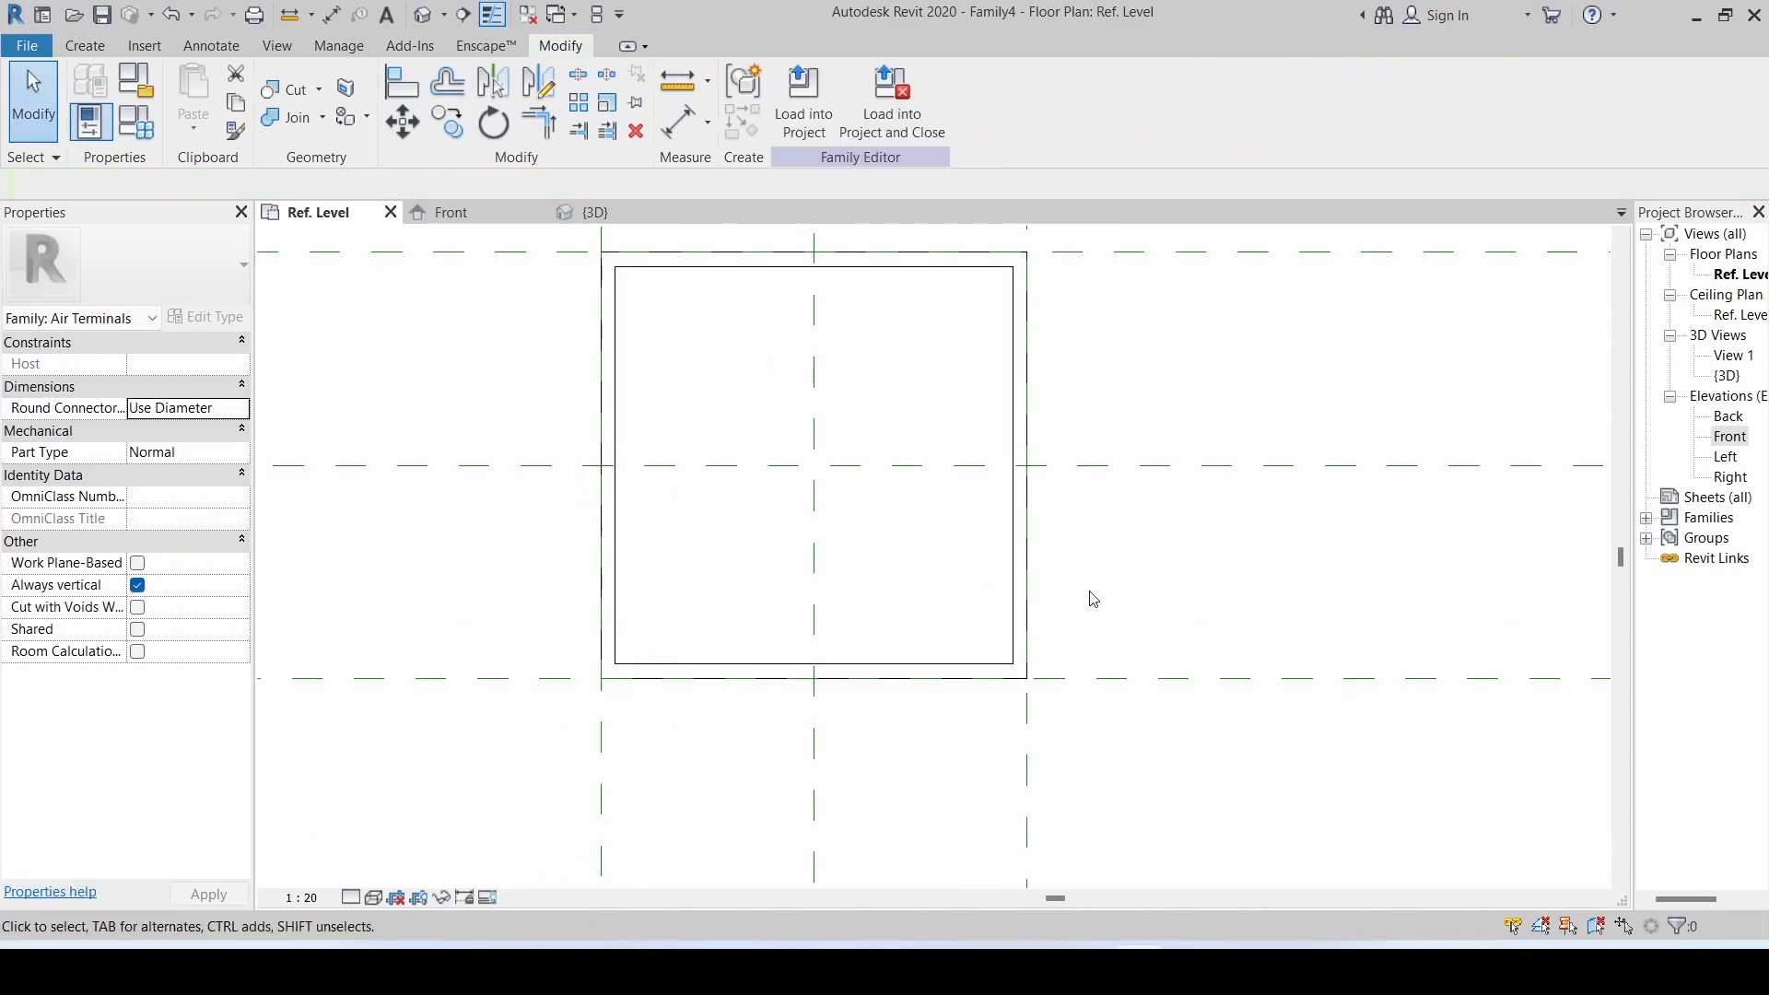
pyautogui.click(813, 446)
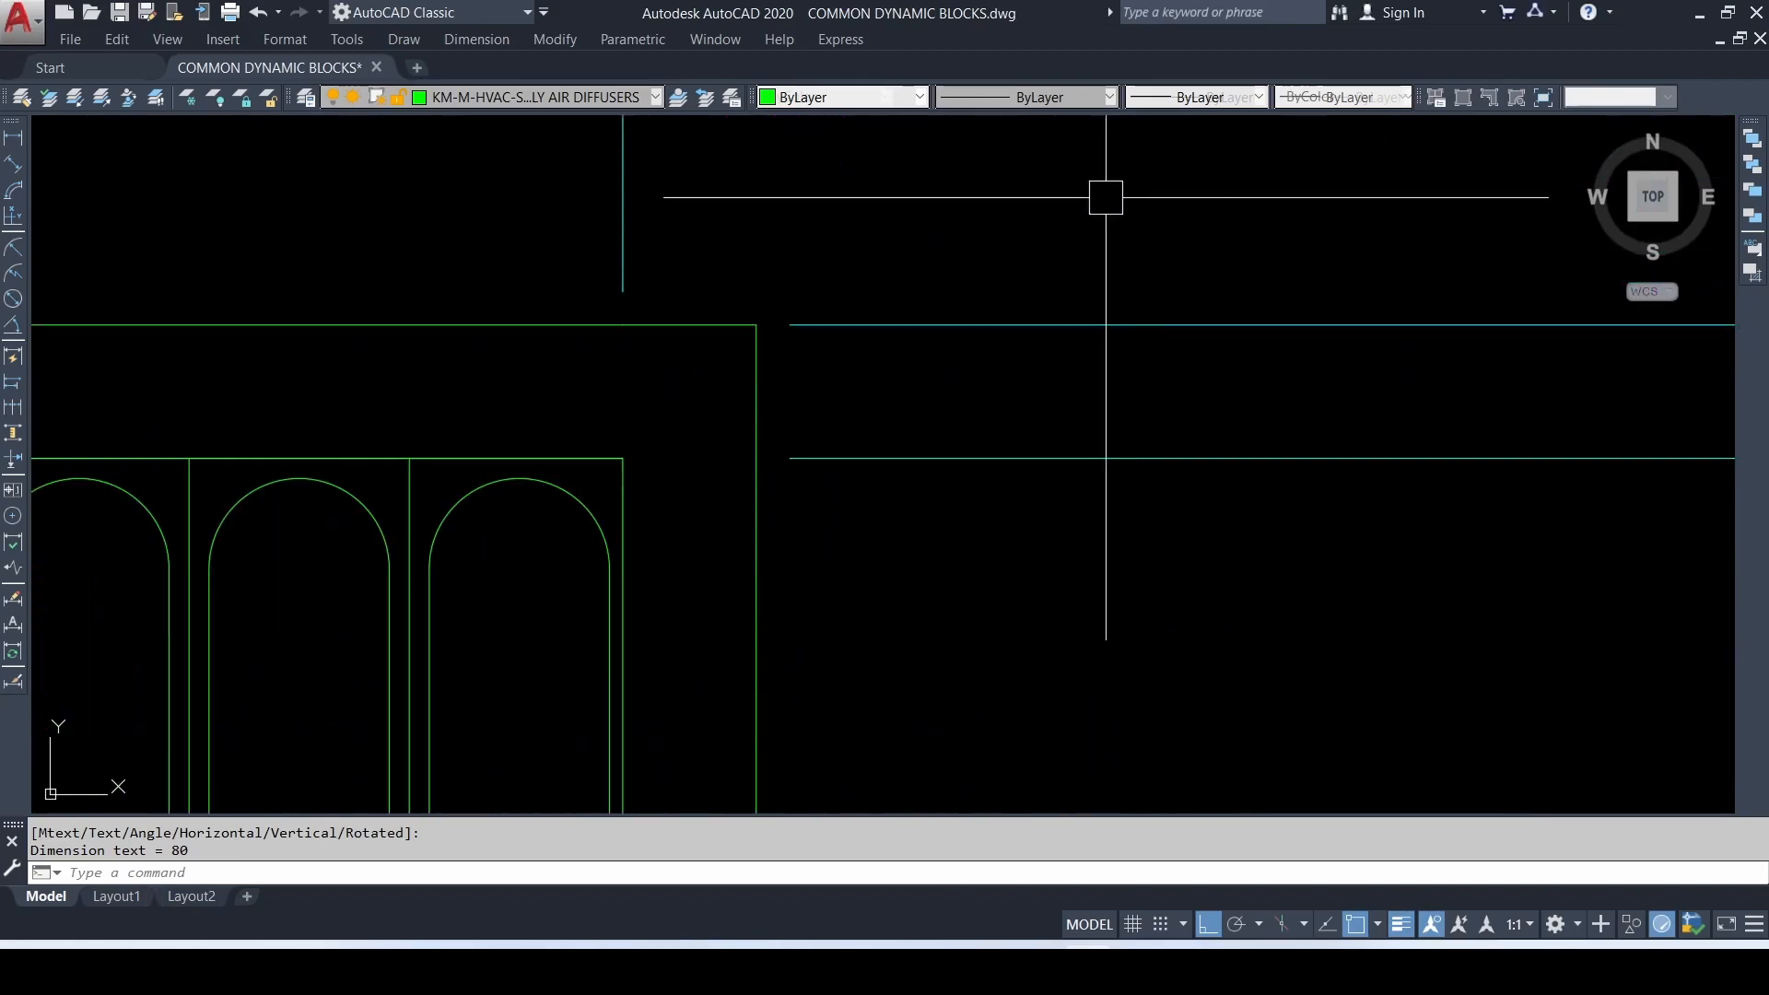
pyautogui.click(405, 457)
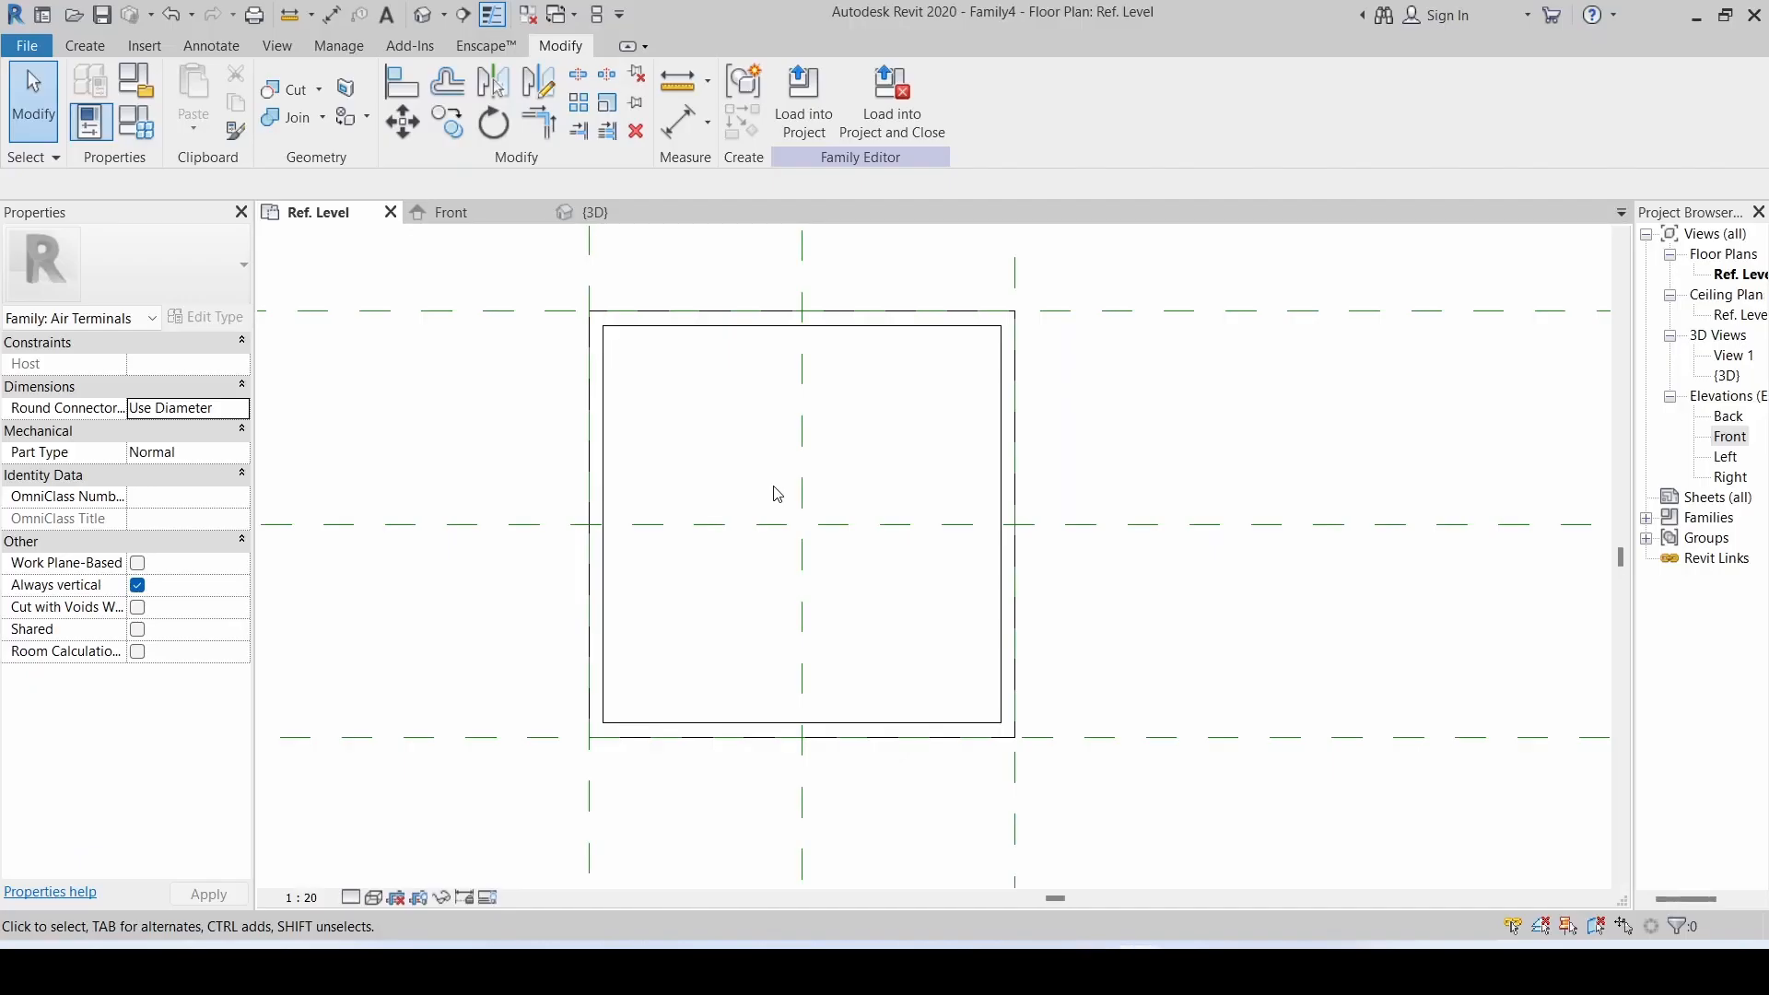
pyautogui.moveTo(402, 122)
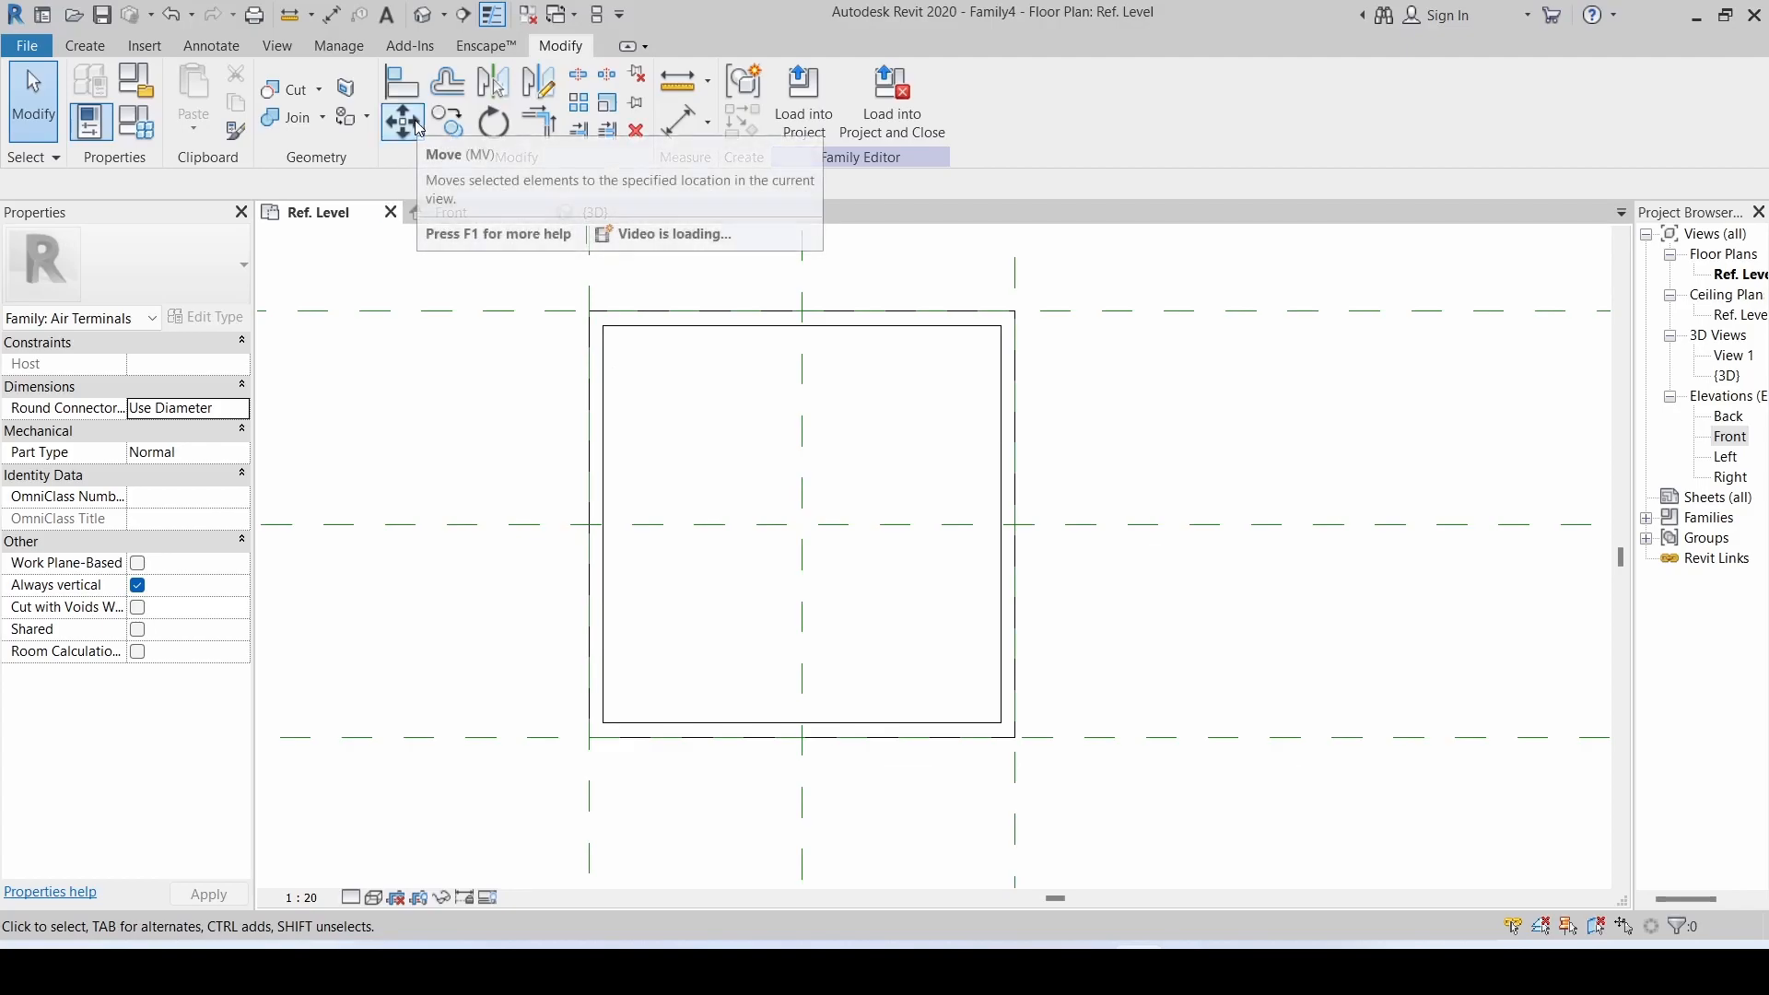
# - Offset-copy model lines at 33 vertically and 80 horizontally to subdivide the border into a slot grid
pyautogui.click(448, 79)
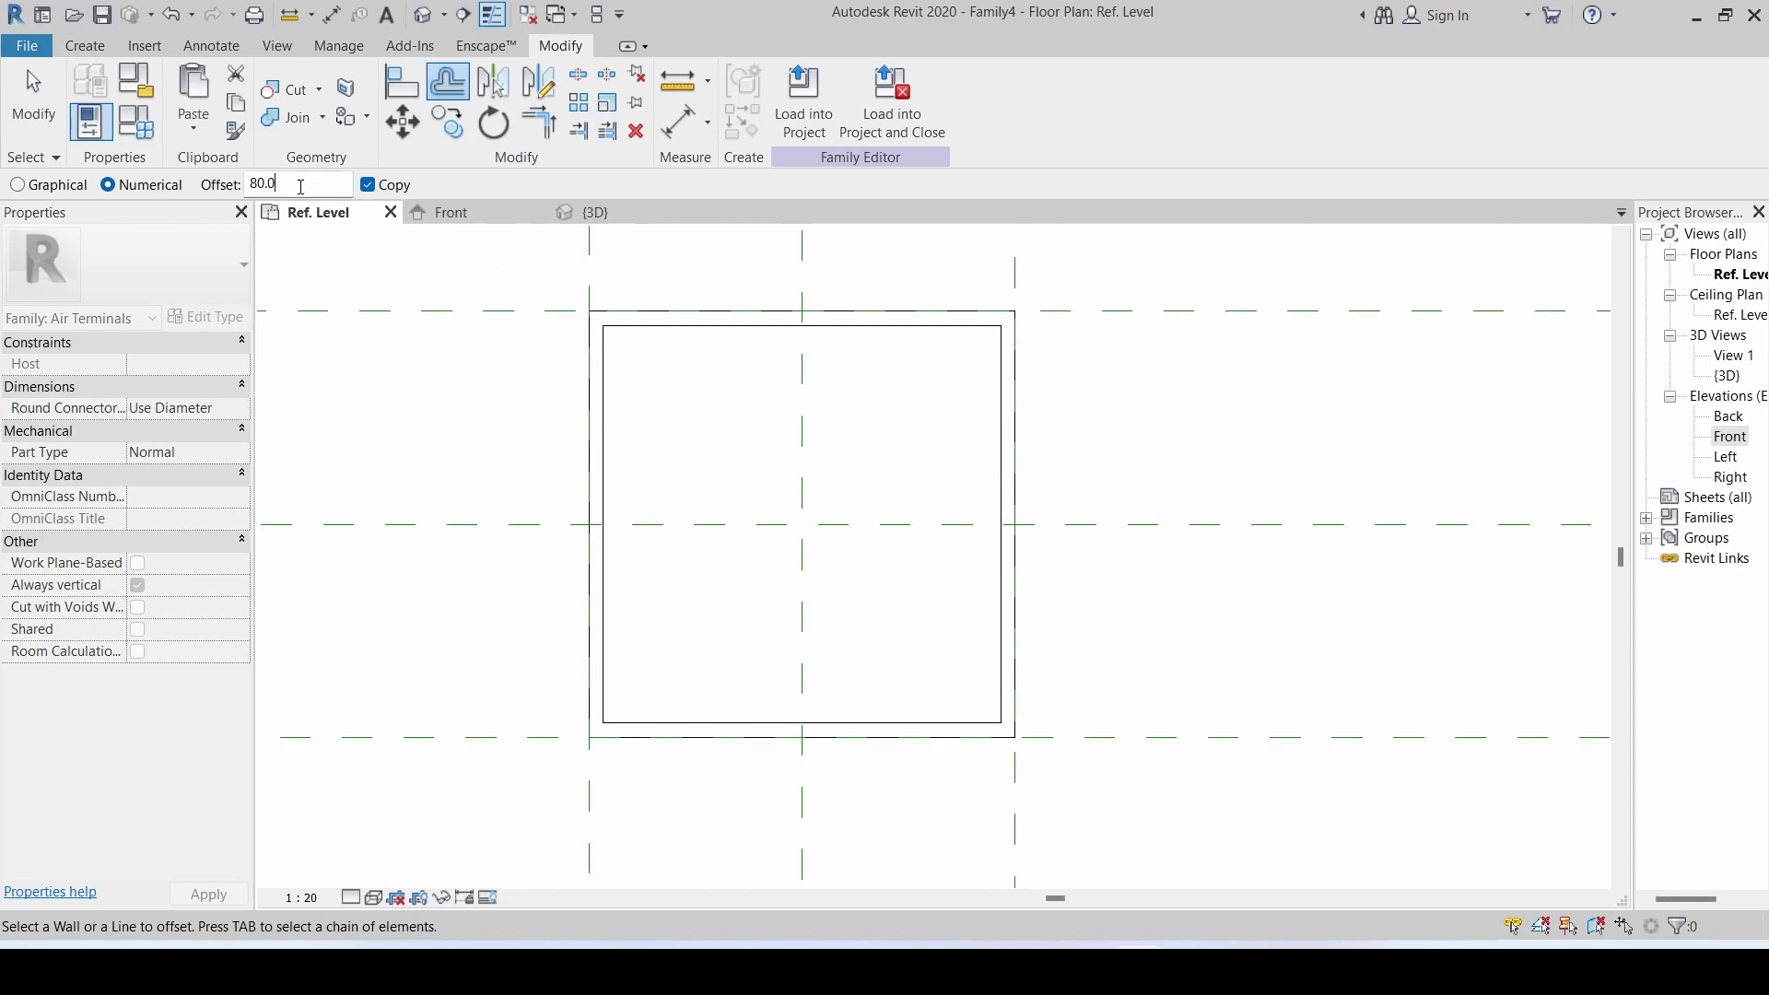
pyautogui.tripleClick(297, 184)
pyautogui.write('33')
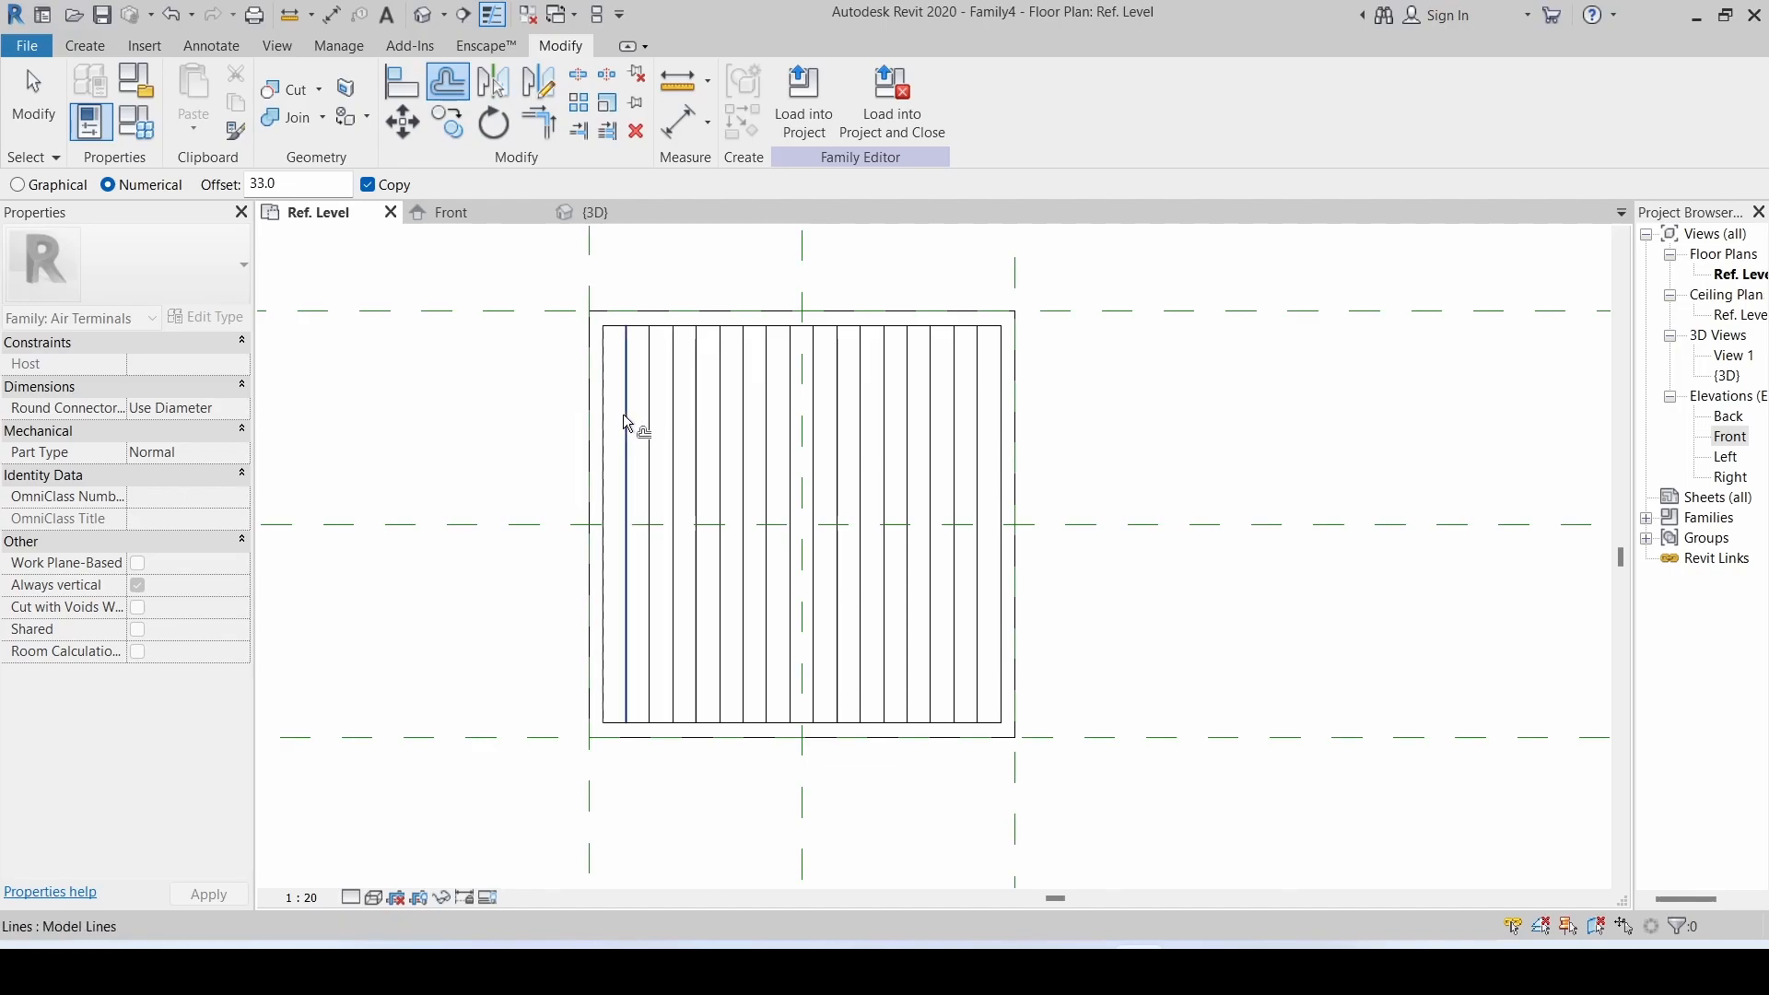
pyautogui.moveTo(1107, 409)
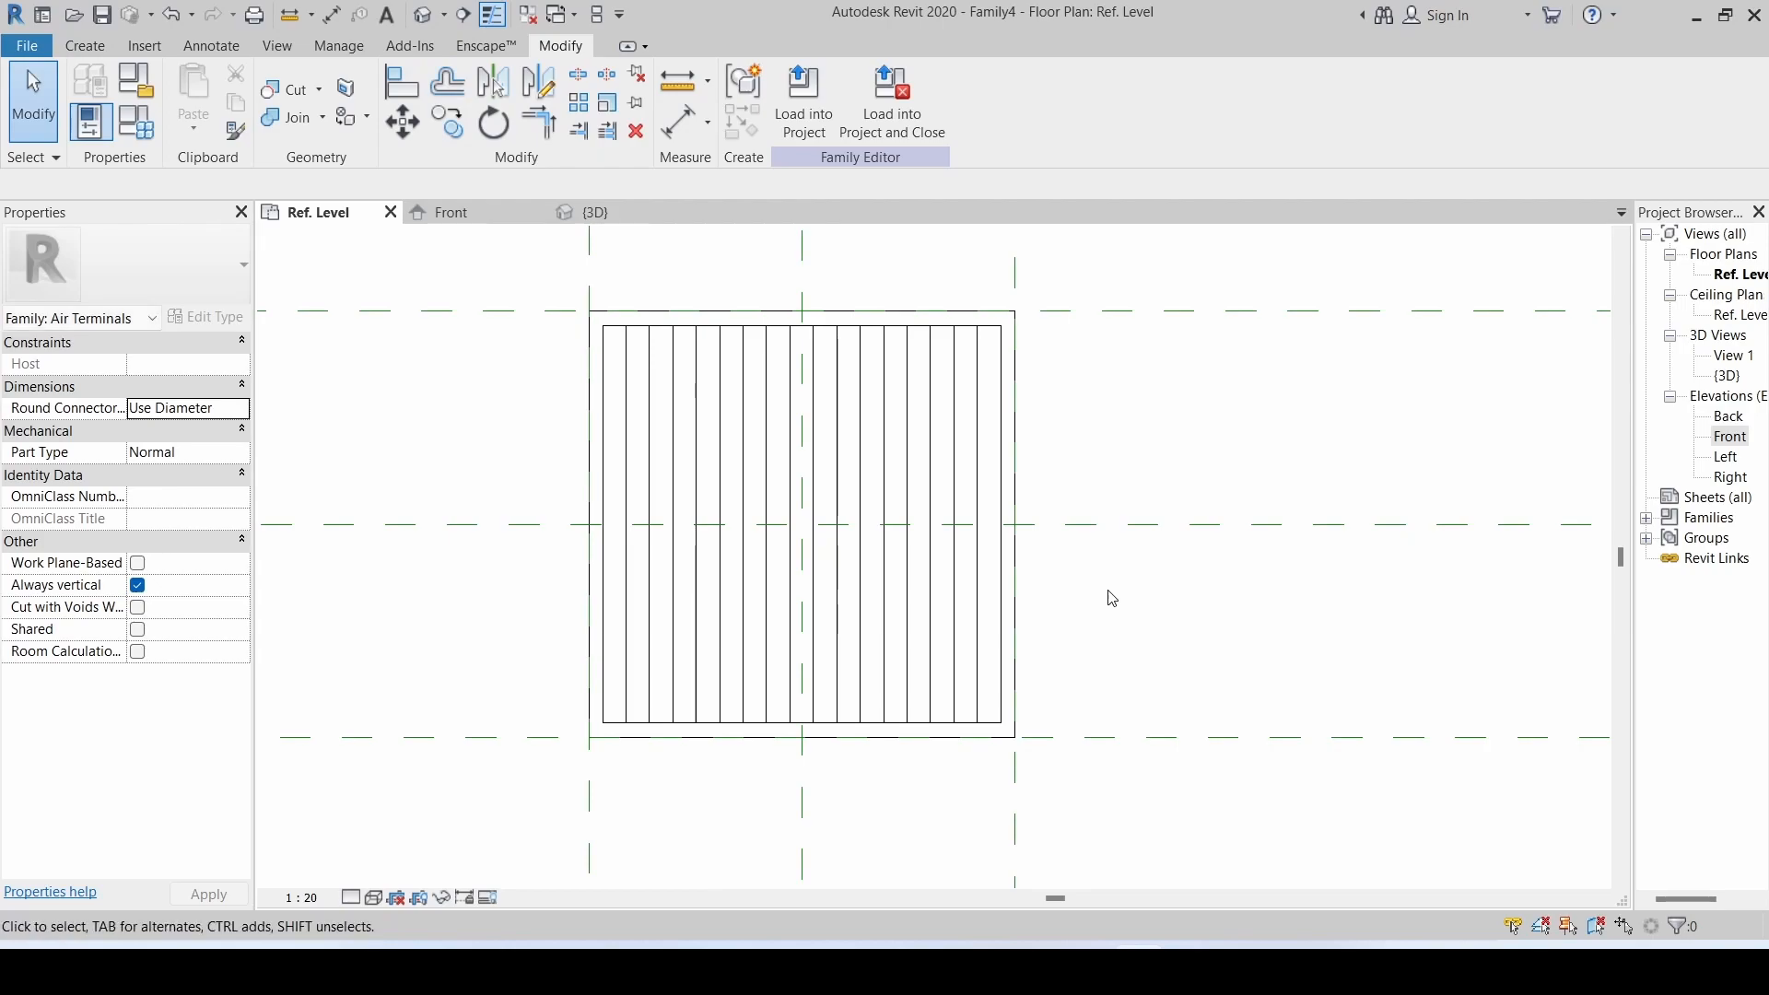
pyautogui.click(448, 83)
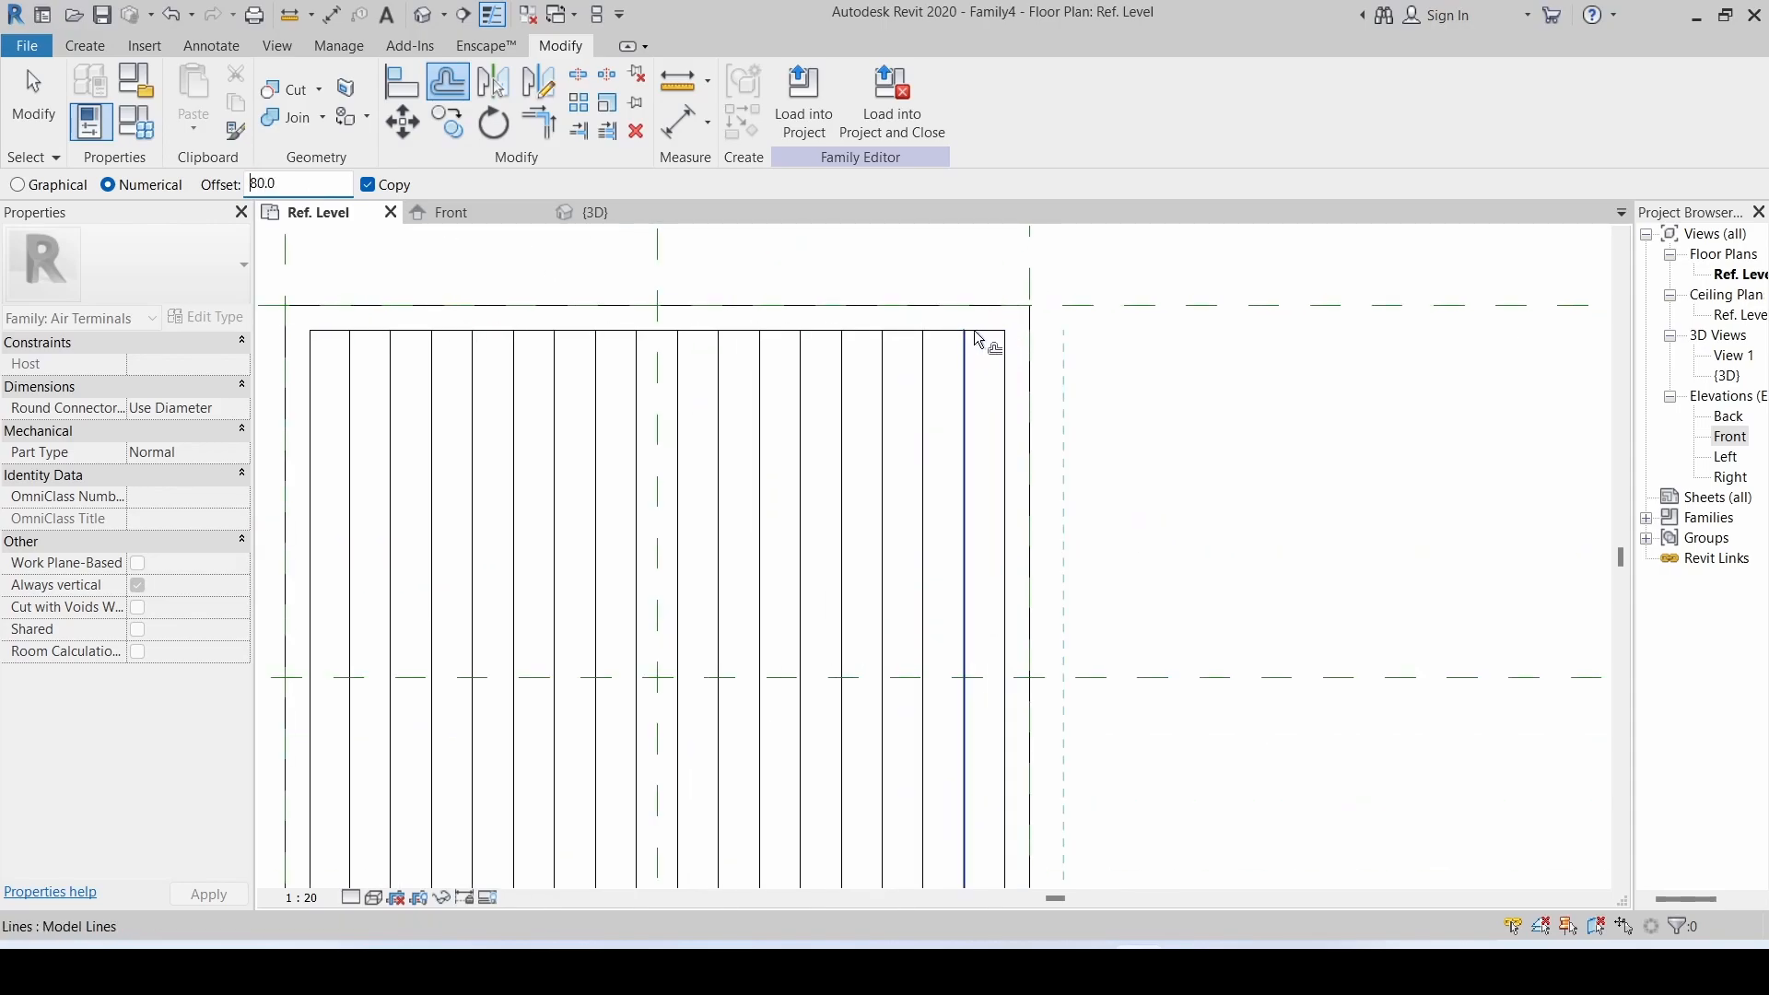
pyautogui.click(978, 337)
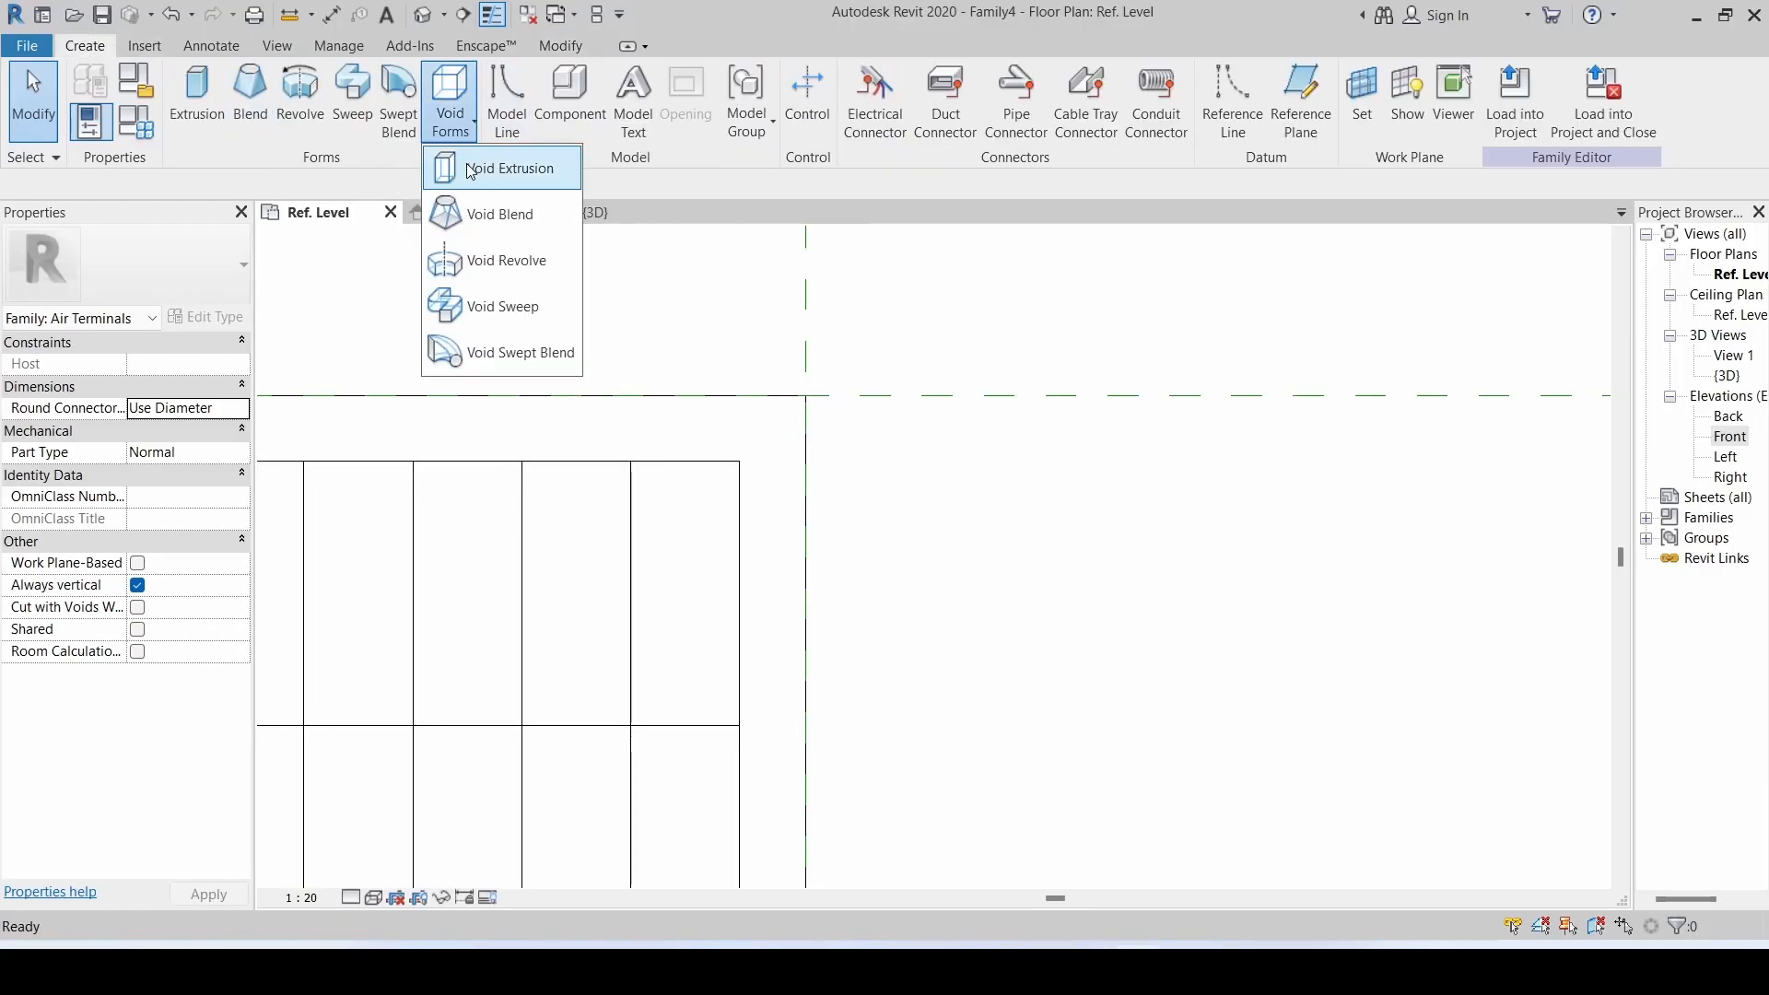
# - Sketch a void extrusion as a rectangle capped by end arcs and trim it into a rounded slot
pyautogui.click(511, 168)
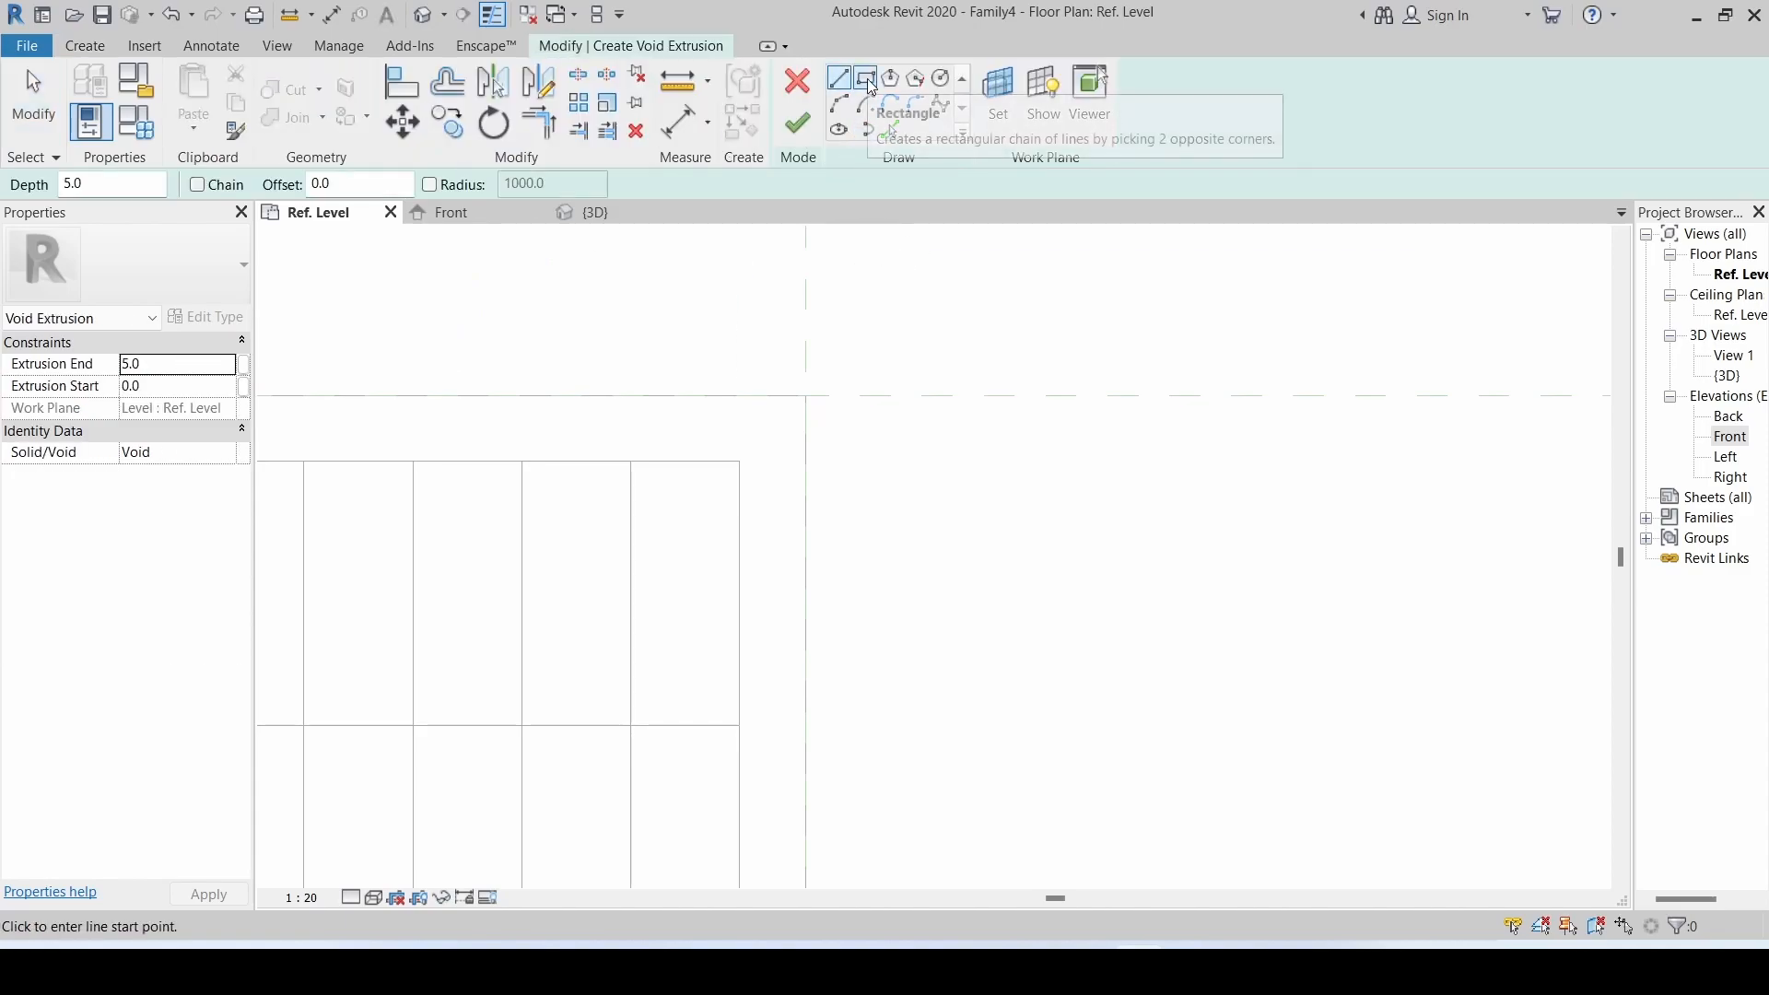
pyautogui.click(866, 78)
pyautogui.write('-3')
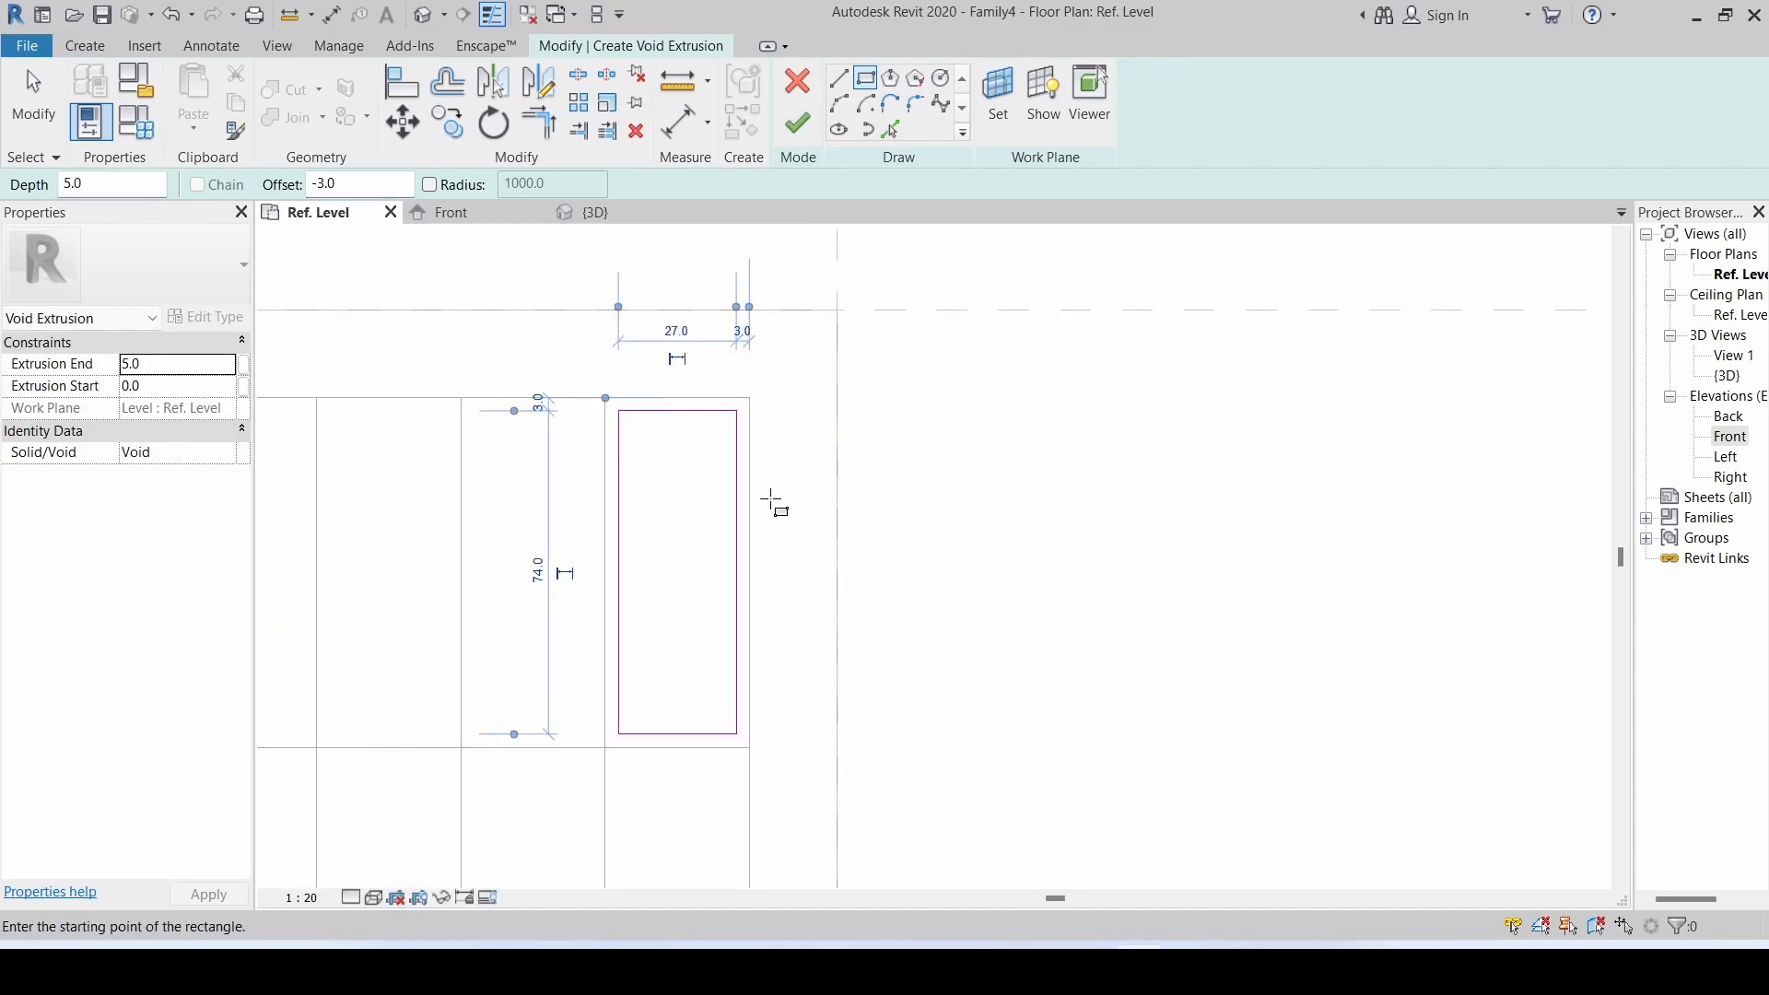
pyautogui.moveTo(621, 473)
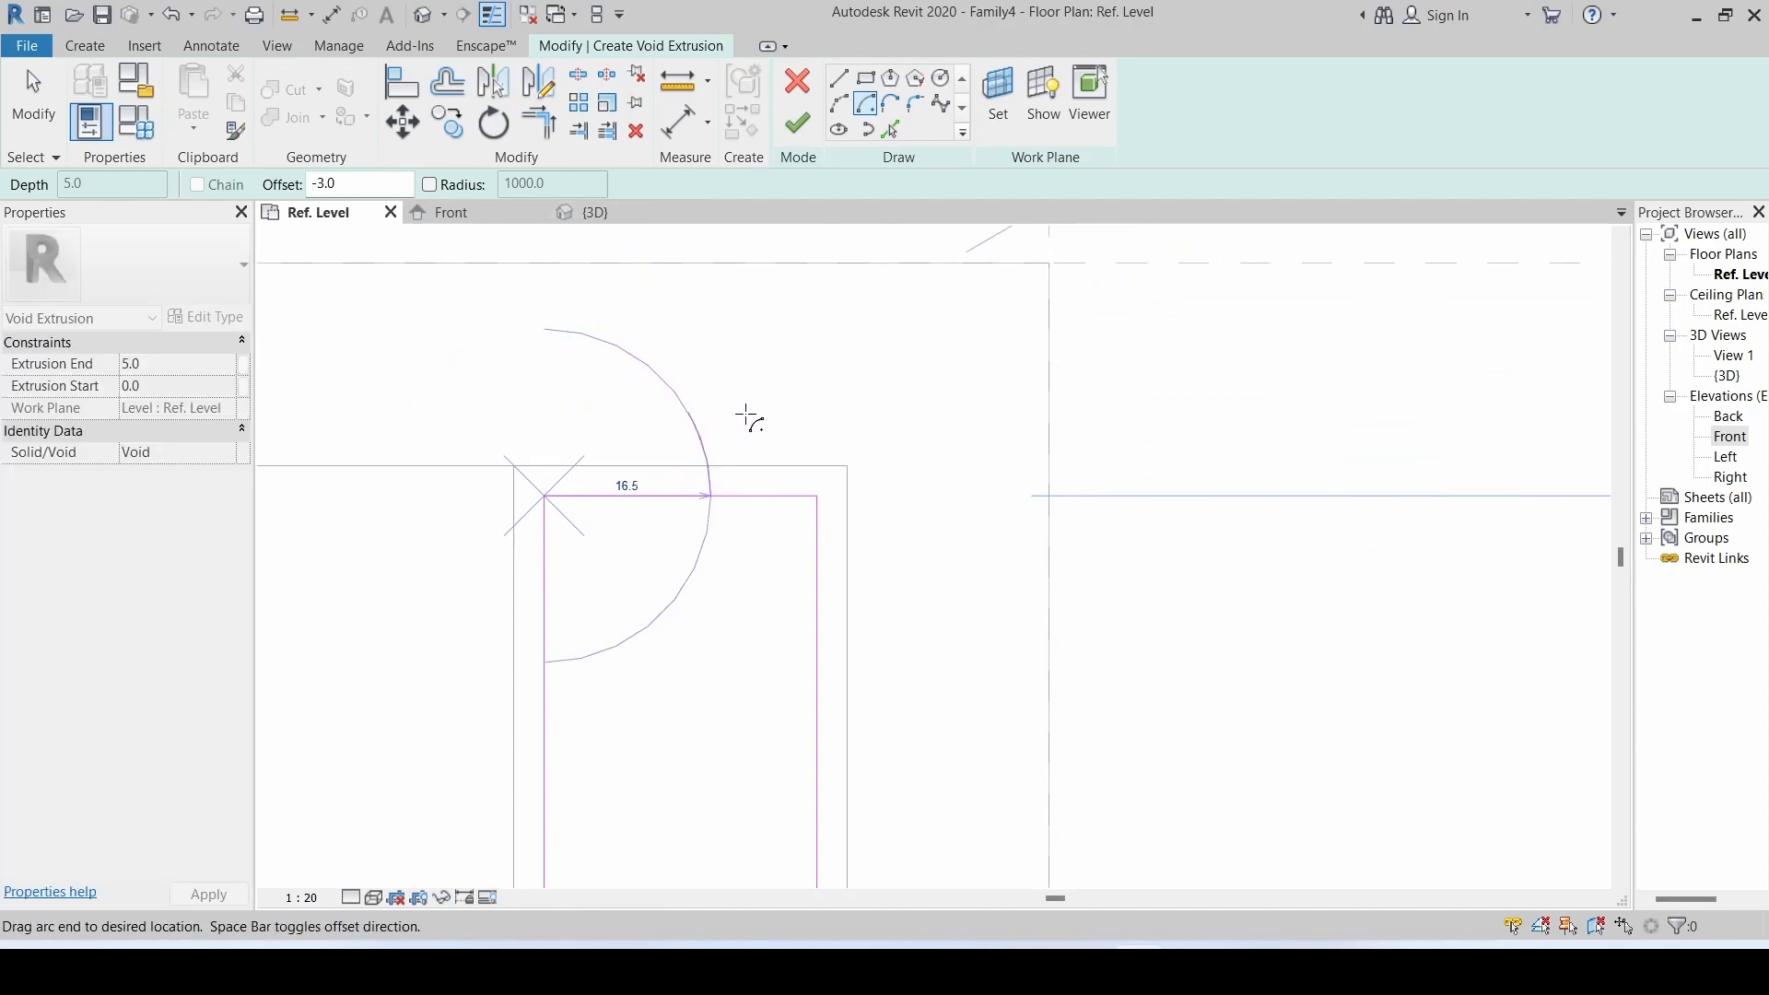
pyautogui.moveTo(686, 494)
pyautogui.write('0')
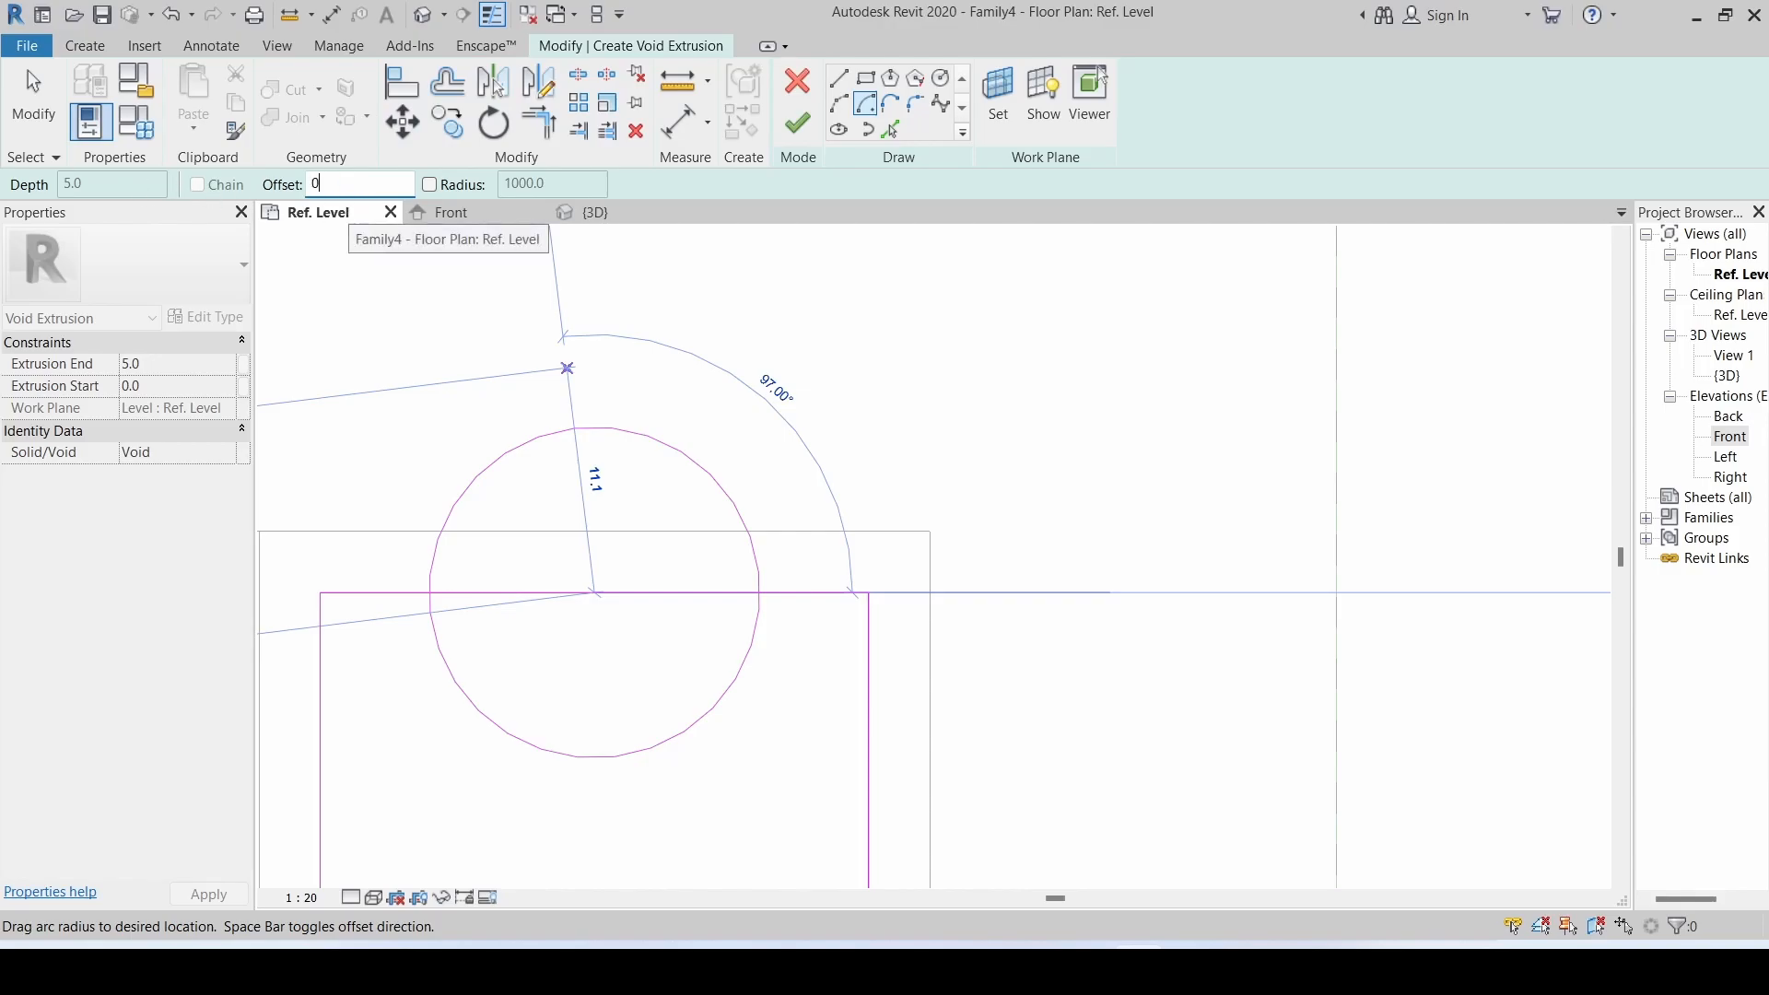
pyautogui.moveTo(871, 594)
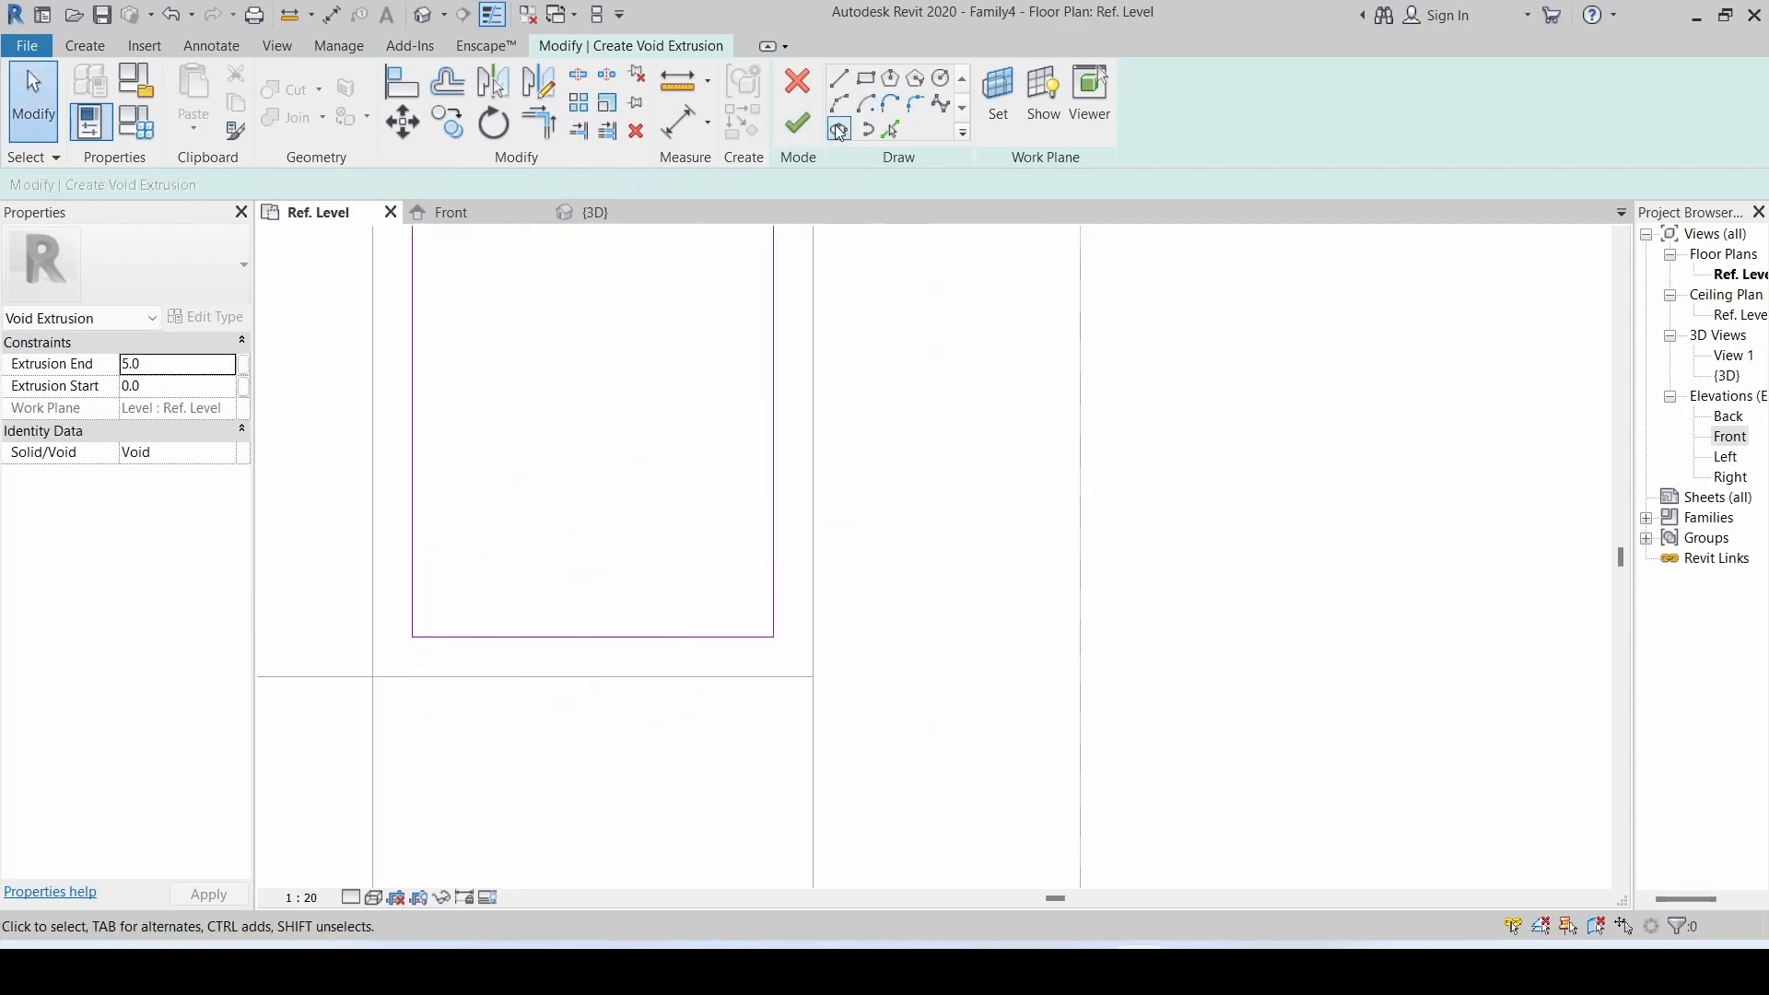
pyautogui.click(866, 103)
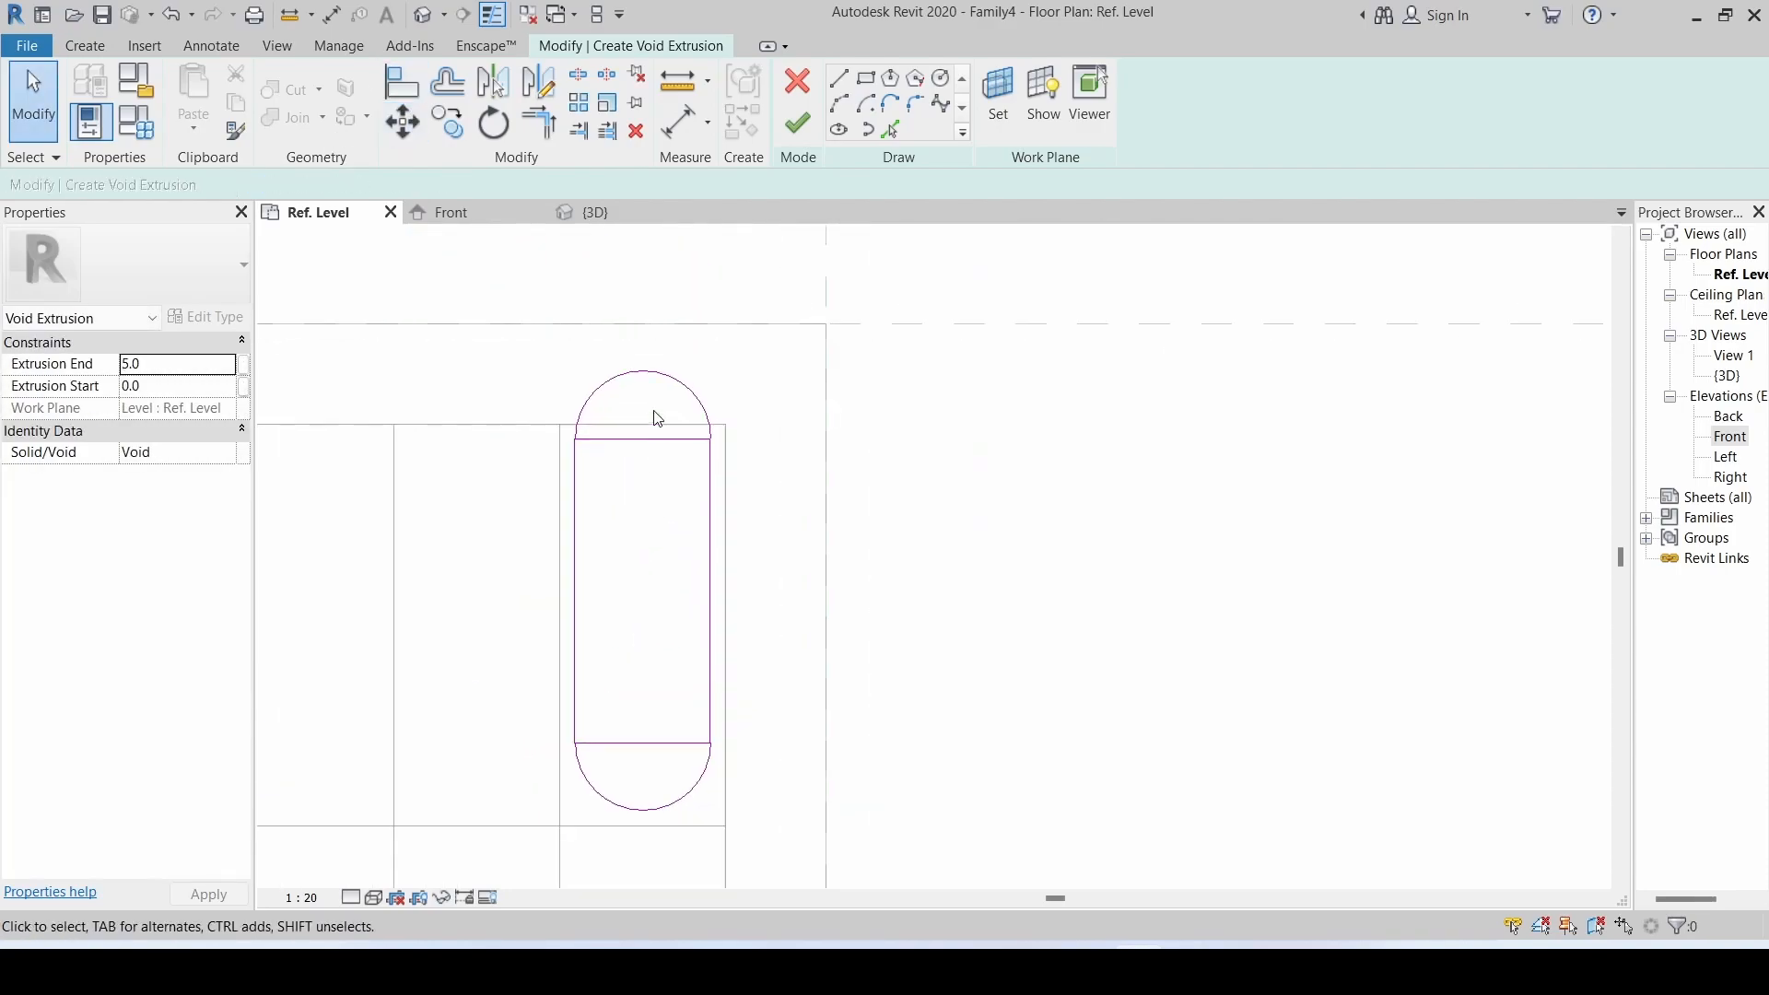
pyautogui.click(641, 373)
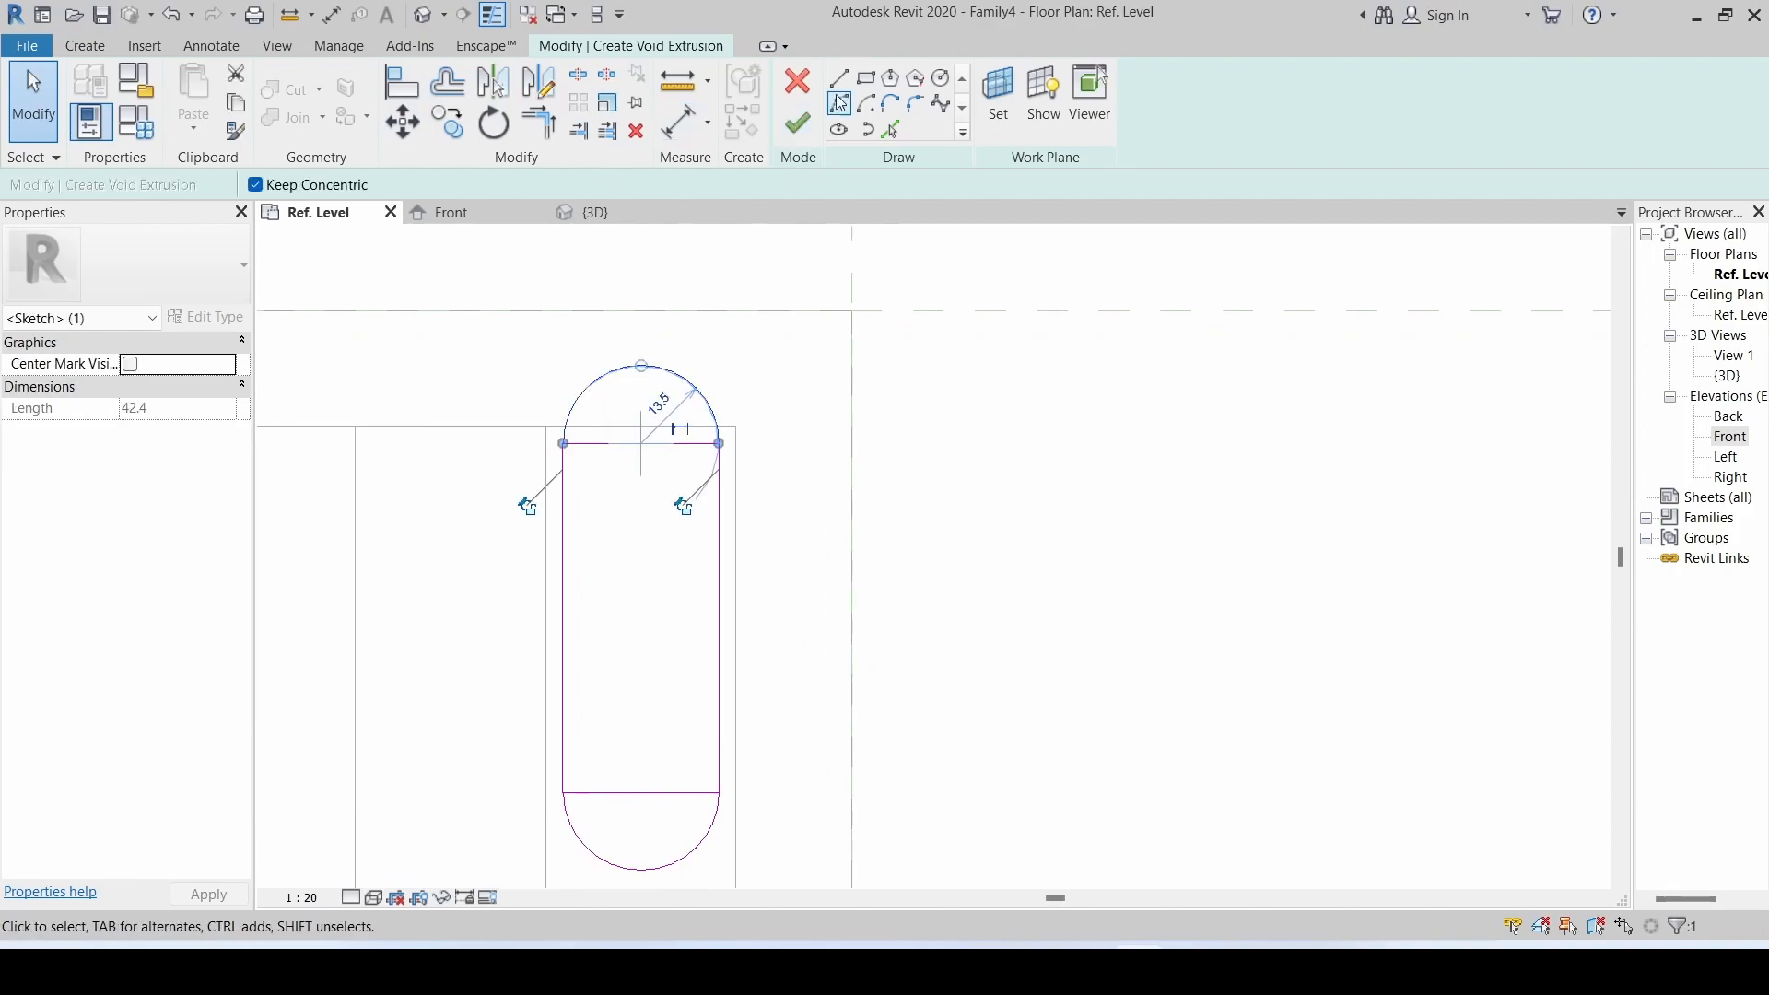
pyautogui.click(642, 367)
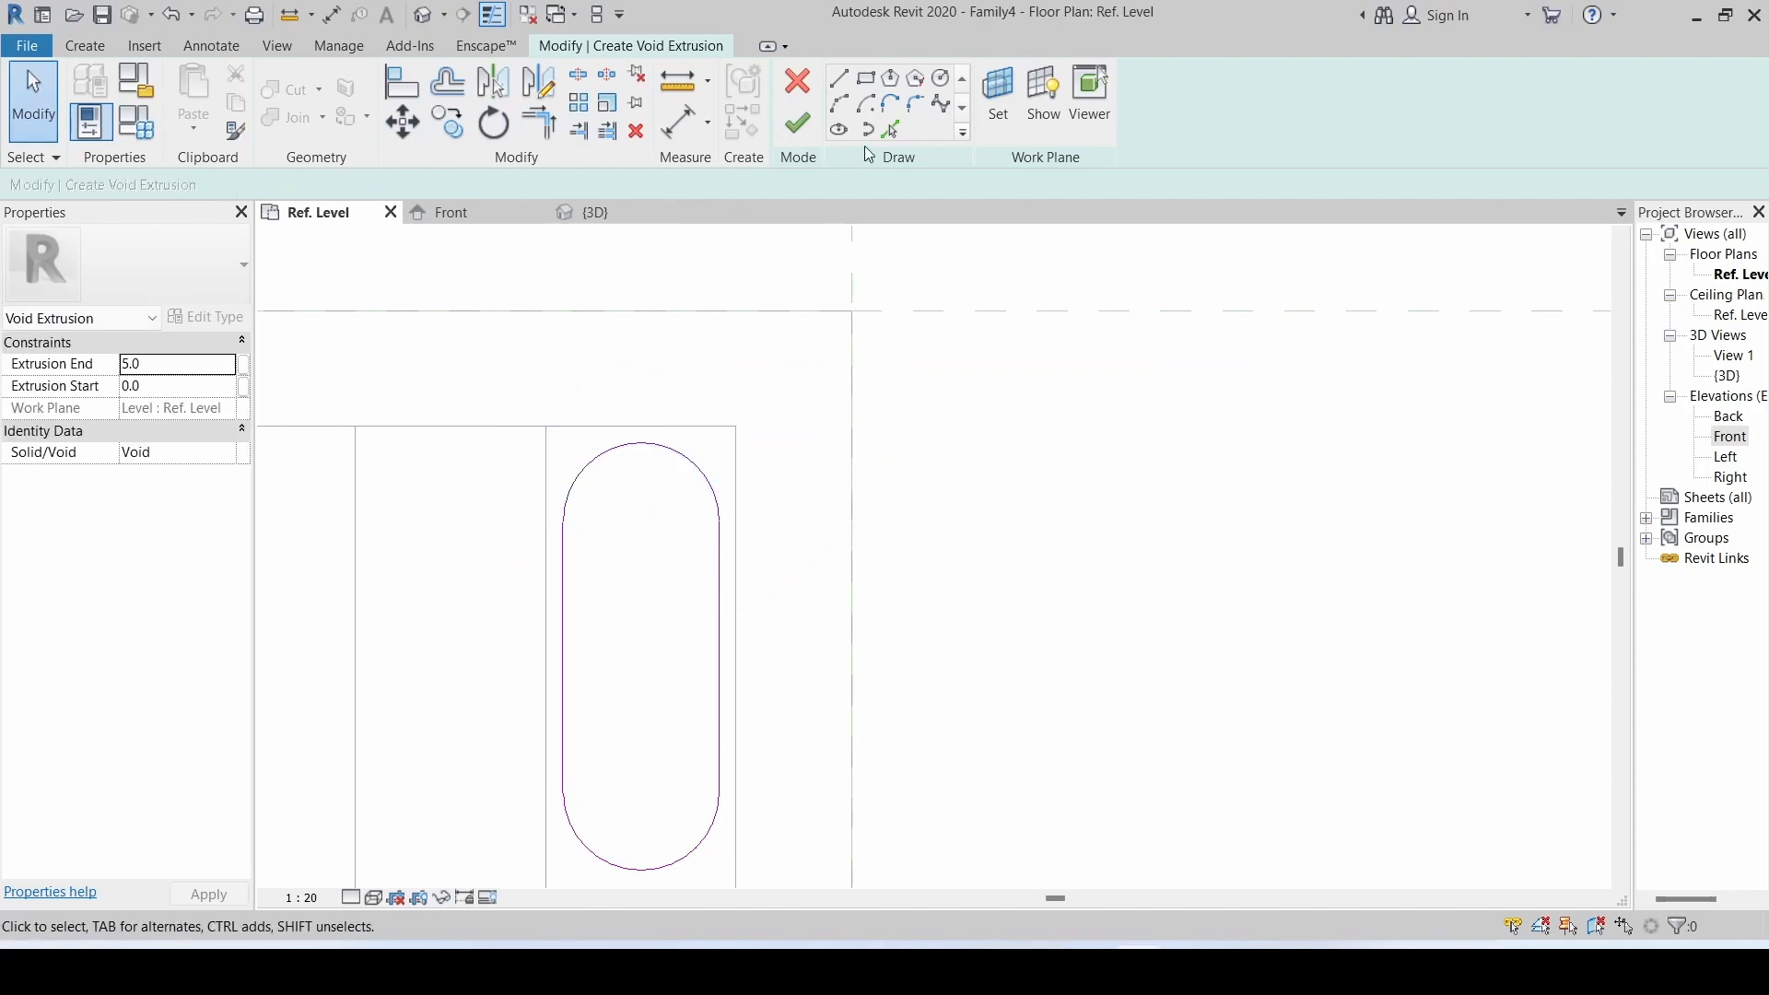
# - Finish the slot void, repeat it across the top row of cells, and check the perforated plate in 3D
pyautogui.click(796, 121)
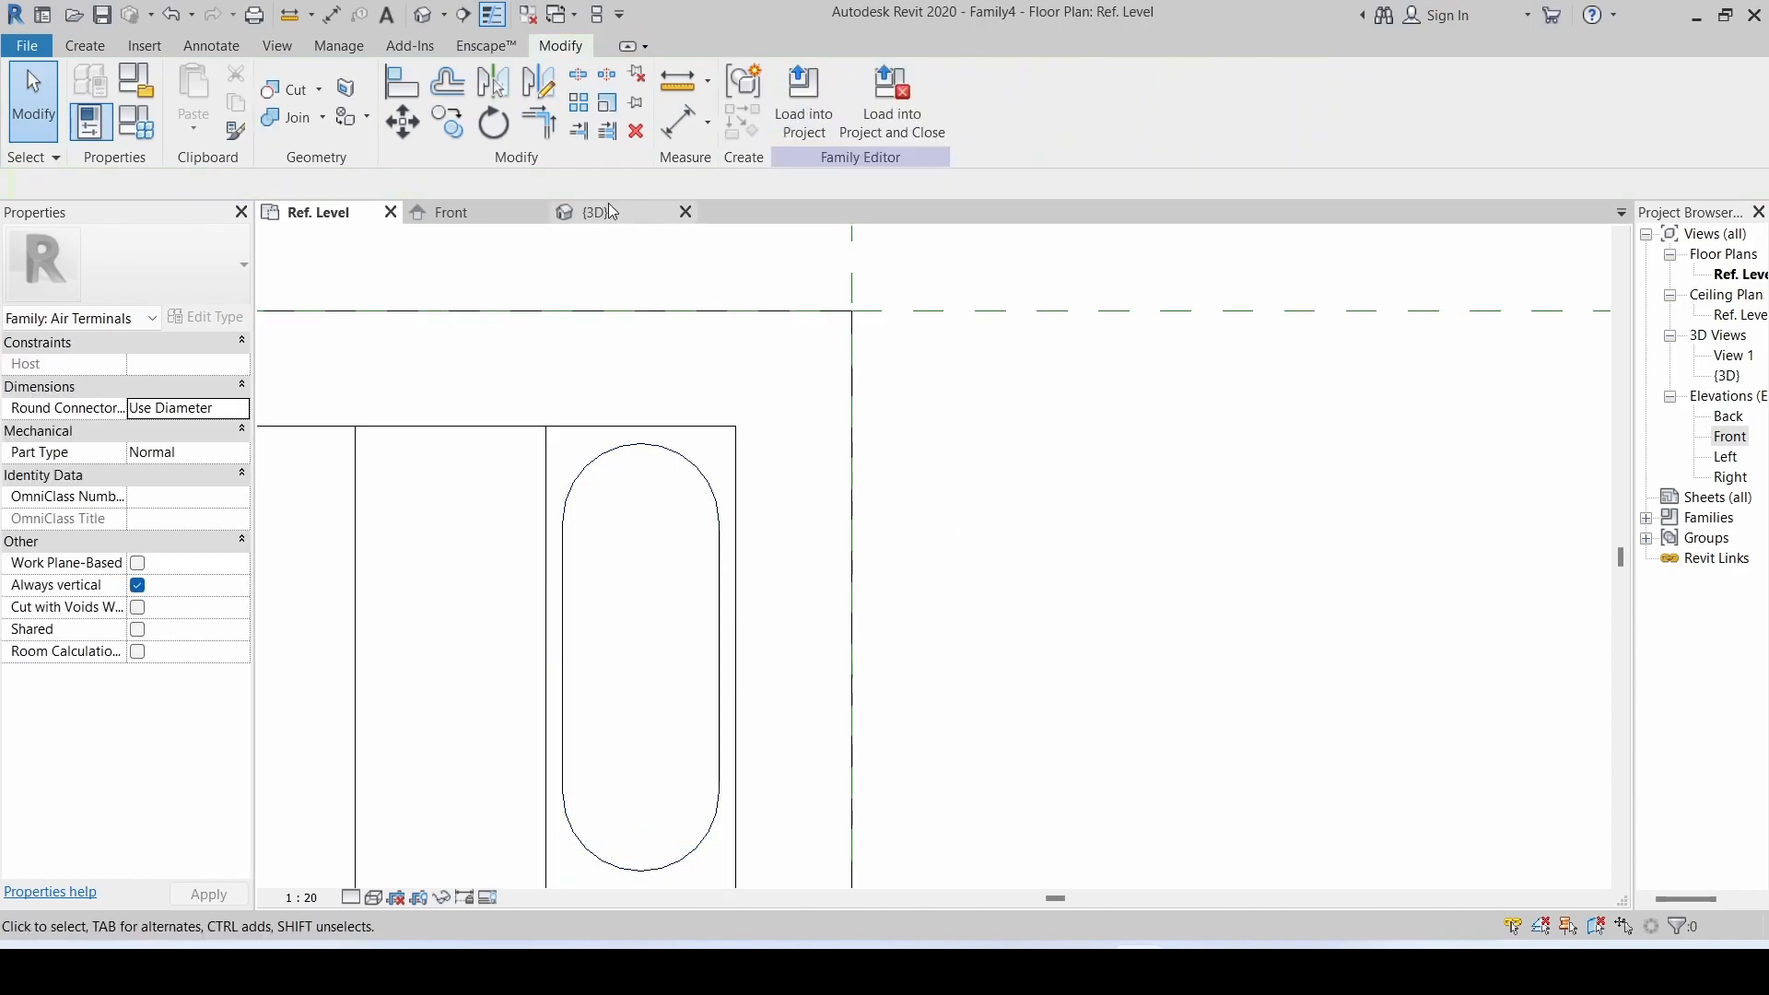
pyautogui.click(595, 212)
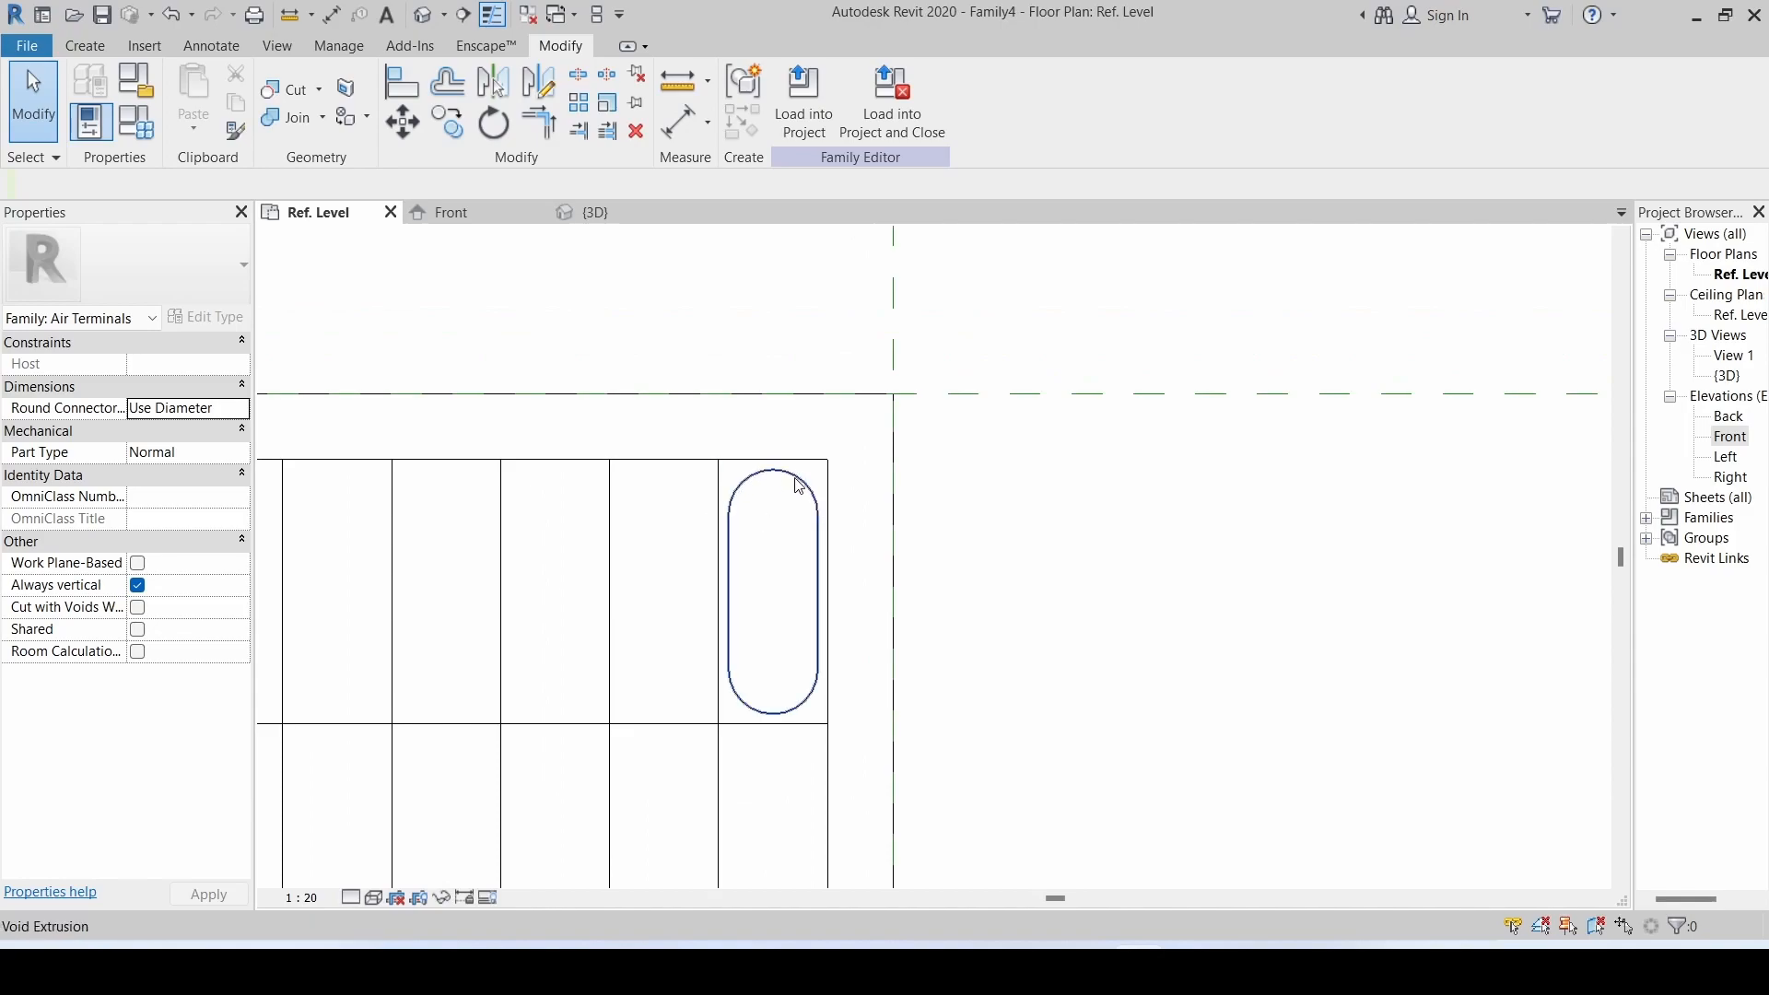
pyautogui.click(772, 591)
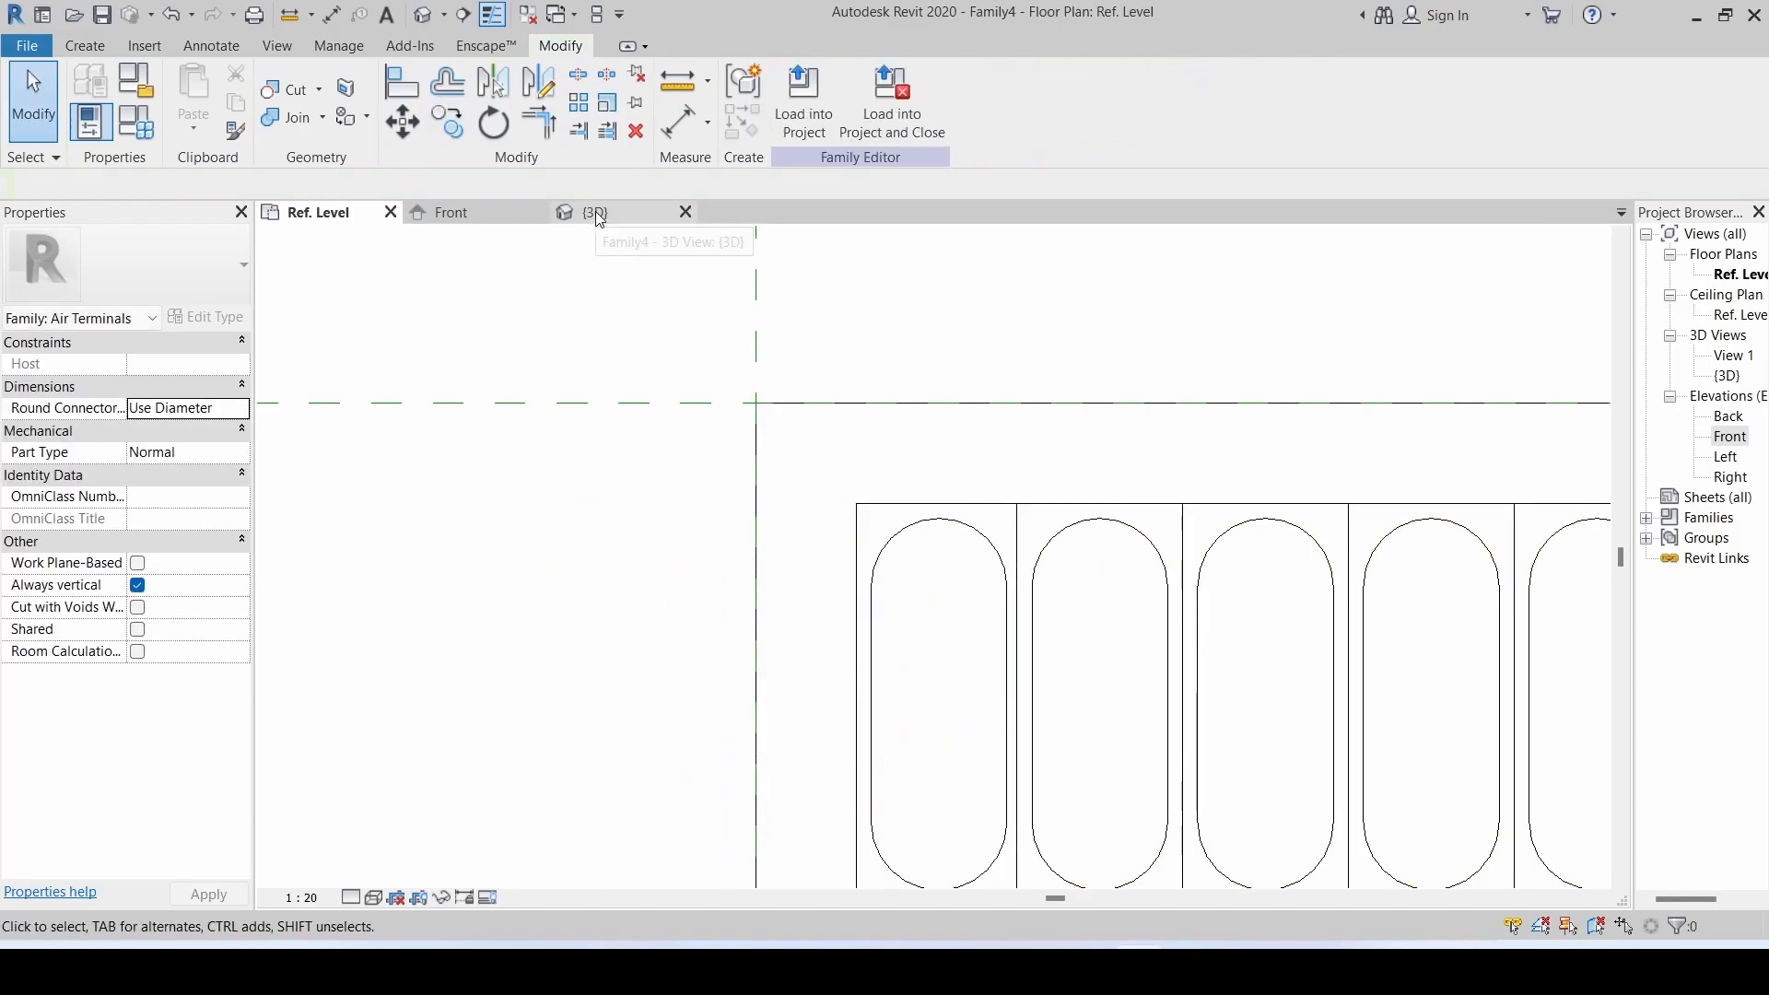
pyautogui.click(593, 212)
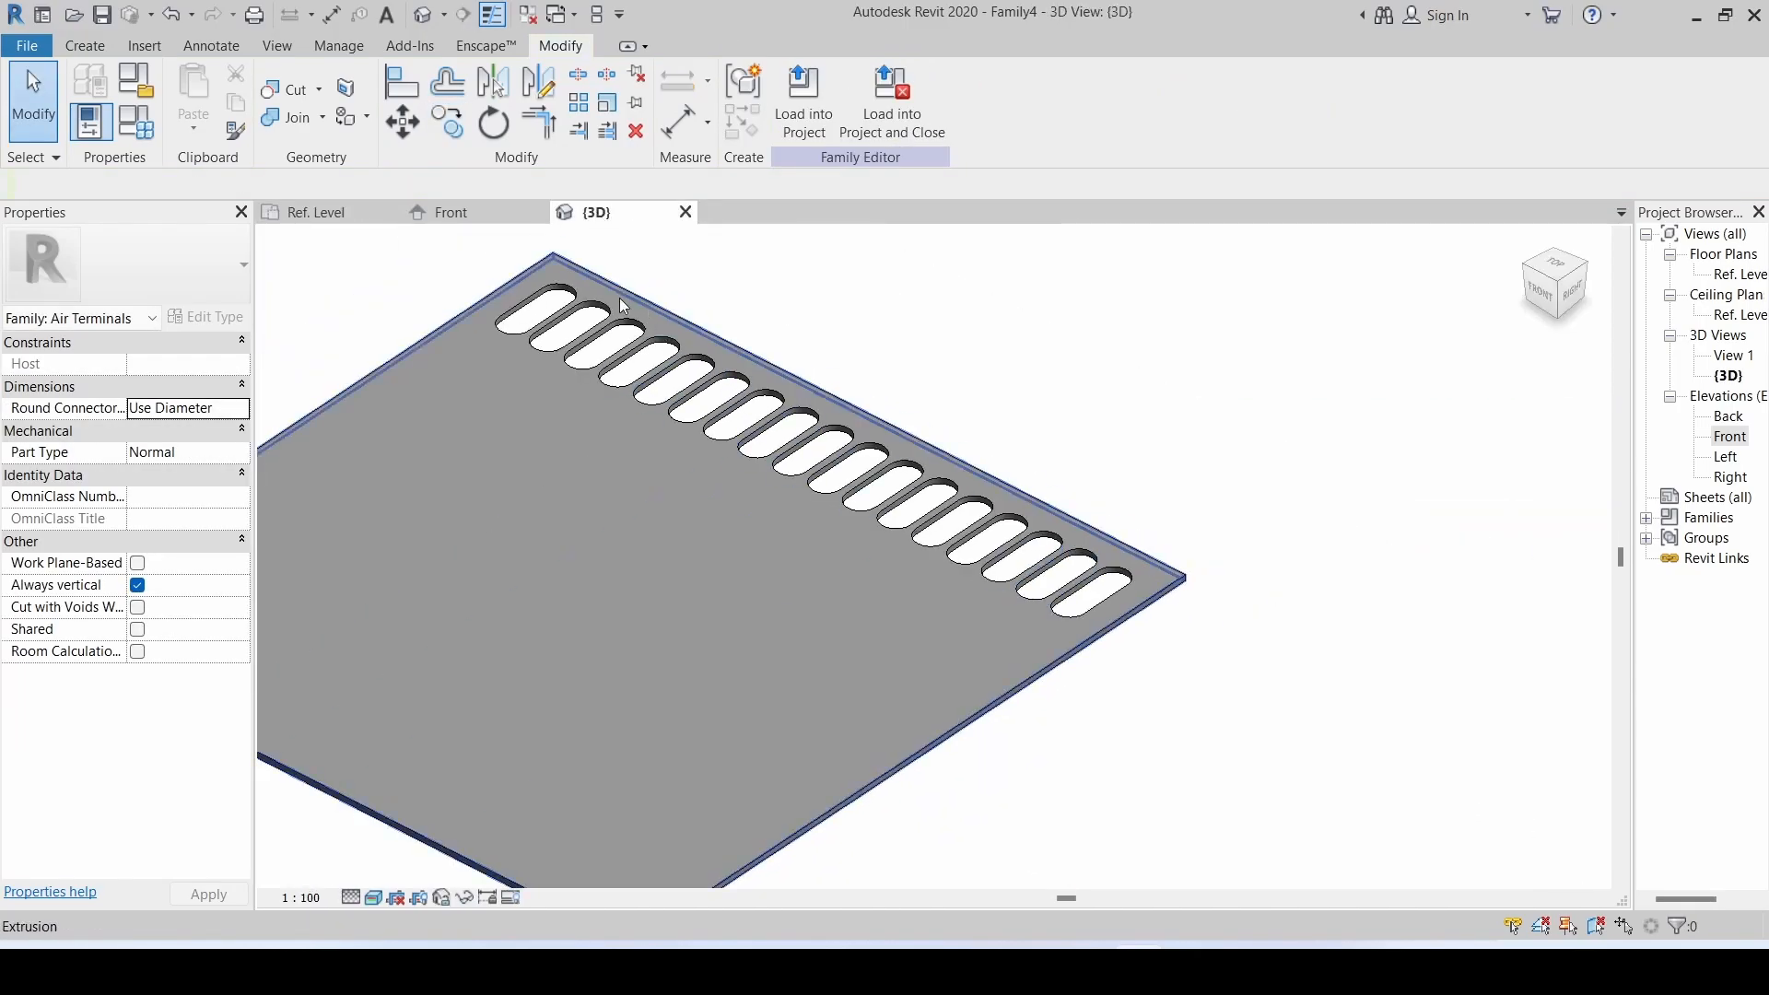
pyautogui.moveTo(316, 211)
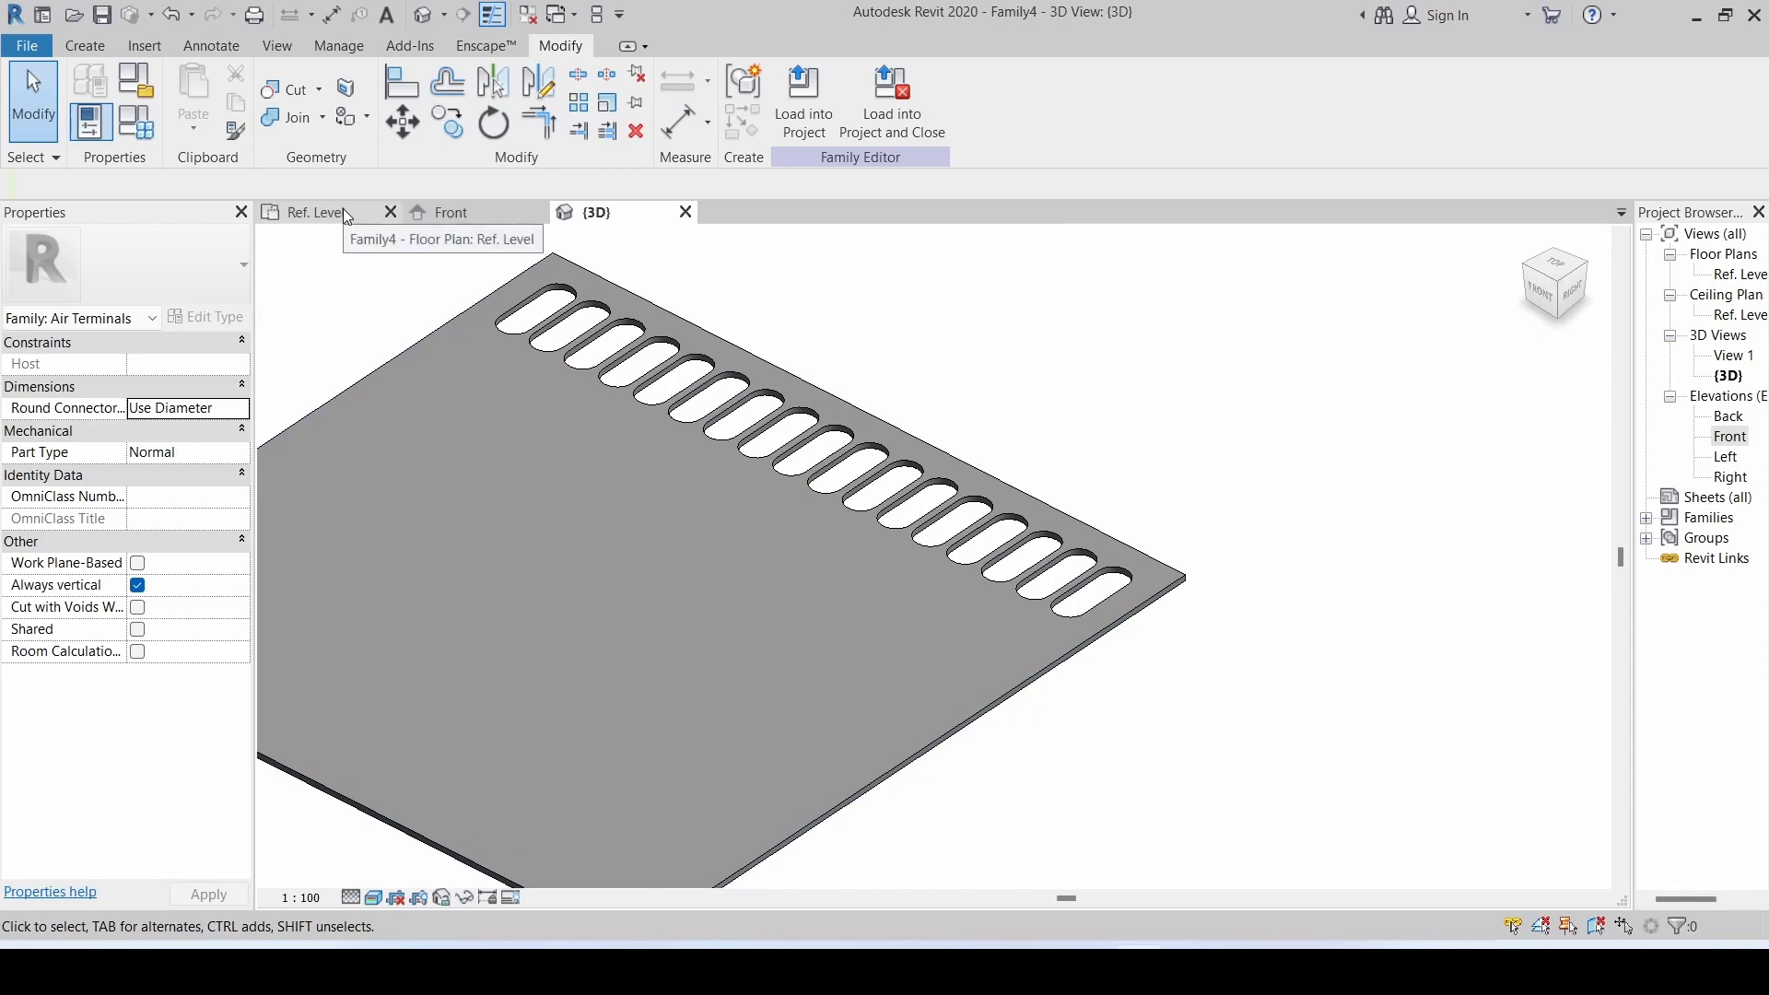
pyautogui.click(313, 212)
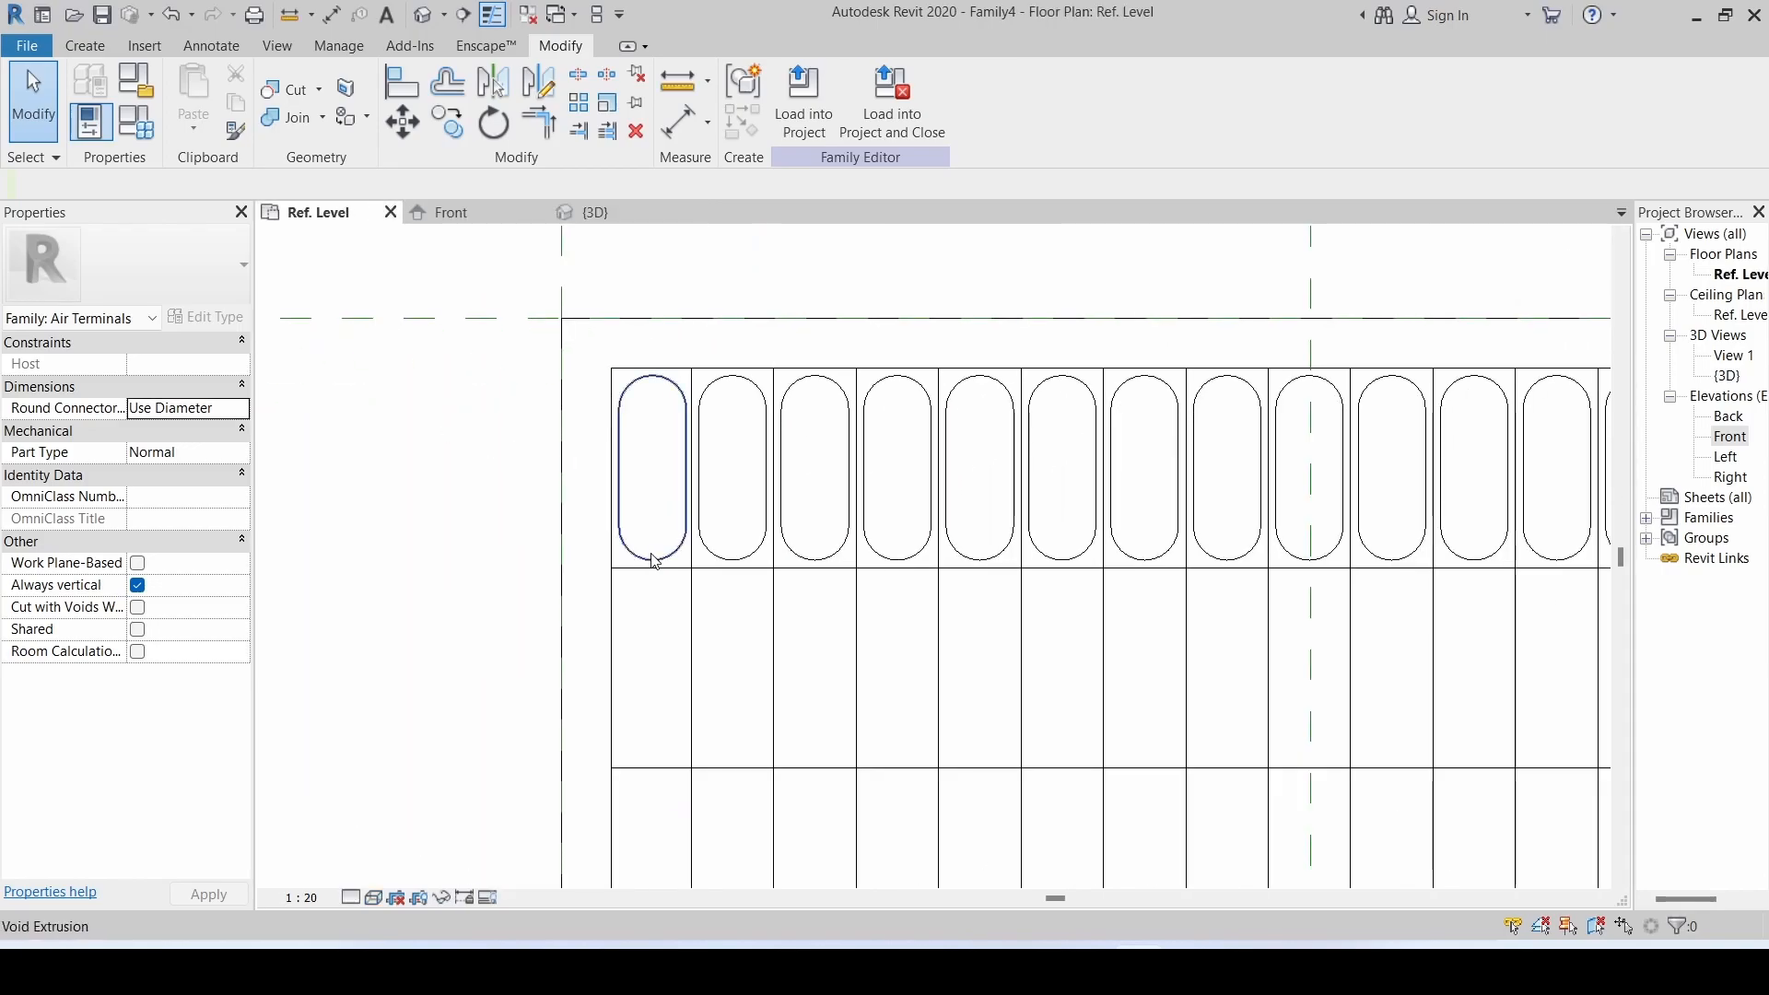
# - Repeat the row of rounded-slot voids down every grid row to cover the 600×600 plate
pyautogui.click(896, 466)
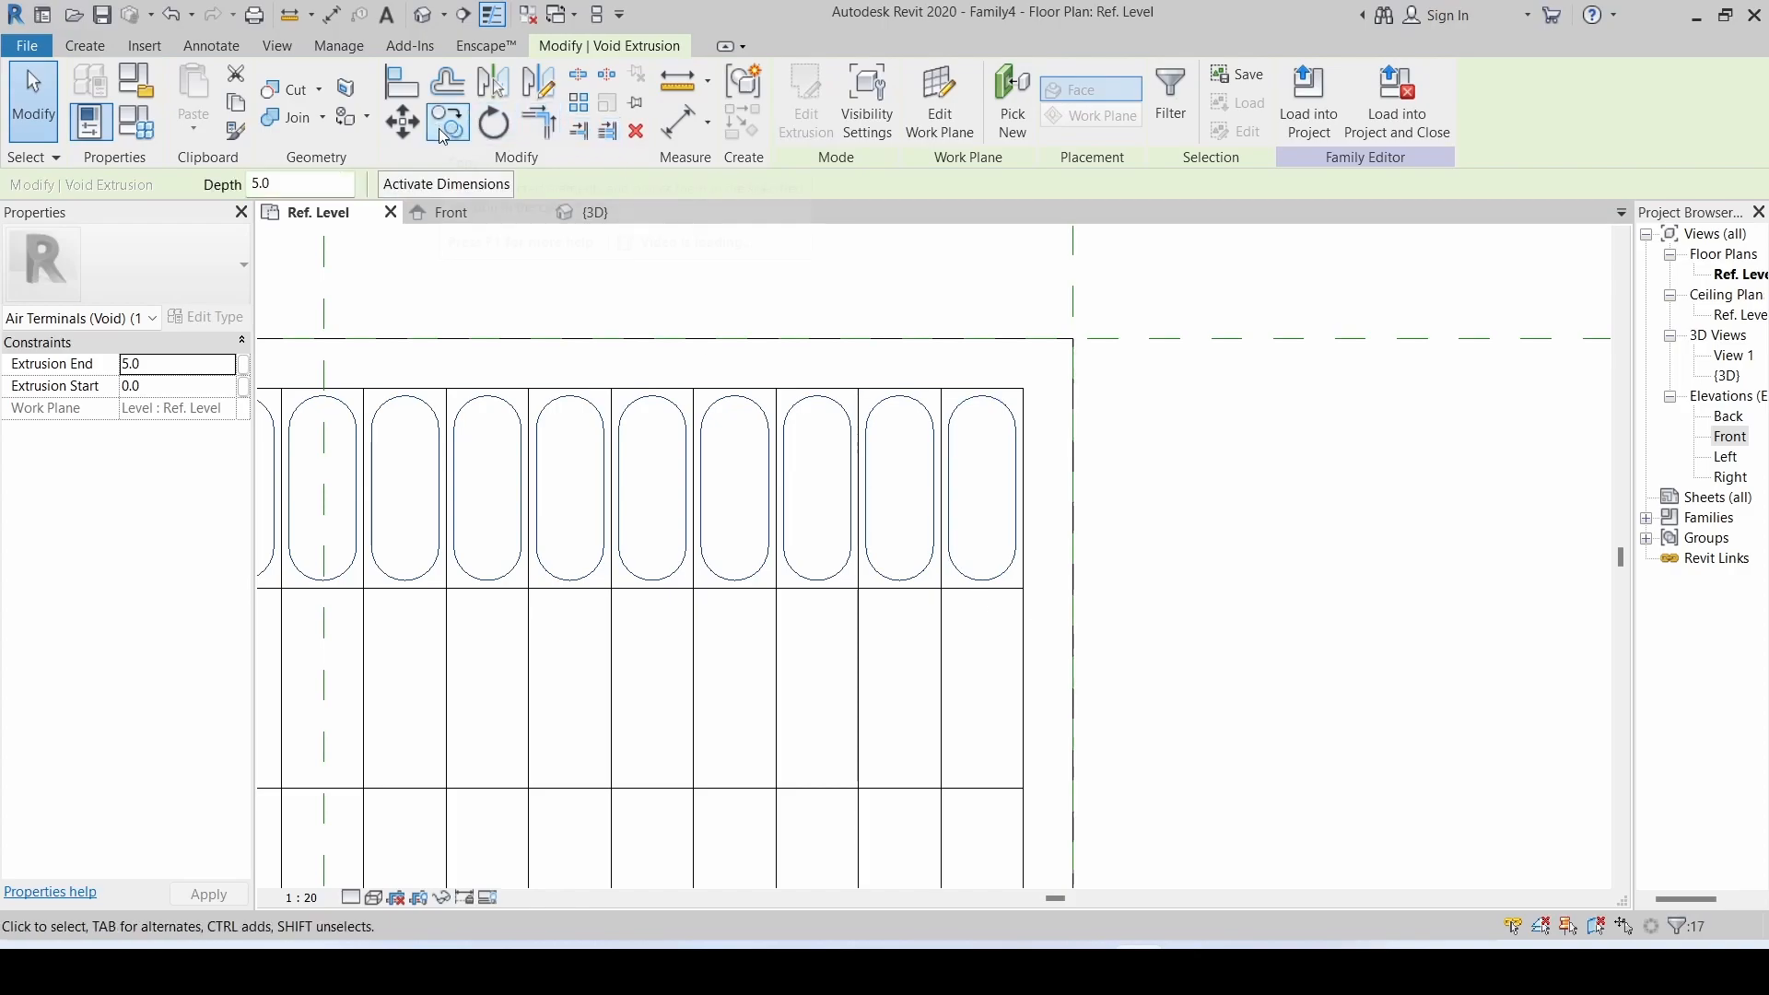
pyautogui.click(446, 122)
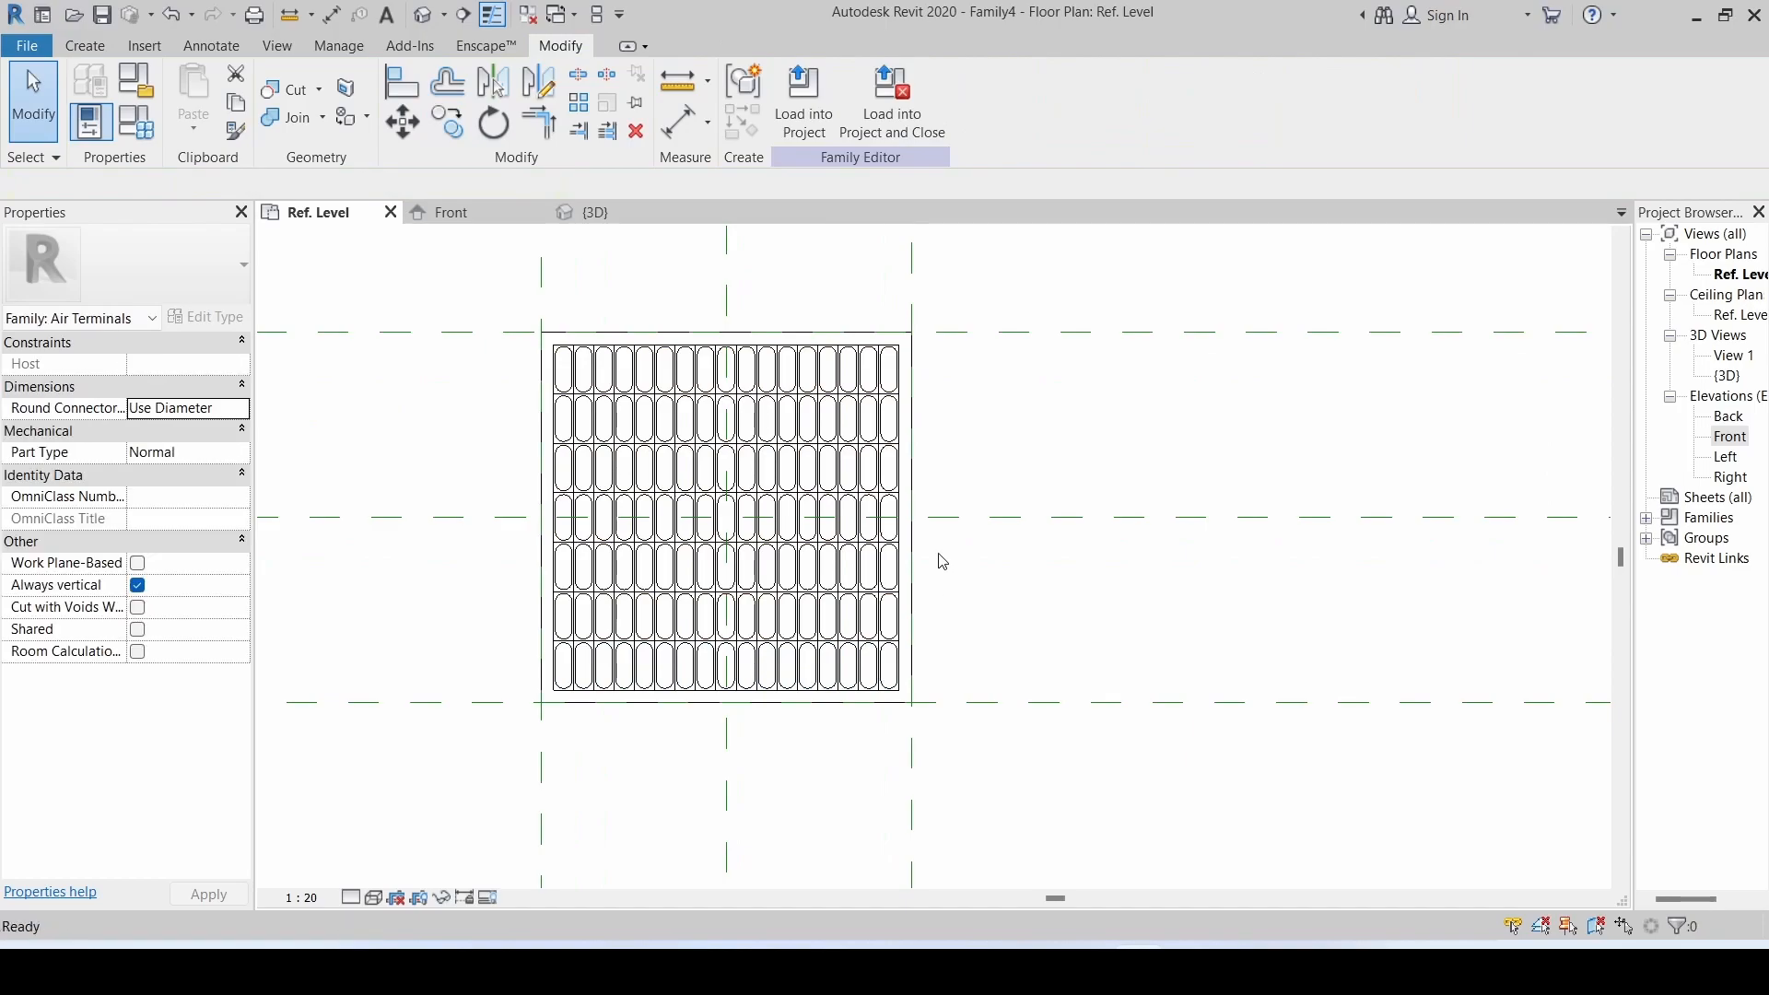
# - Show the fully perforated plate in the 3D view and start it in Enscape
pyautogui.click(595, 212)
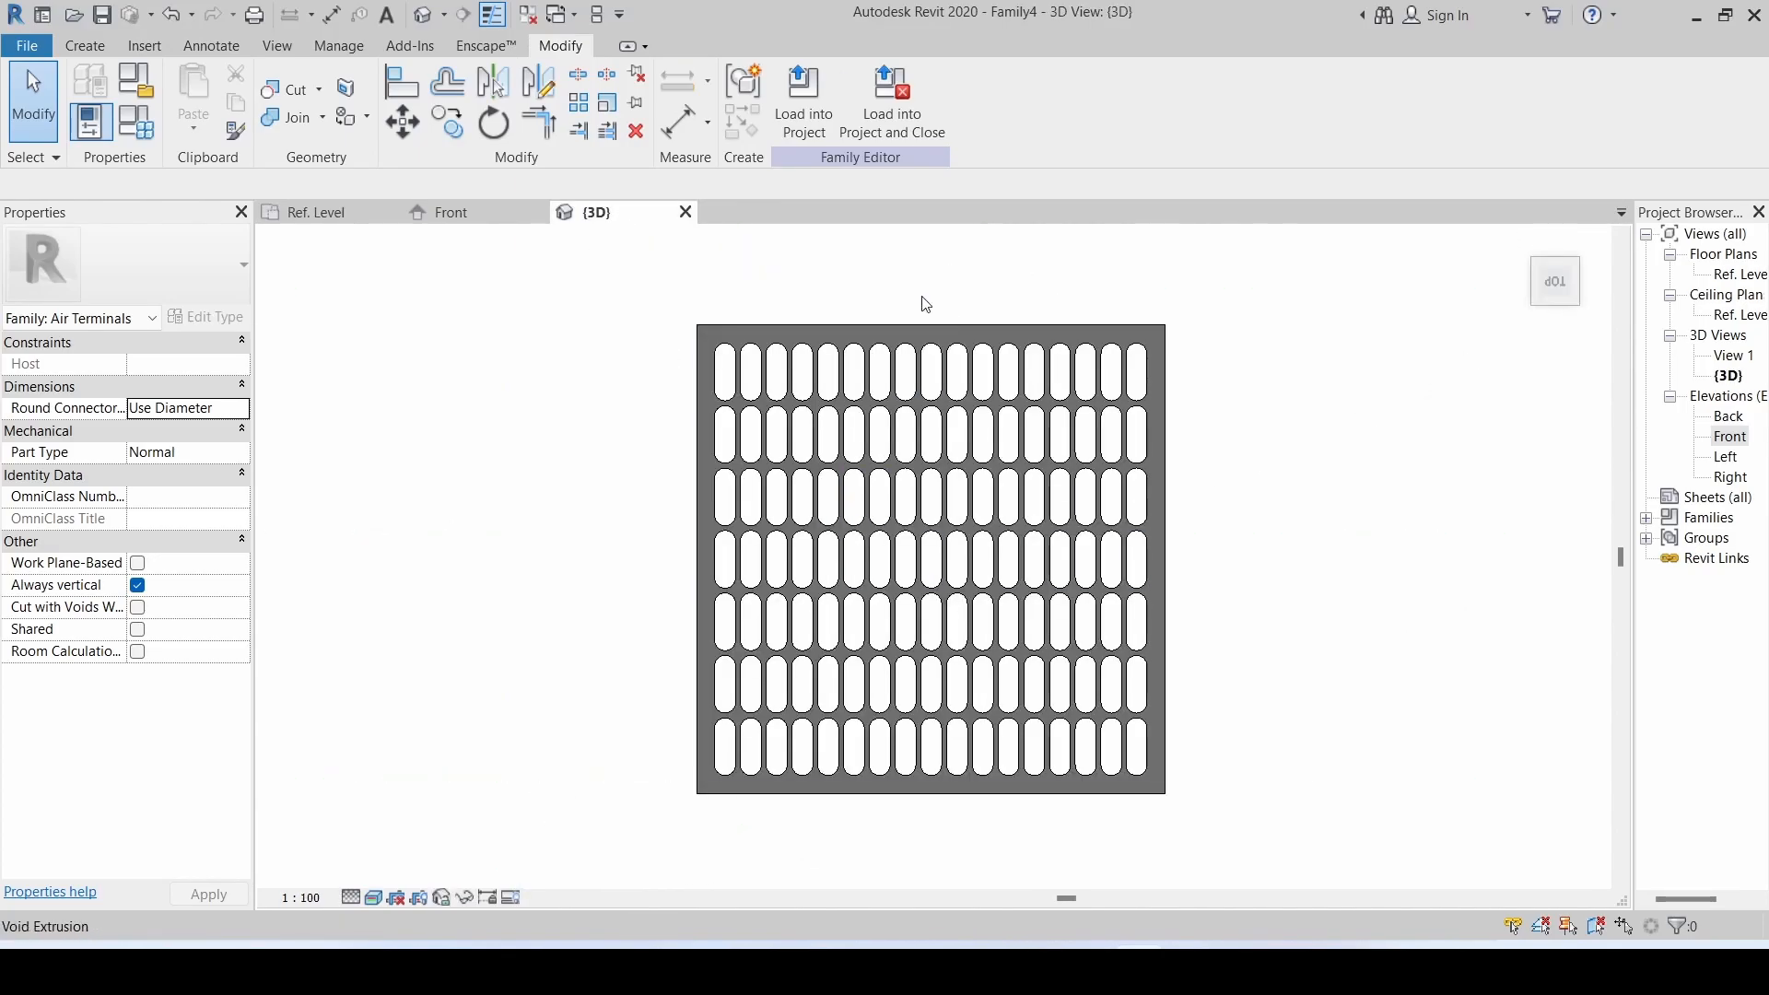
pyautogui.click(484, 44)
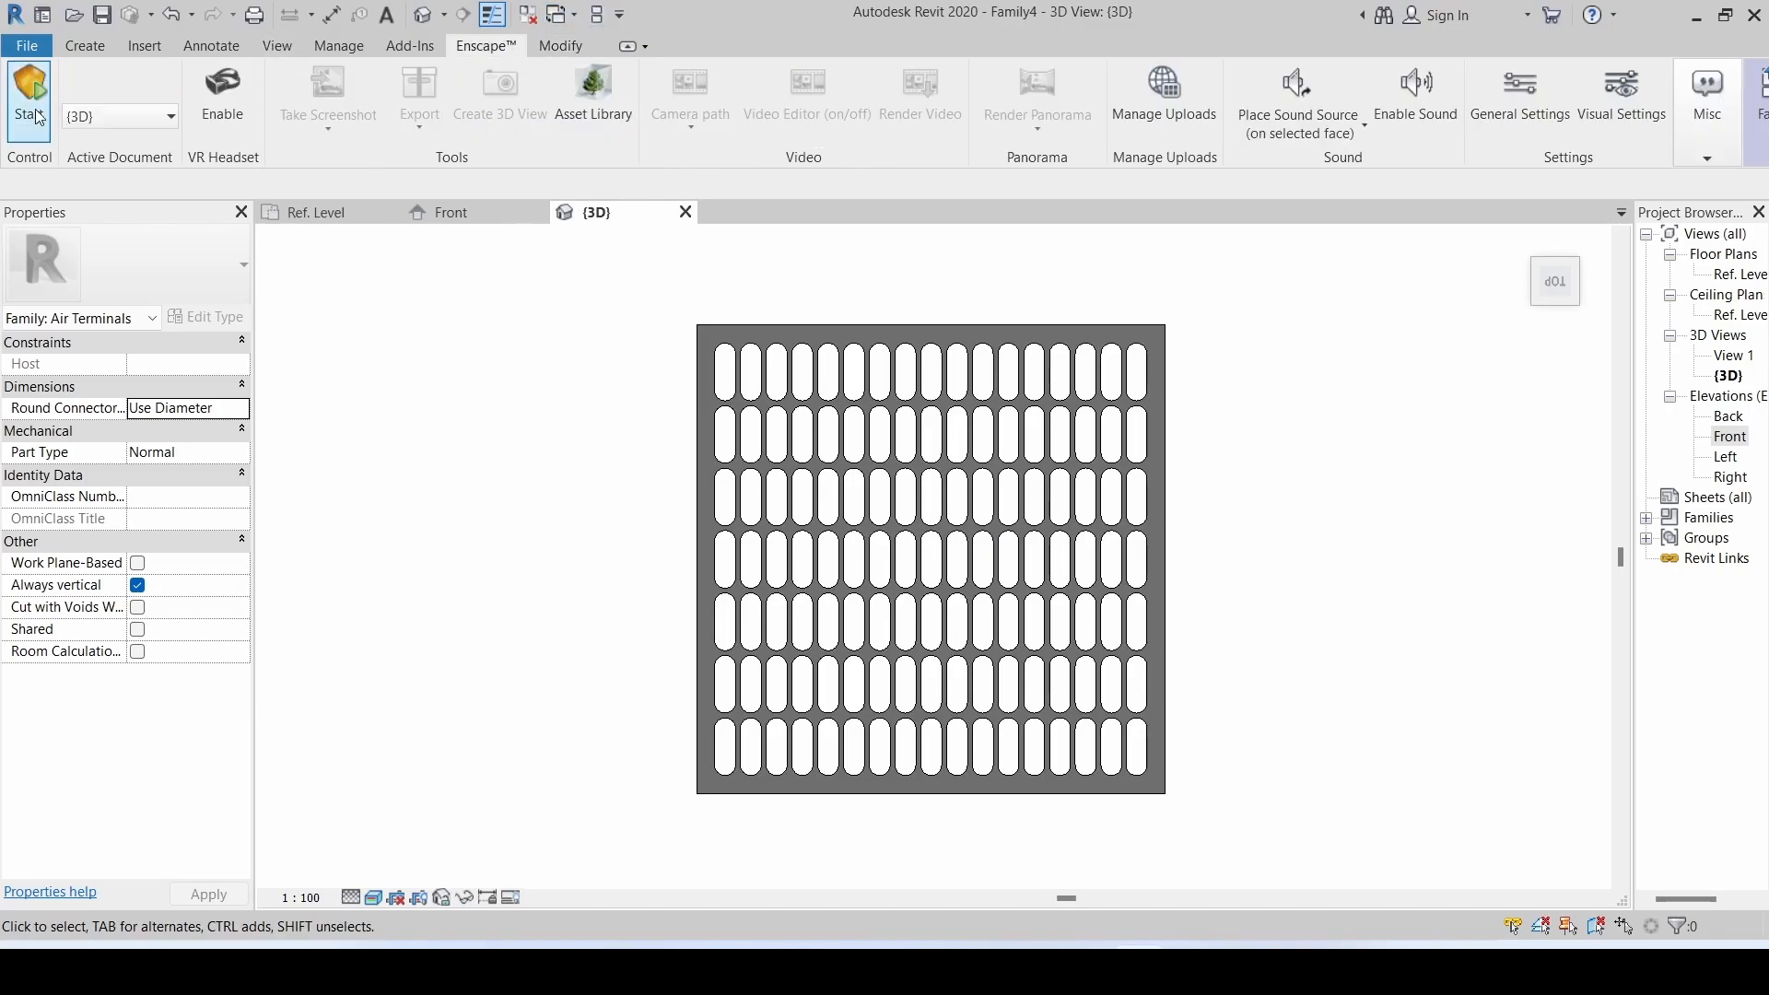
pyautogui.click(28, 99)
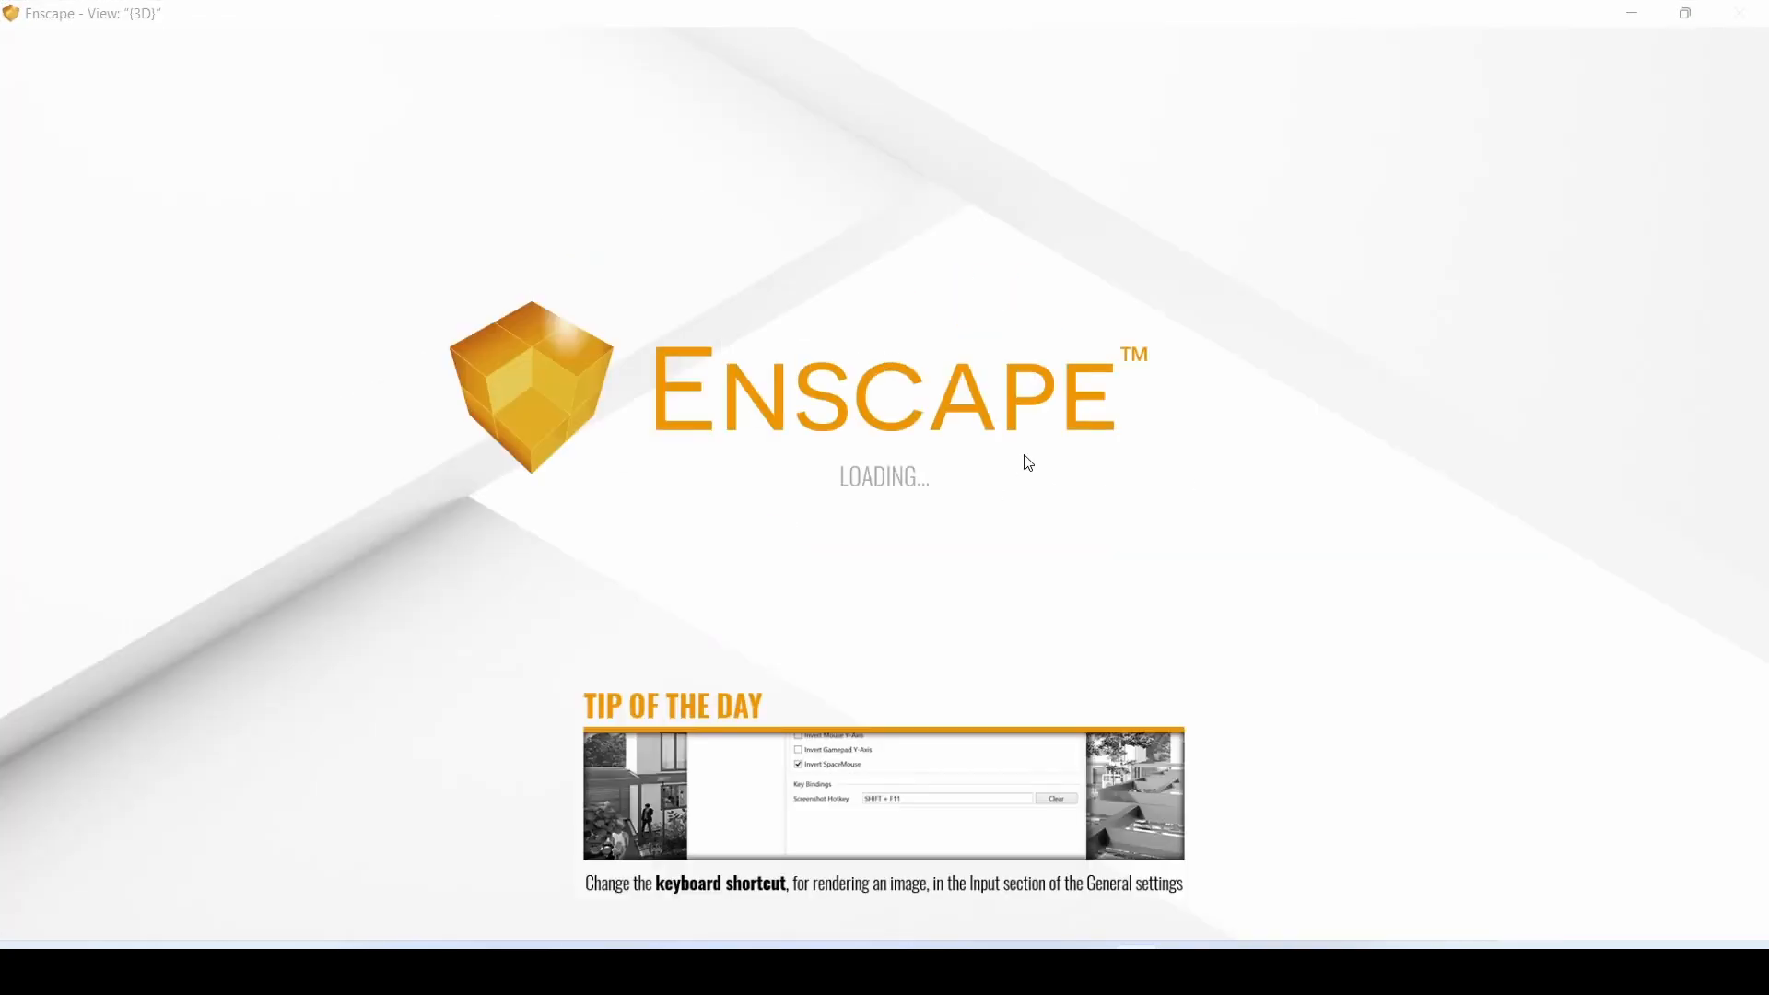